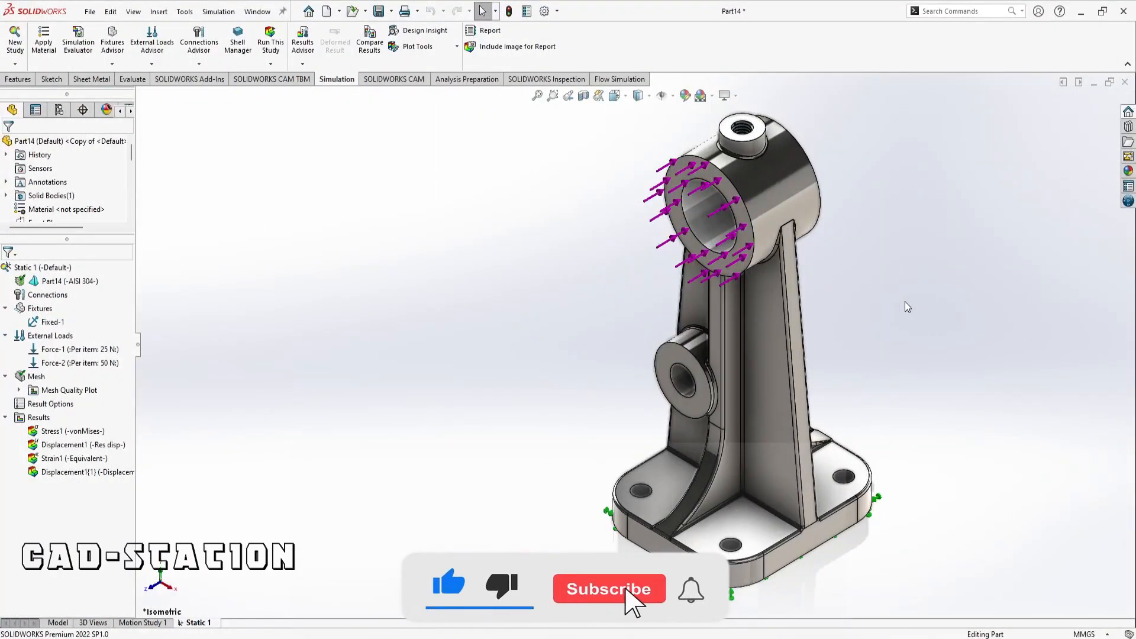
# Show Stress1 von Mises plot on the deformed bracket, peaking near 1.41e7 N/m².
pyautogui.click(610, 606)
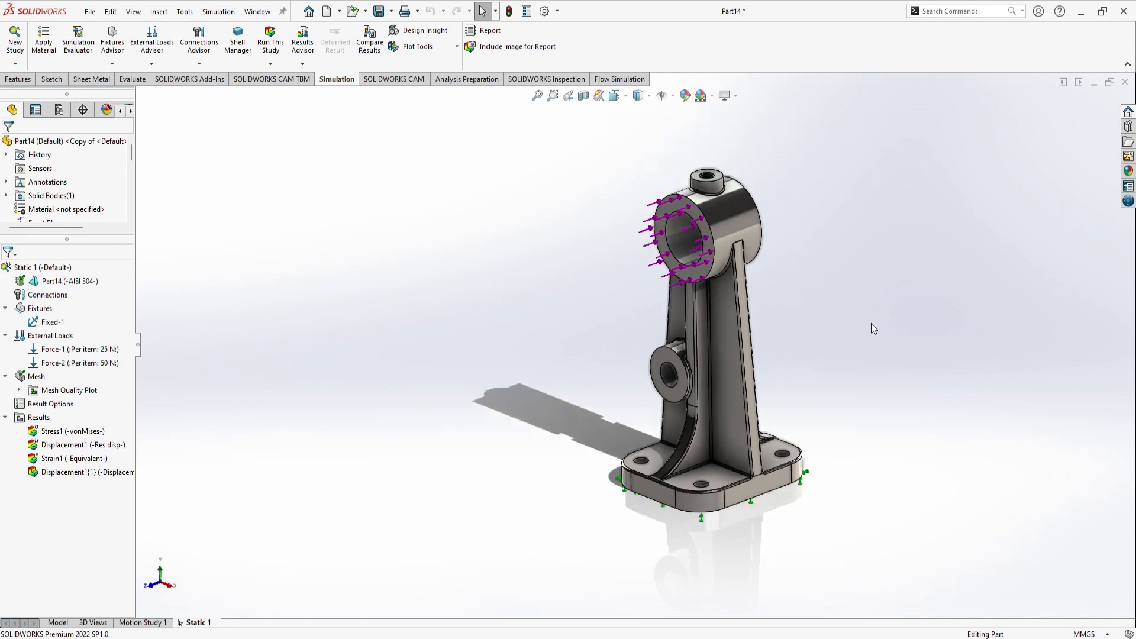
pyautogui.moveTo(824, 311)
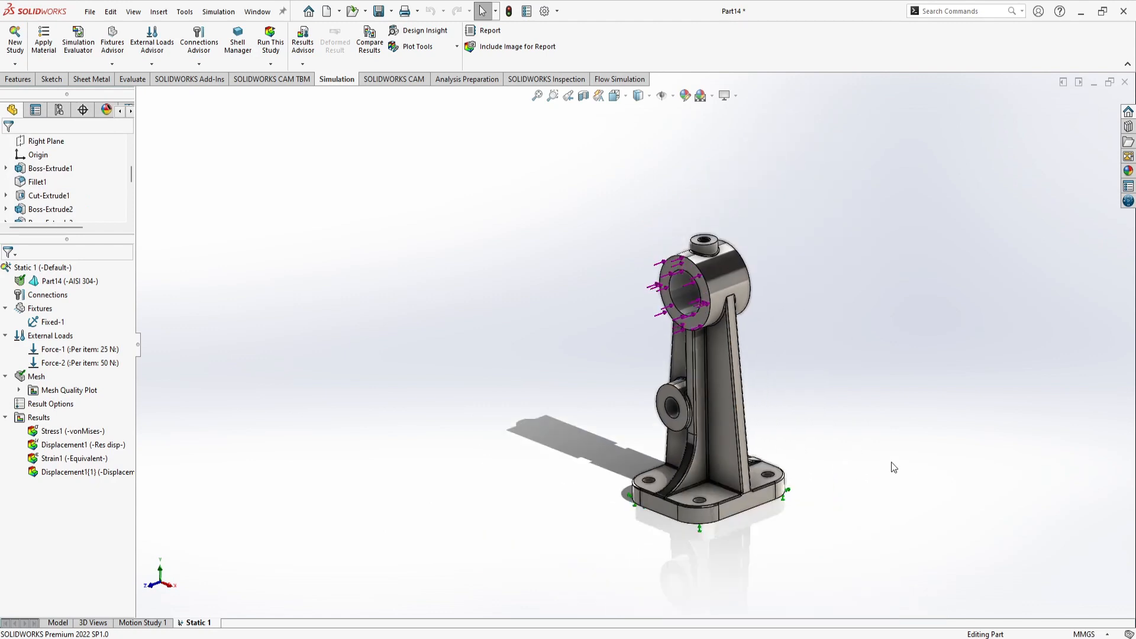
pyautogui.moveTo(452, 338)
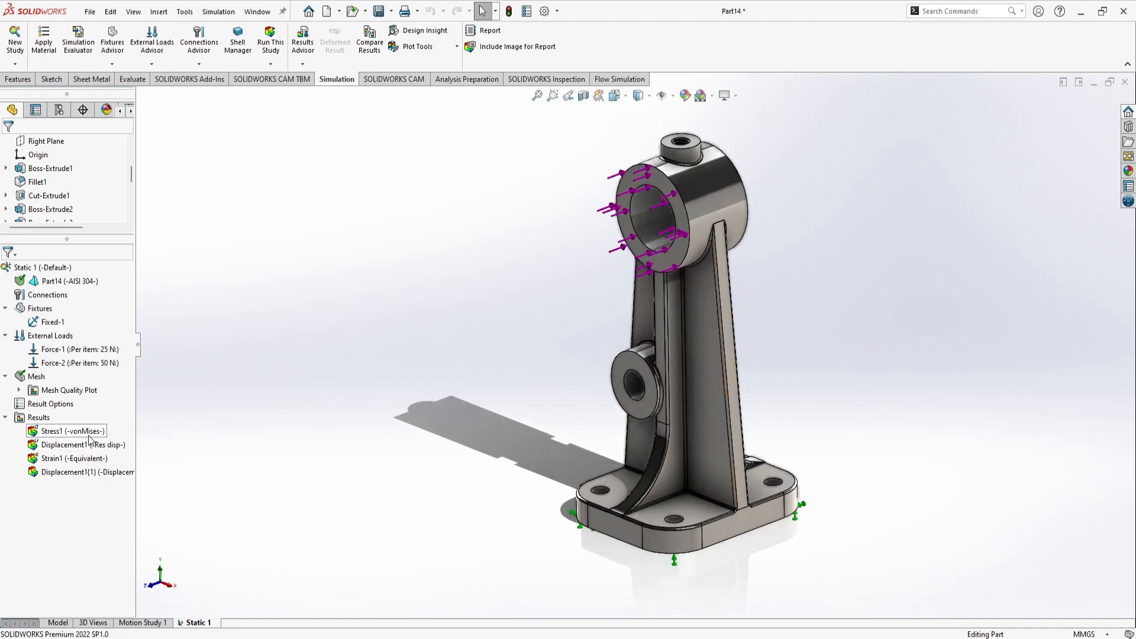
pyautogui.click(70, 431)
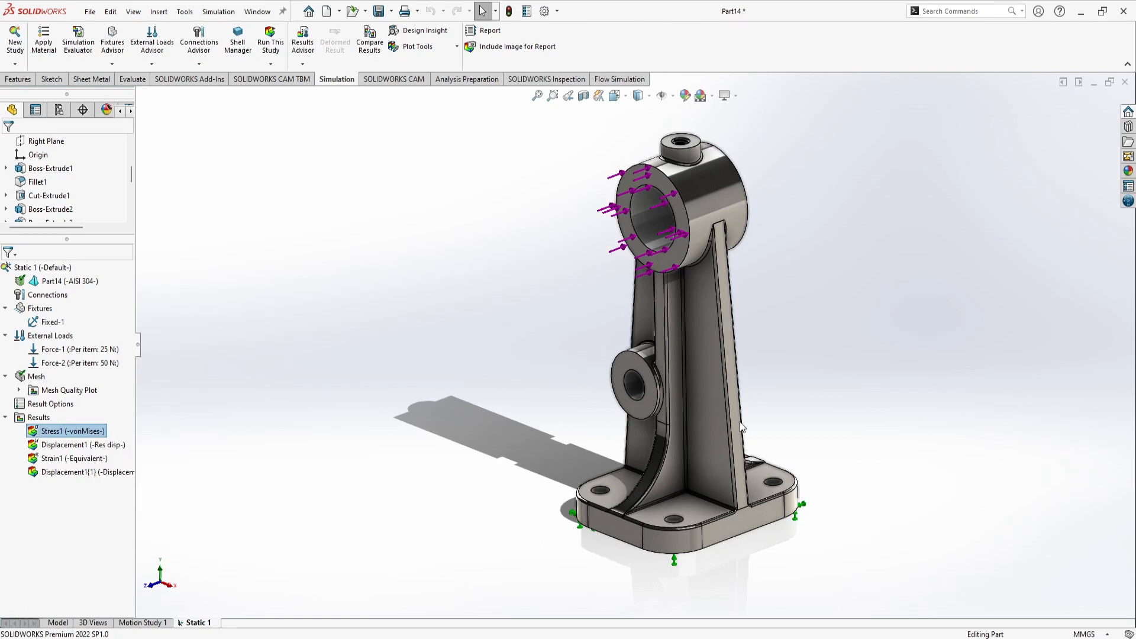
pyautogui.moveTo(839, 402)
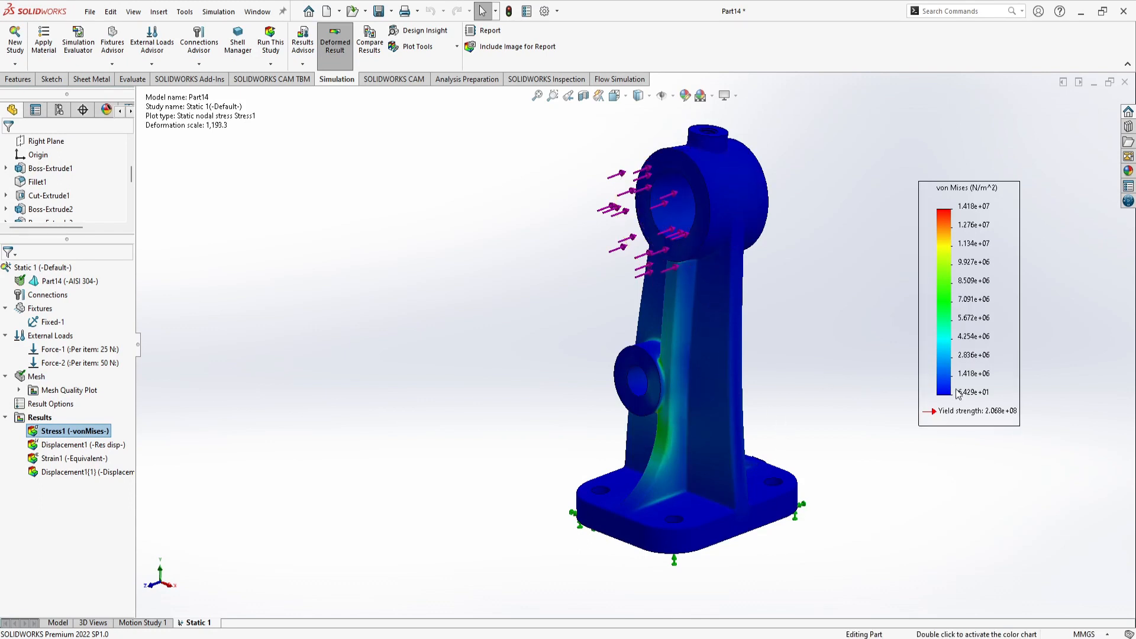
pyautogui.click(716, 291)
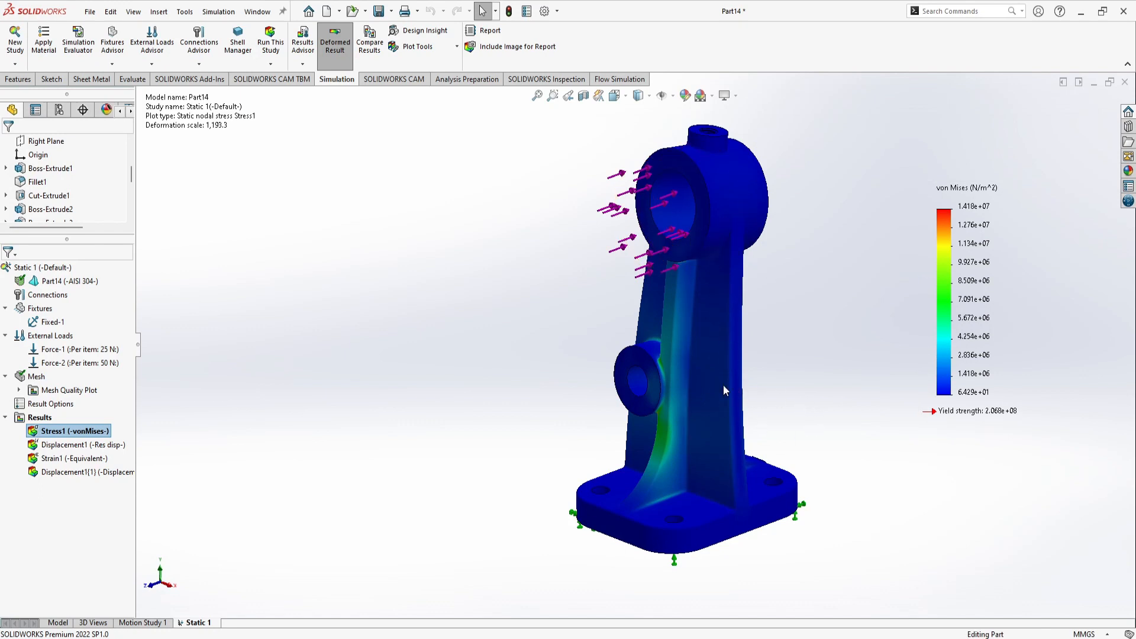
pyautogui.moveTo(665, 457)
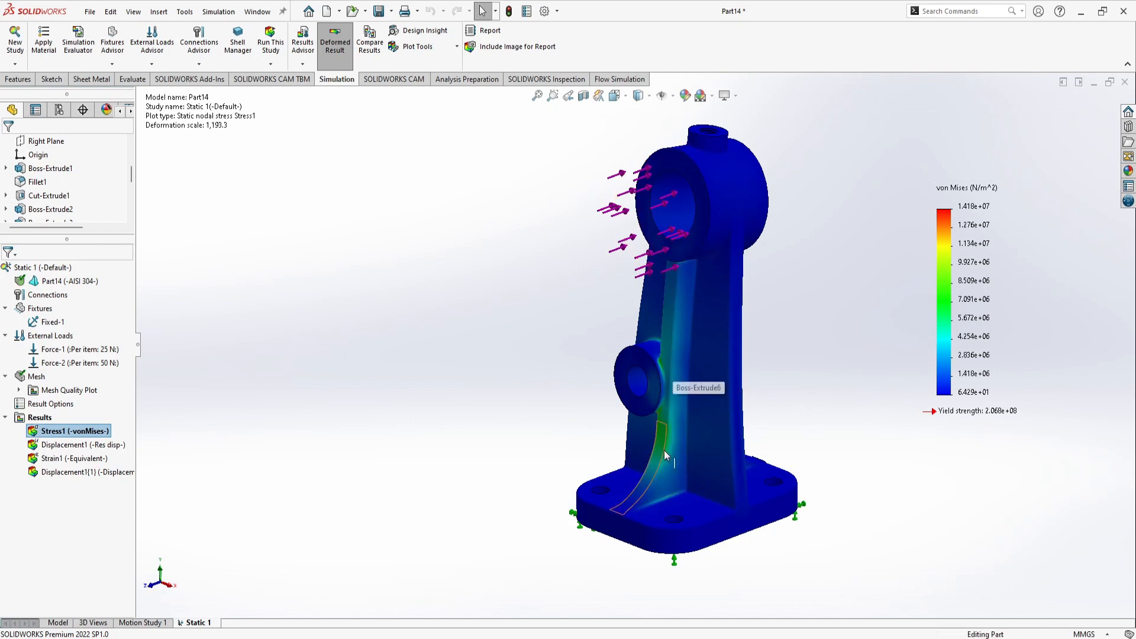
pyautogui.moveTo(678, 360)
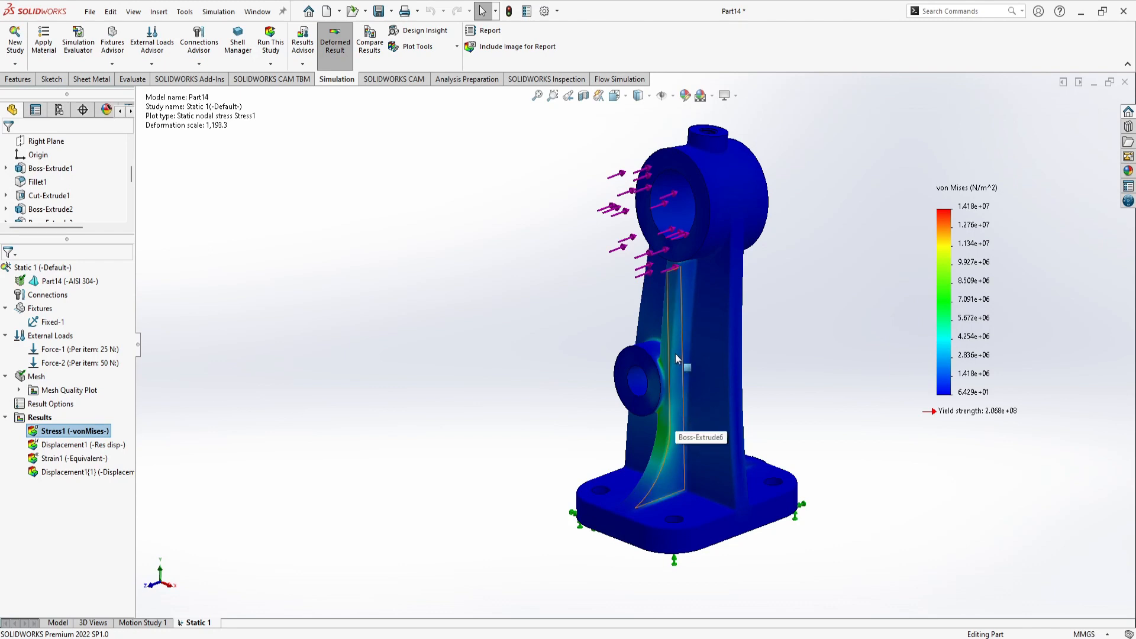
pyautogui.moveTo(817, 403)
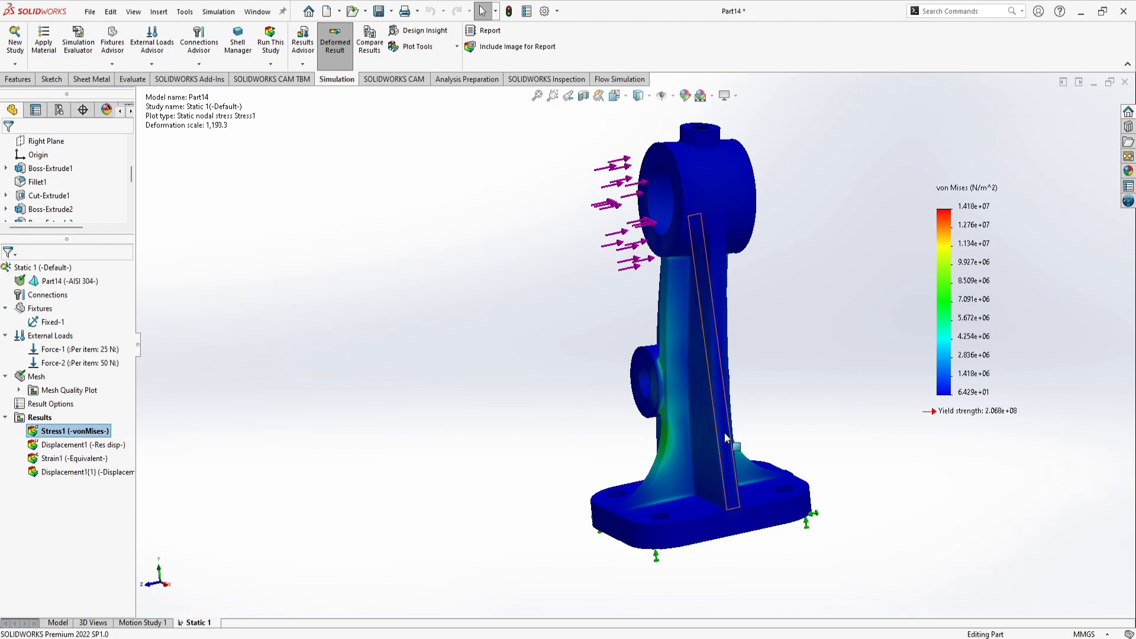
# Show the Displacement1 resultant plot, peaking near 1.361e-2 mm at the top boss.
pyautogui.rightClick(77, 444)
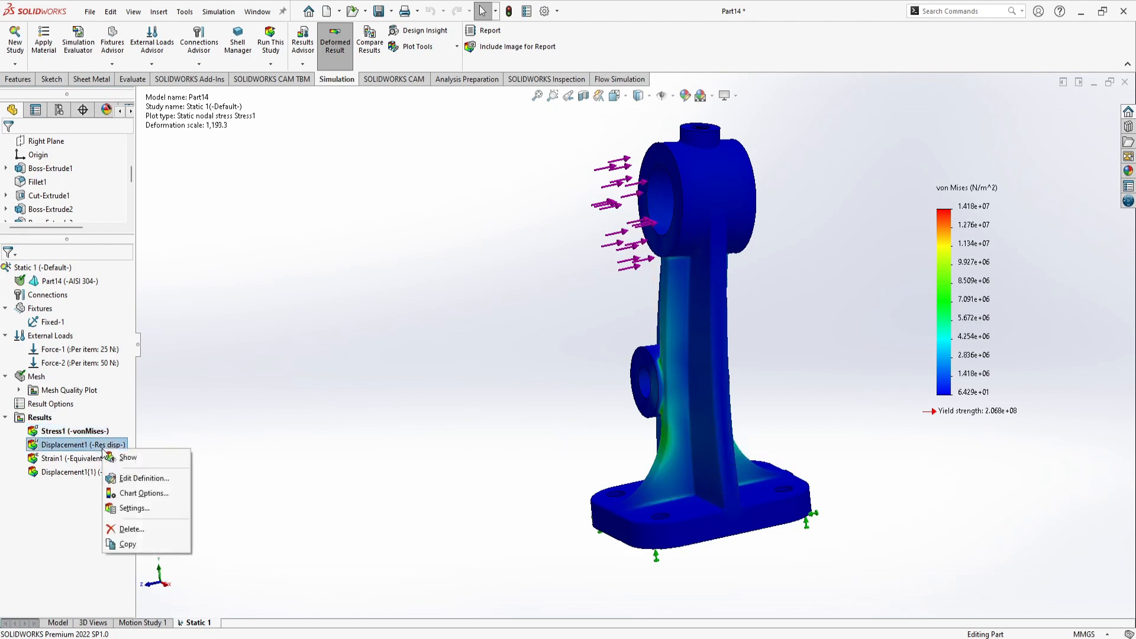
pyautogui.click(700, 427)
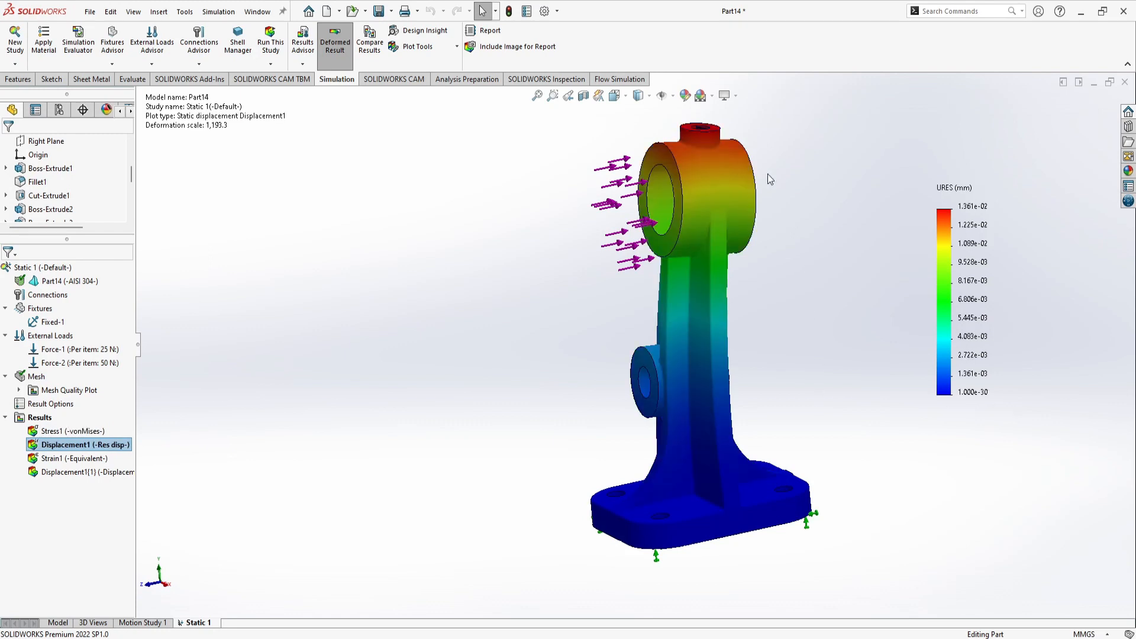
pyautogui.moveTo(829, 407)
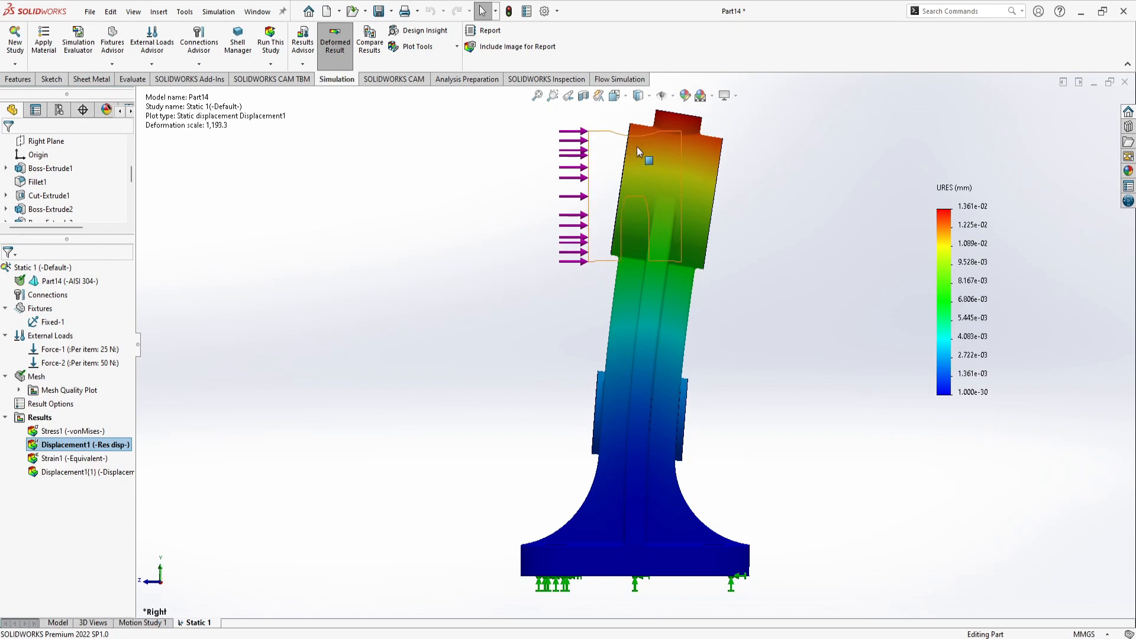
pyautogui.moveTo(632, 155)
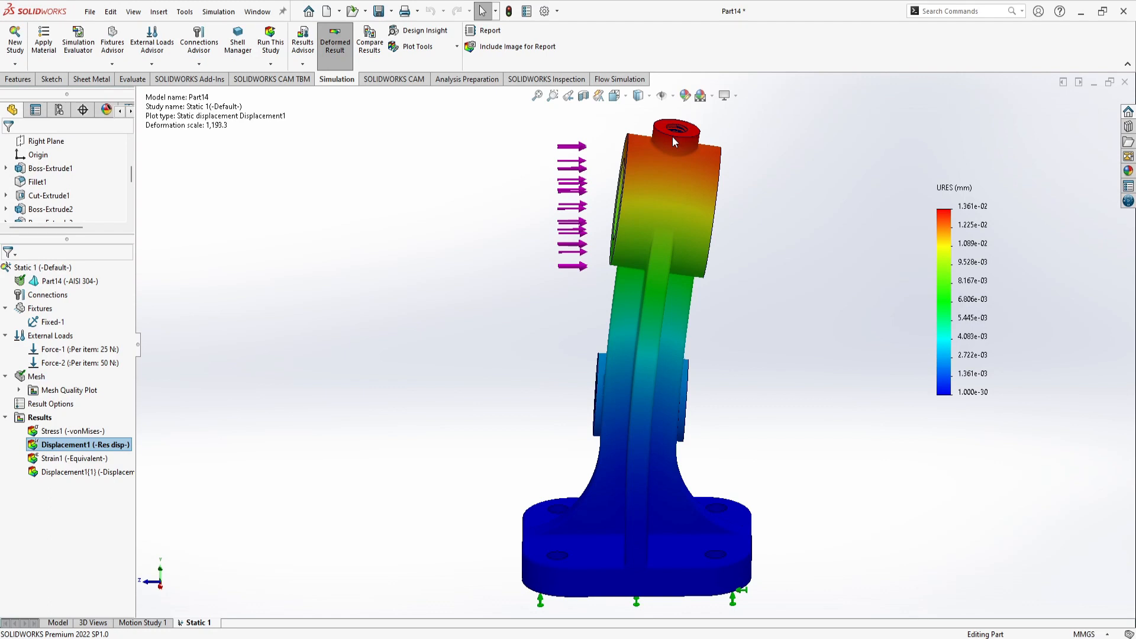
pyautogui.moveTo(837, 304)
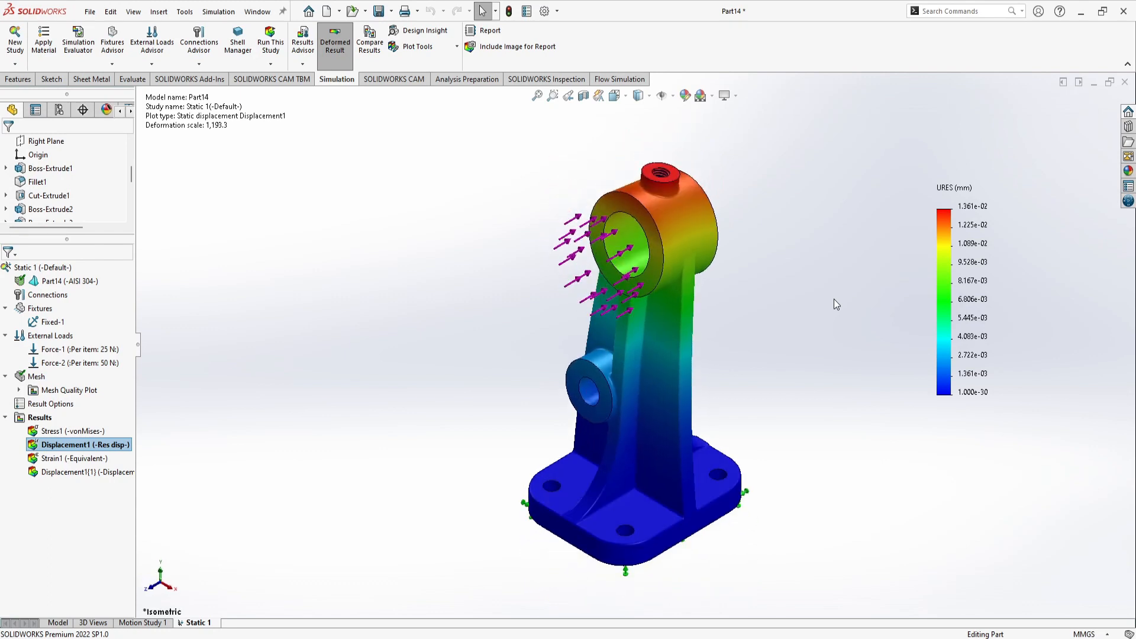
pyautogui.moveTo(839, 250)
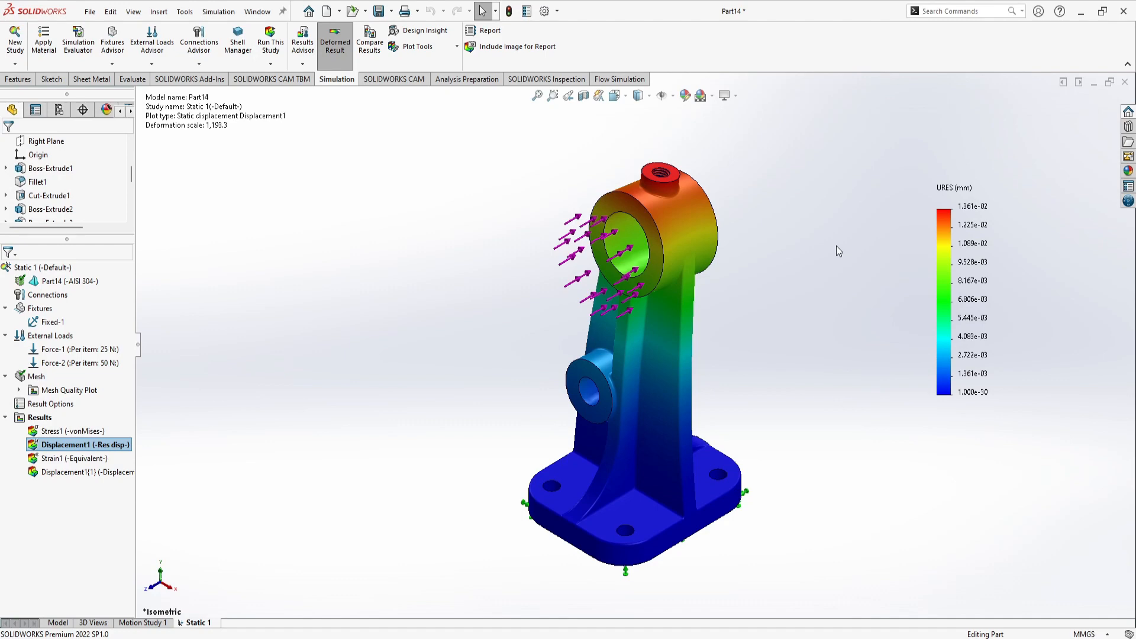
pyautogui.moveTo(815, 249)
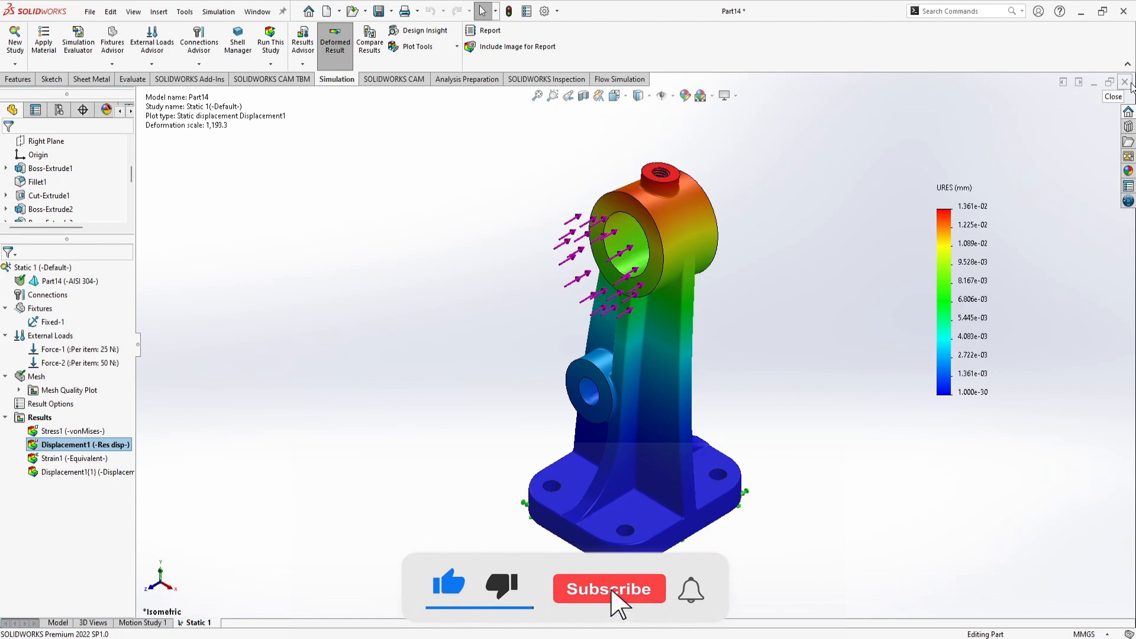
# Close Part14 with Save all, then reopen Part14 from the Open dialog.
pyautogui.click(610, 588)
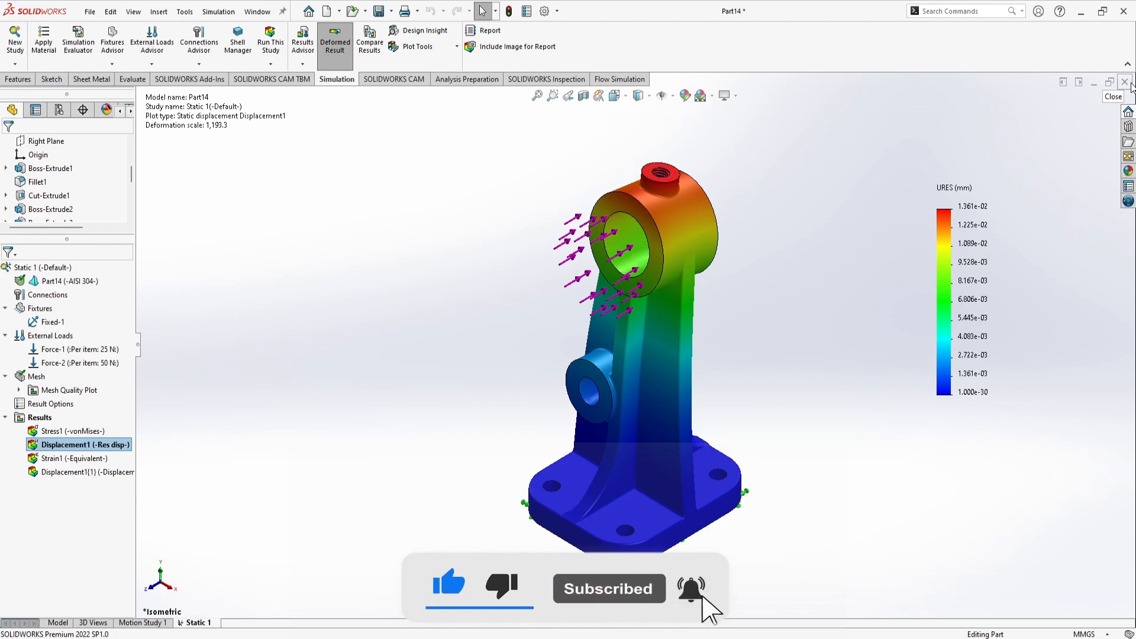
pyautogui.click(1123, 82)
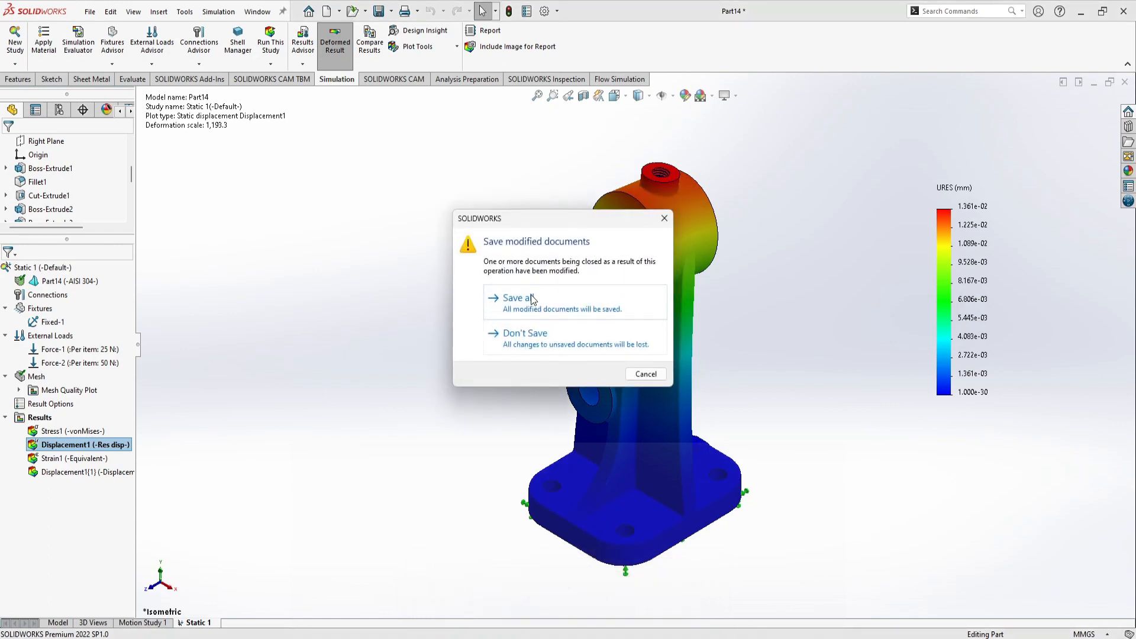
pyautogui.click(517, 298)
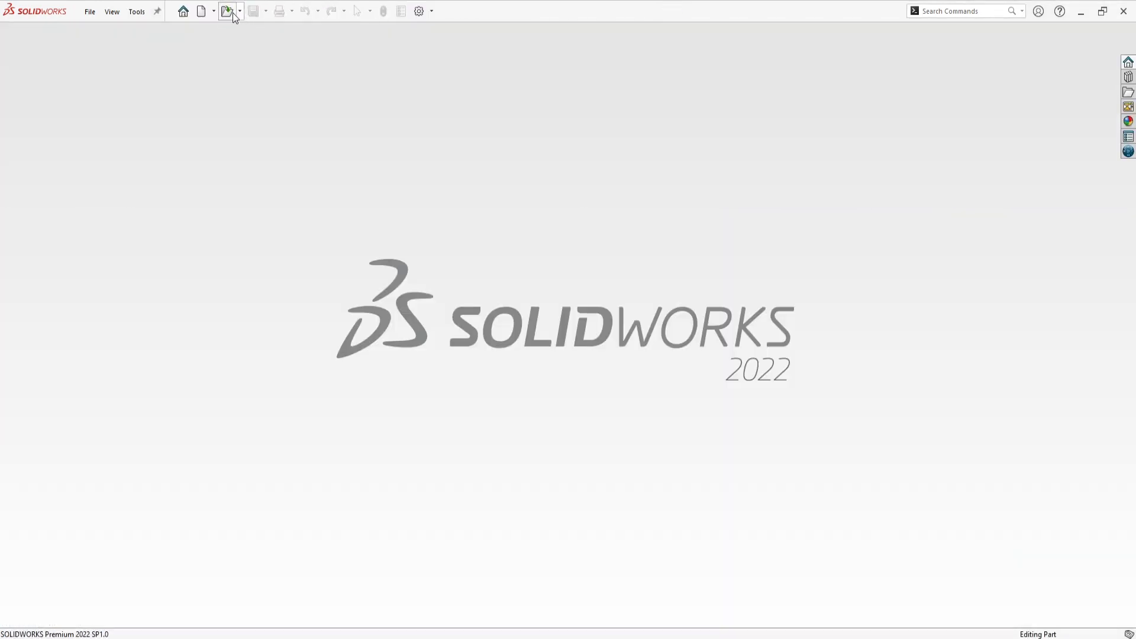
pyautogui.click(226, 11)
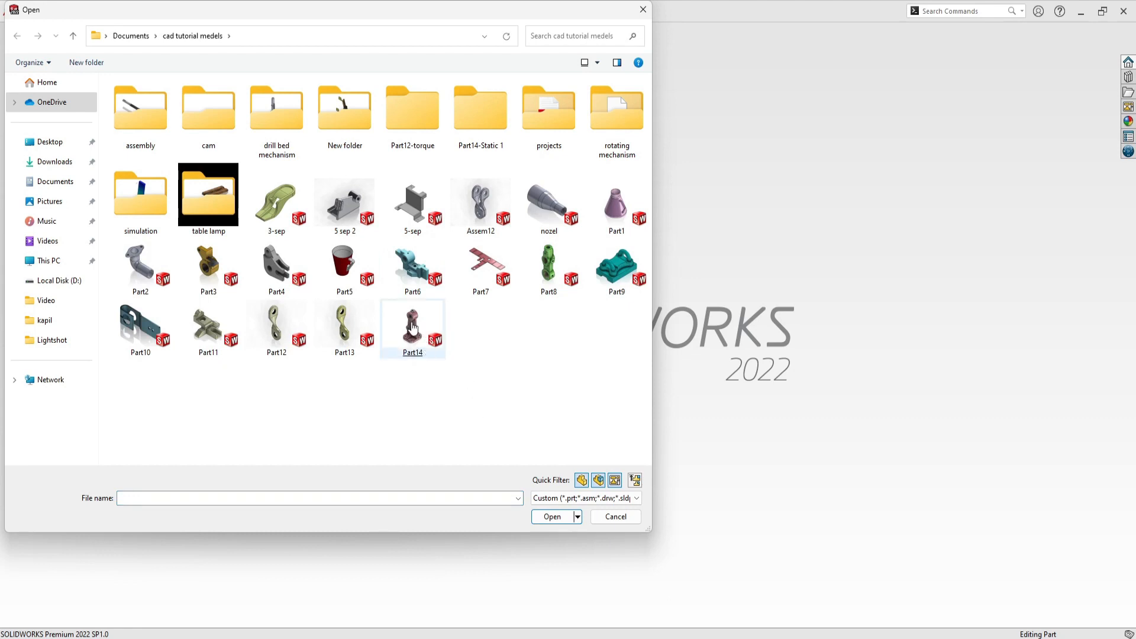
pyautogui.doubleClick(413, 325)
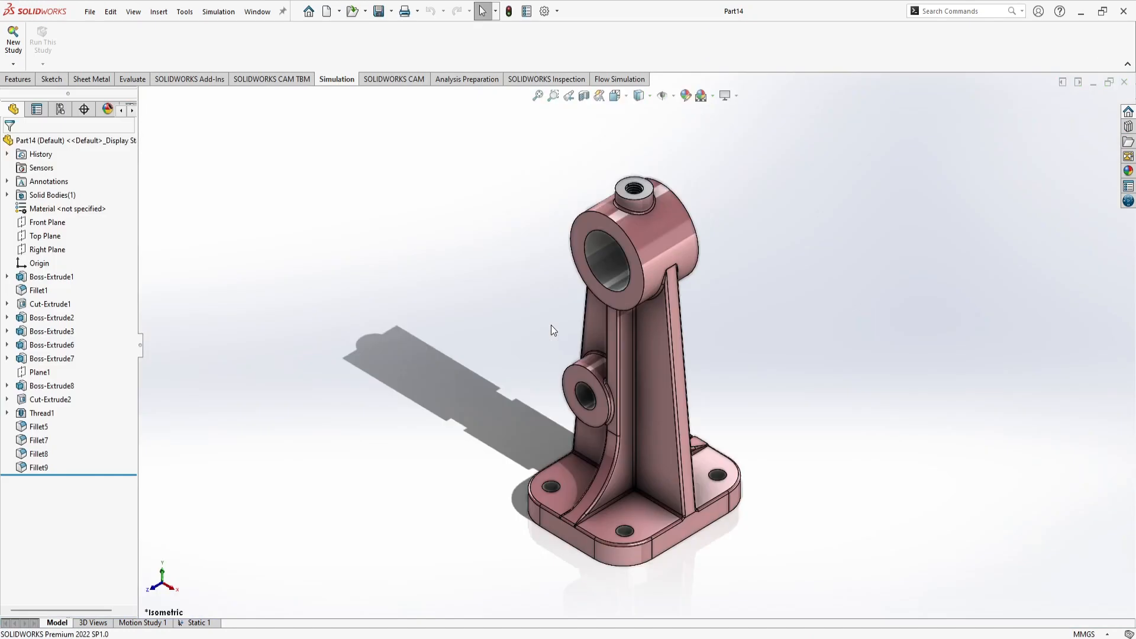
pyautogui.moveTo(667, 298)
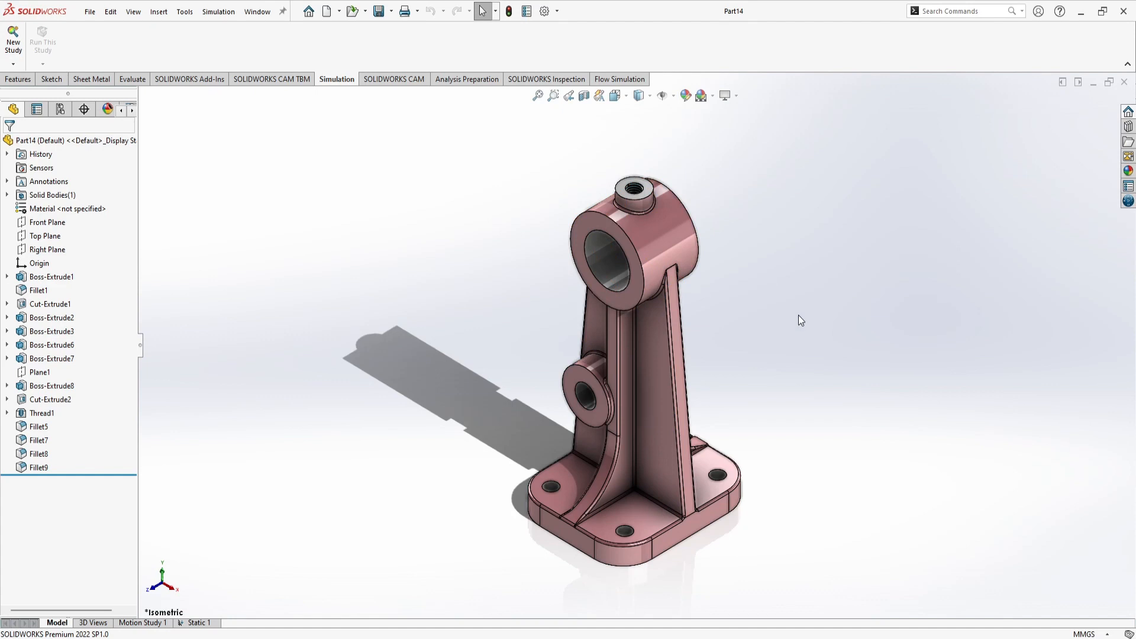
pyautogui.moveTo(312, 144)
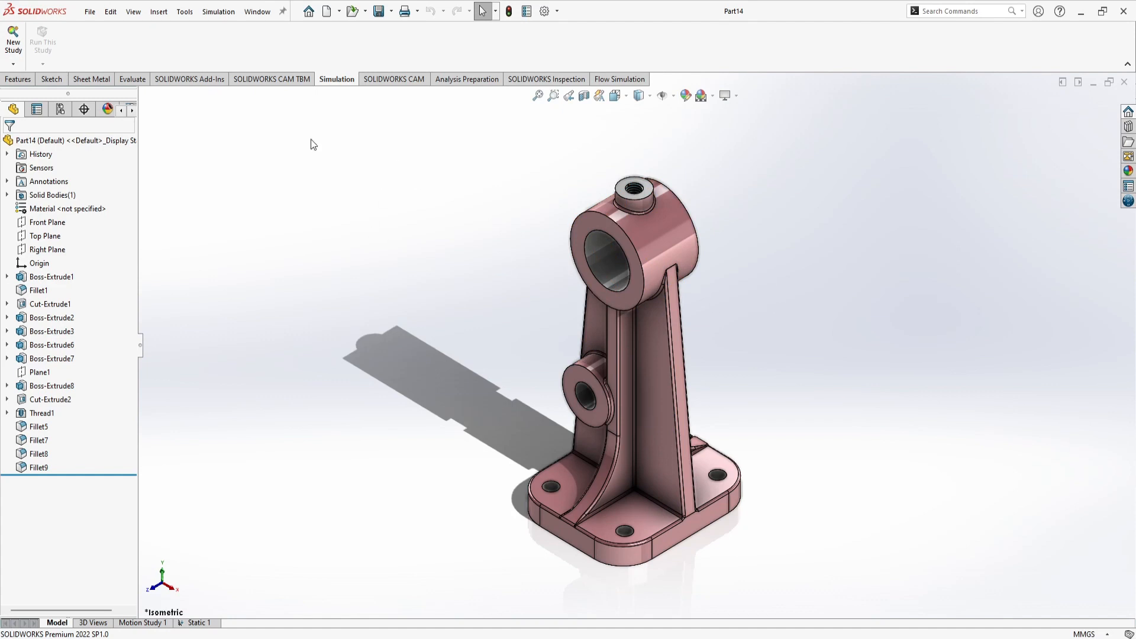
# Review the CommandManager tab list, then display the Simulation tab commands.
pyautogui.click(16, 78)
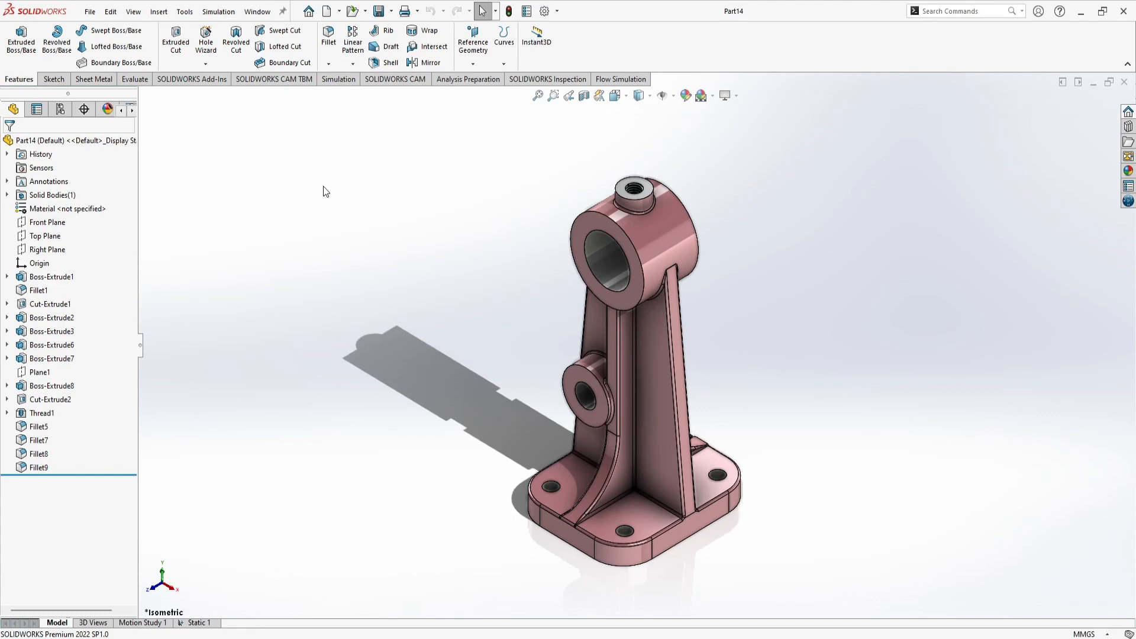
pyautogui.moveTo(215, 118)
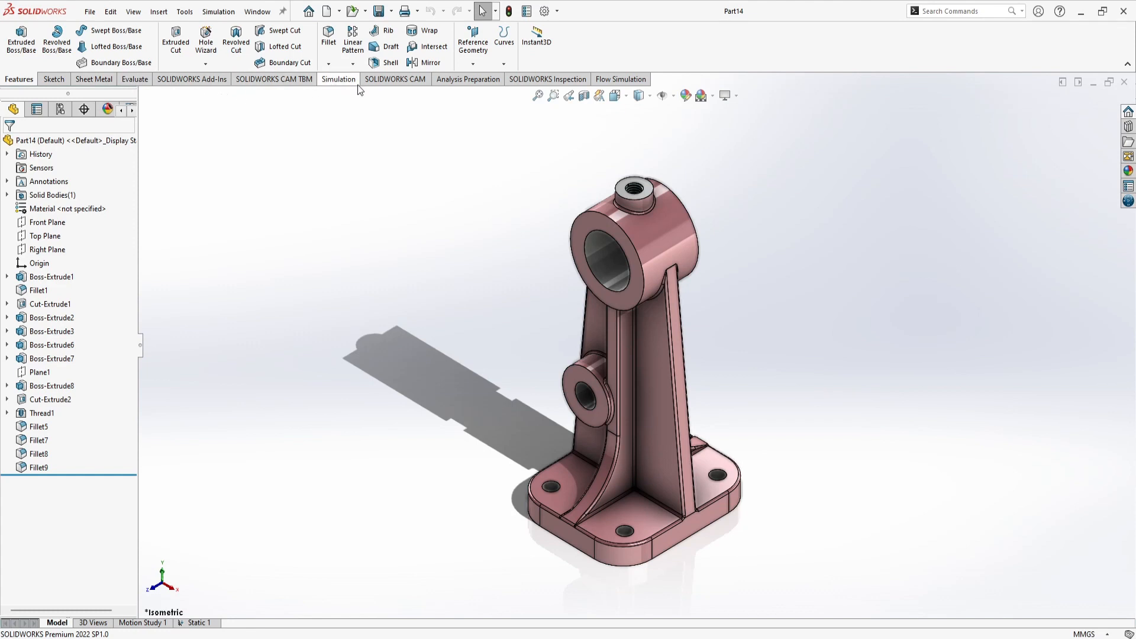
pyautogui.click(338, 79)
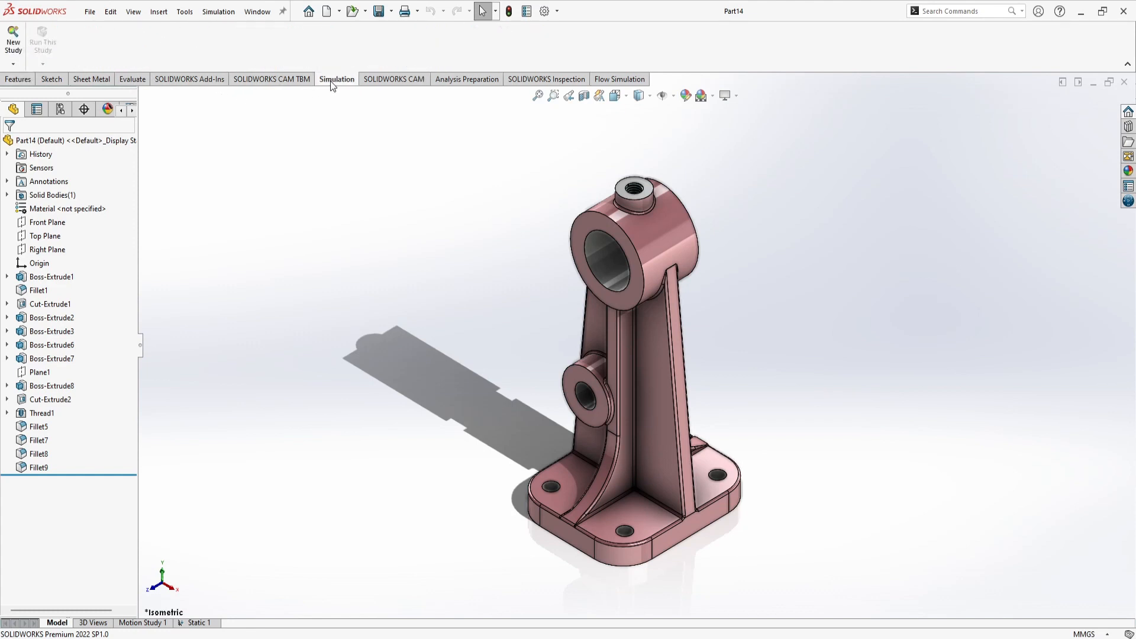
pyautogui.moveTo(337, 84)
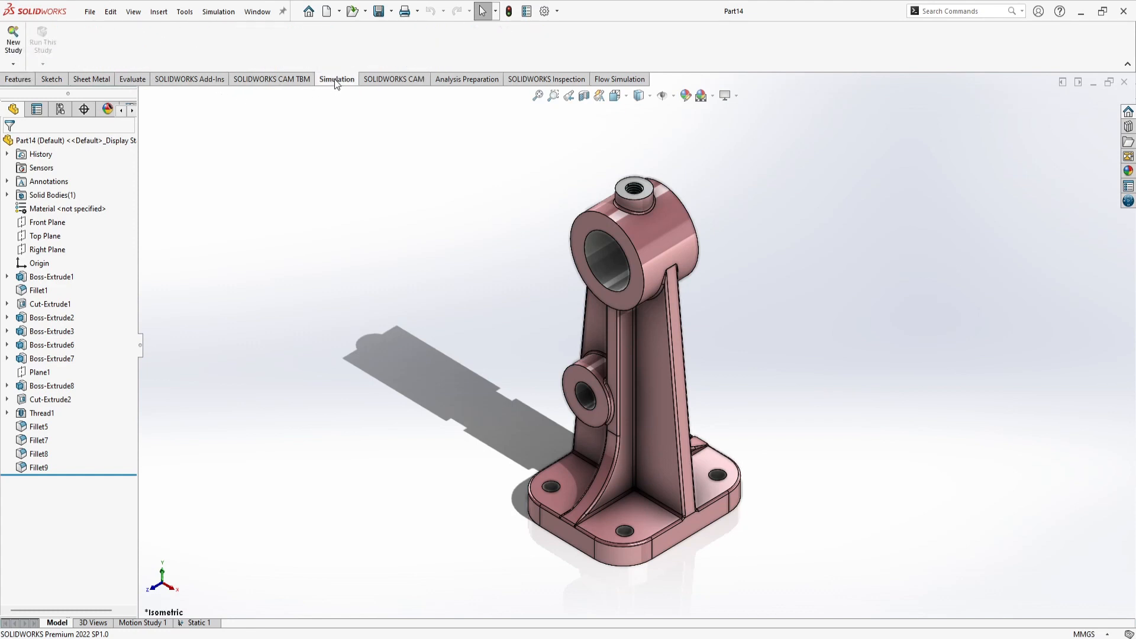
pyautogui.rightClick(336, 79)
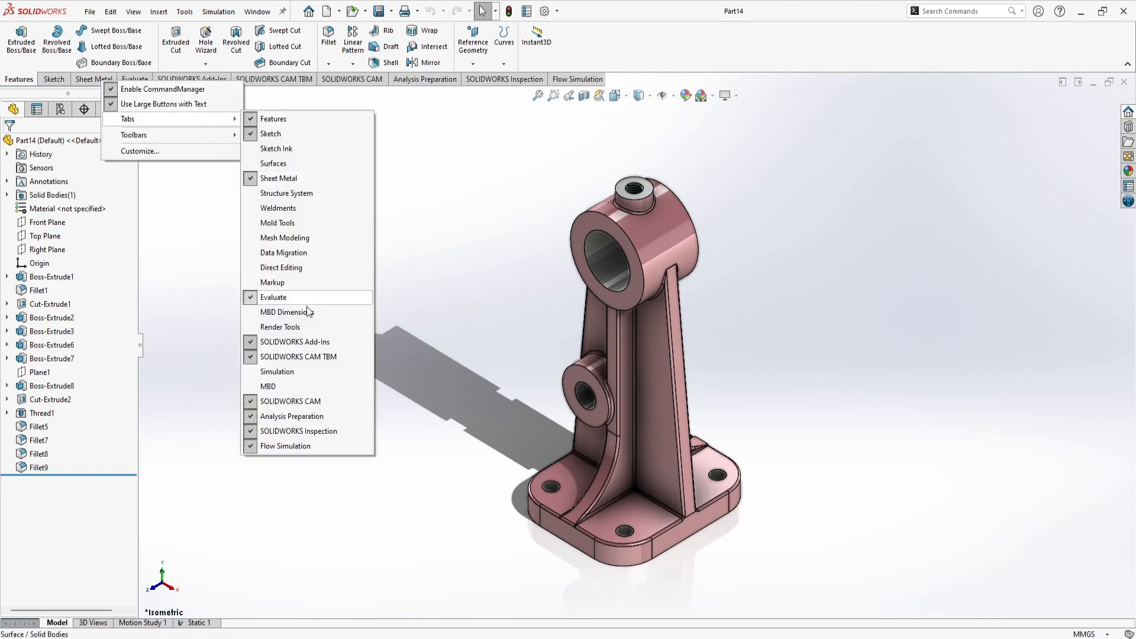
pyautogui.click(327, 378)
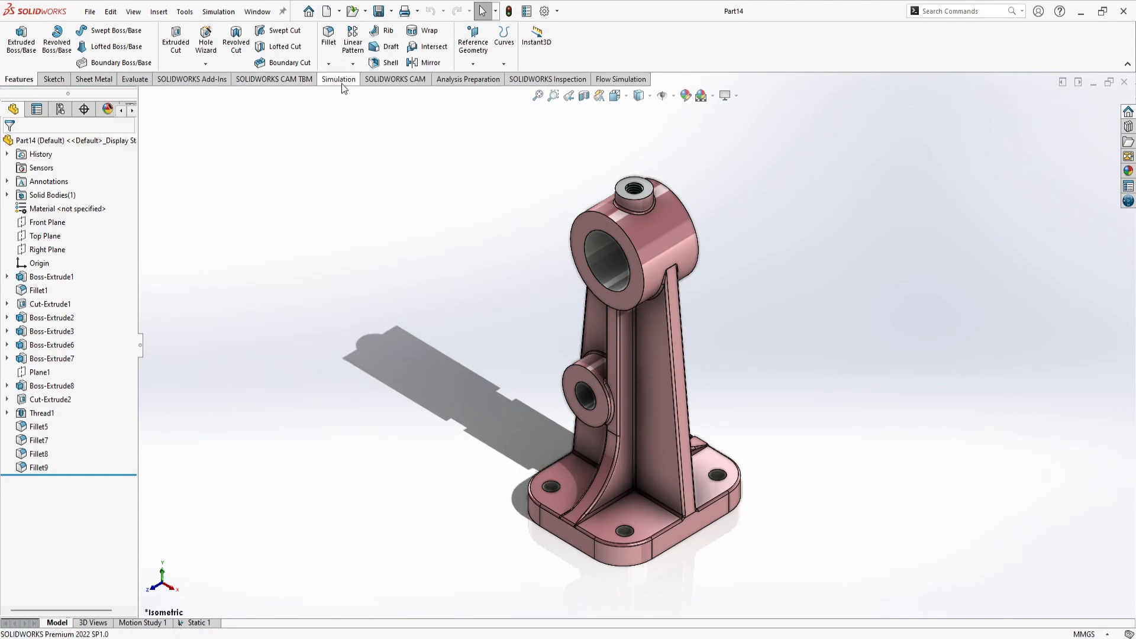
pyautogui.click(337, 79)
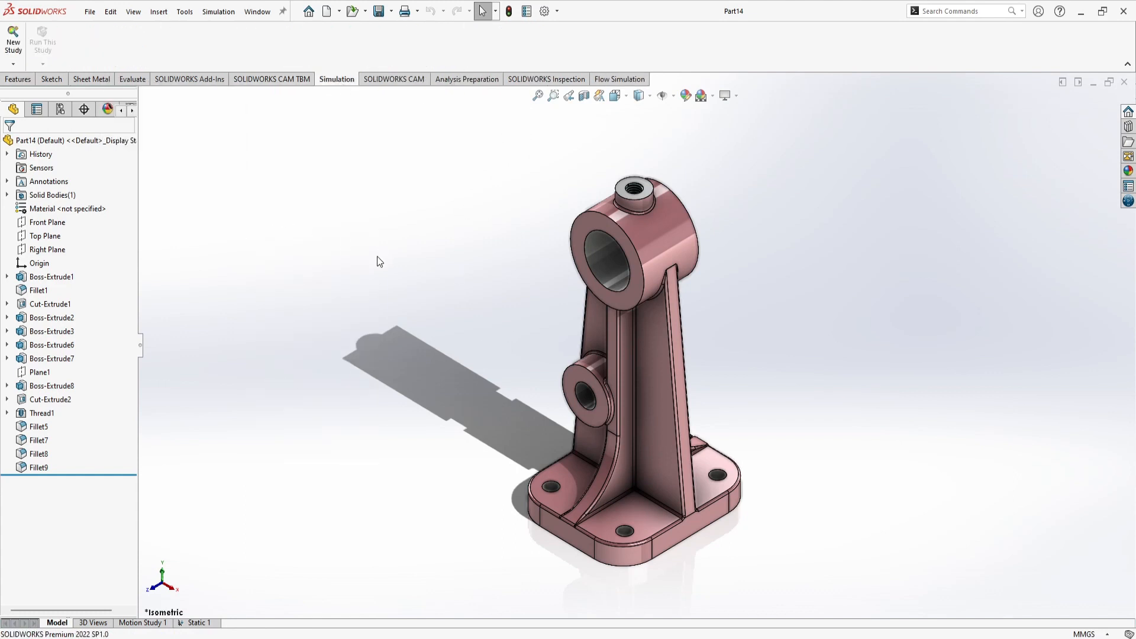
pyautogui.moveTo(24, 58)
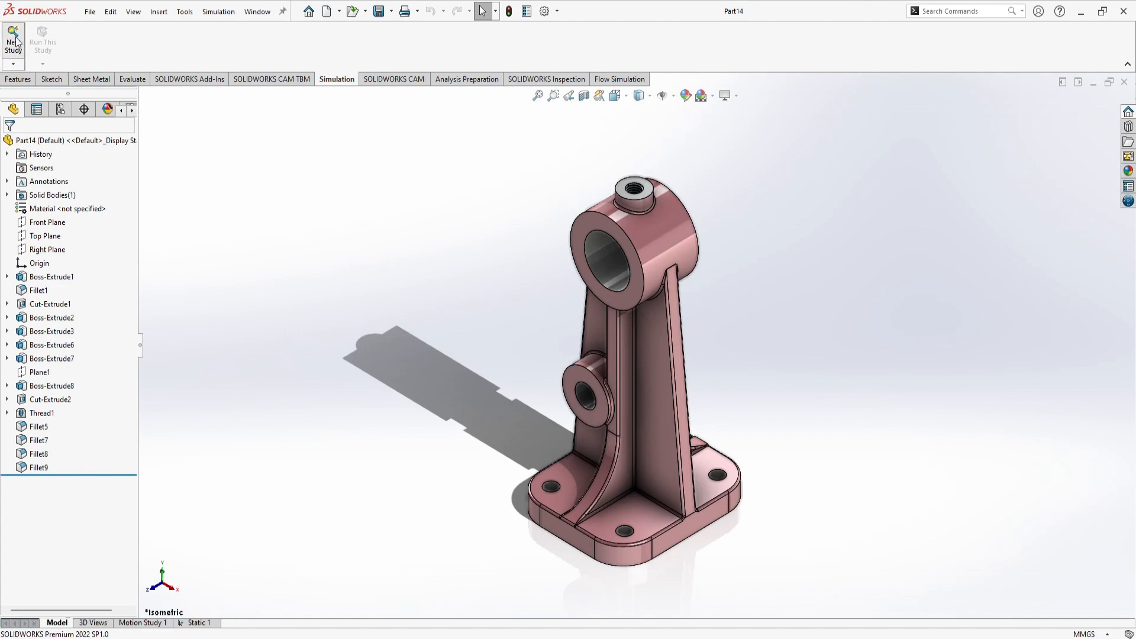
# Create a Static study titled 'stress analysis' and confirm it.
pyautogui.click(13, 36)
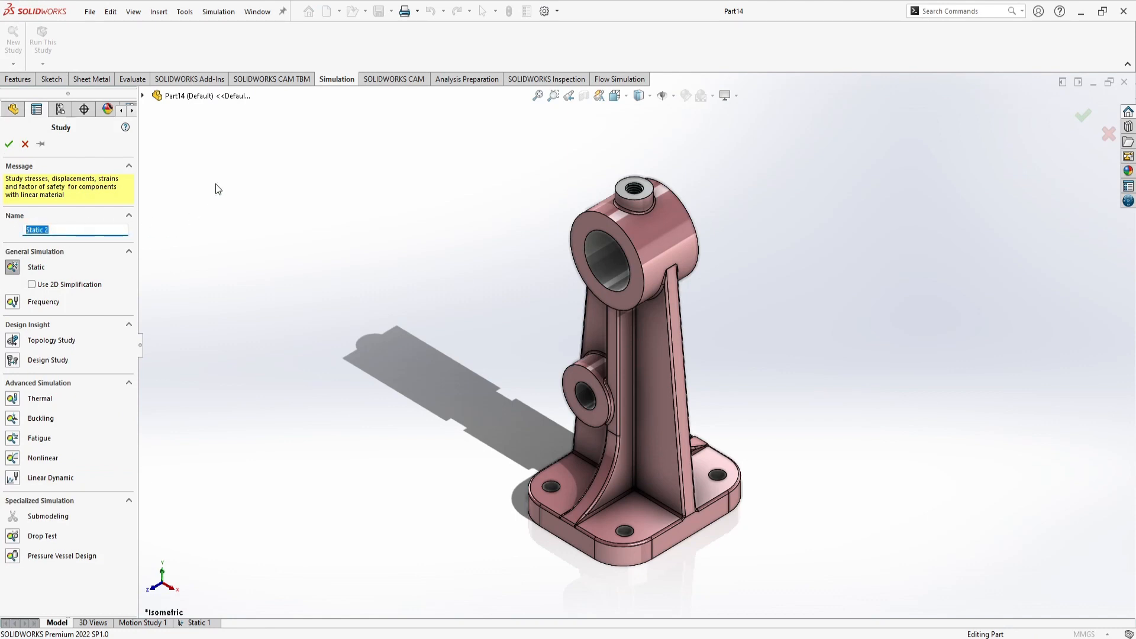
pyautogui.write('stress analy')
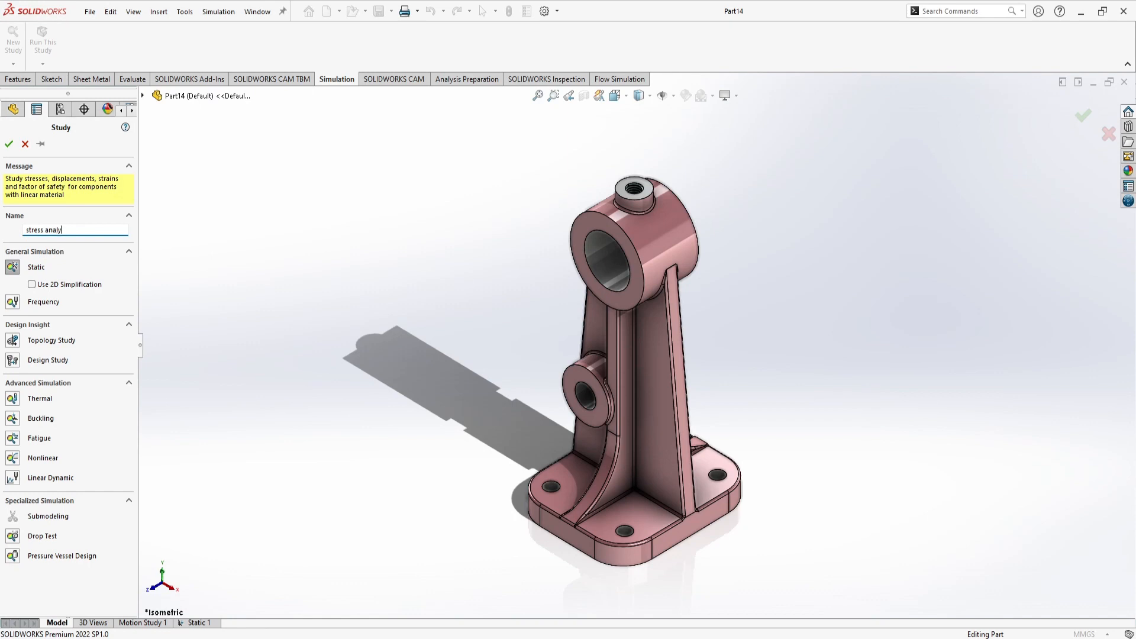
pyautogui.write('sis')
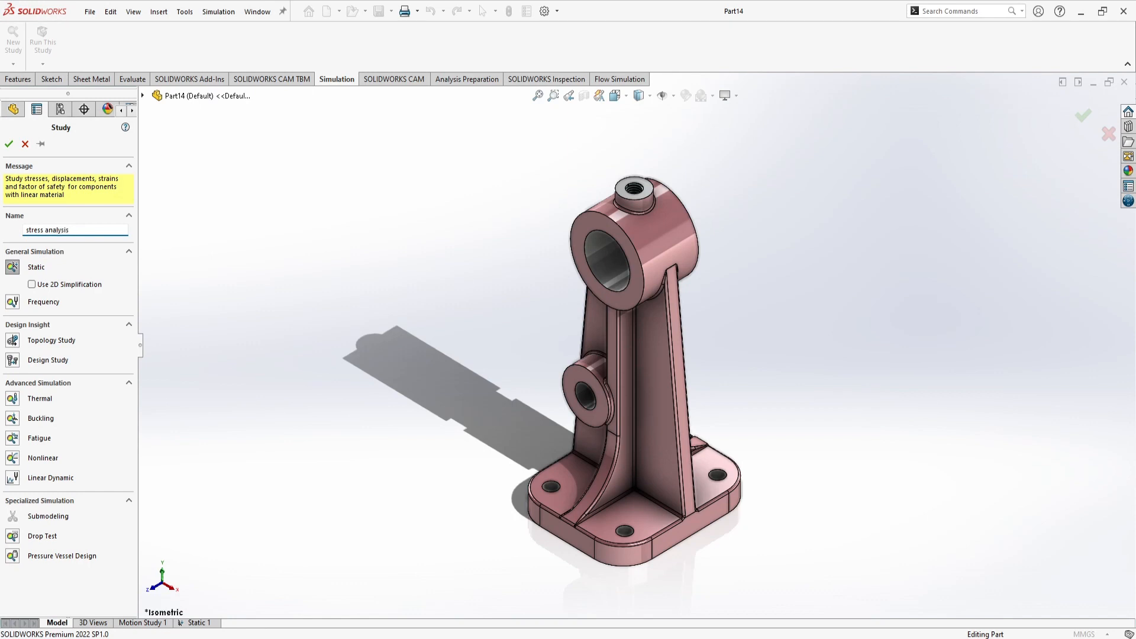
pyautogui.click(9, 144)
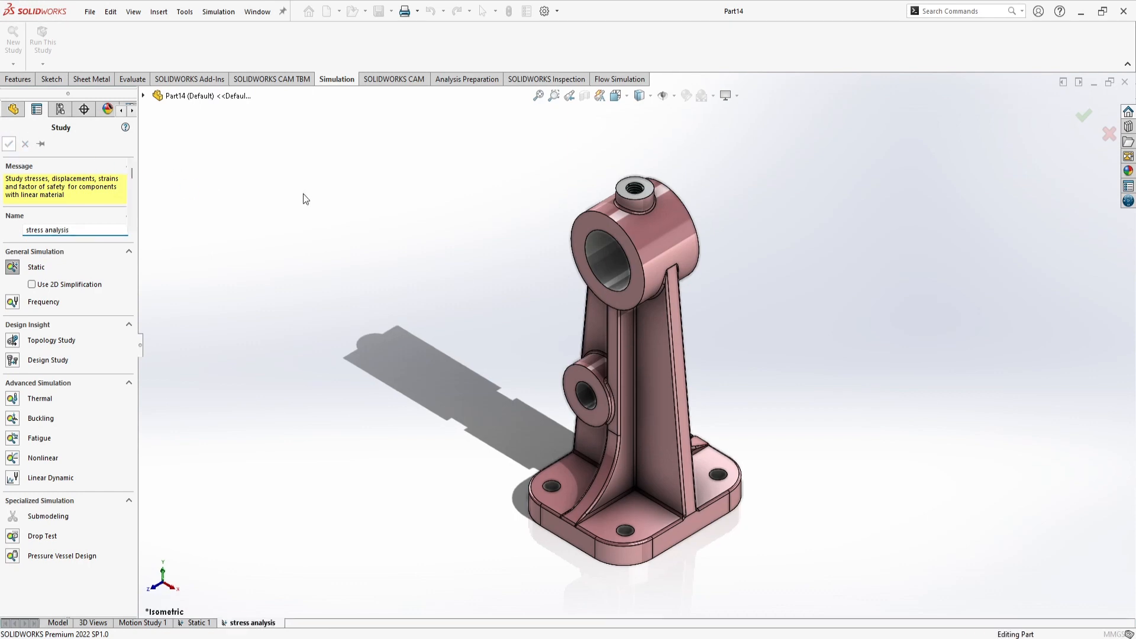
pyautogui.click(7, 144)
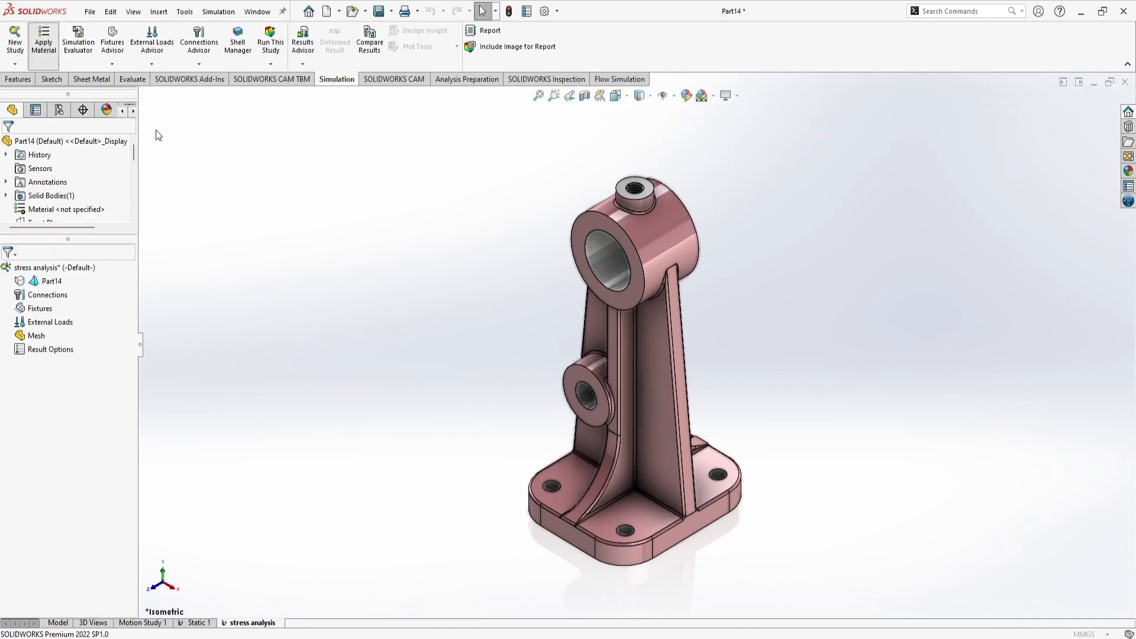
# Apply AISI 304 from SOLIDWORKS Materials > Steel to the bracket.
pyautogui.click(42, 35)
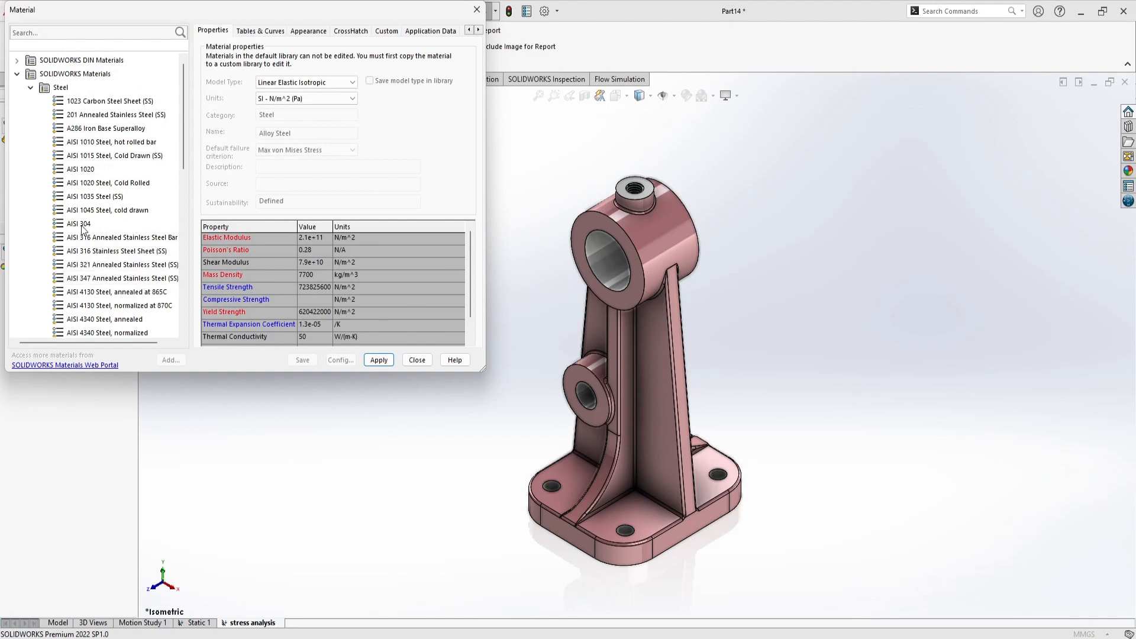
pyautogui.click(77, 223)
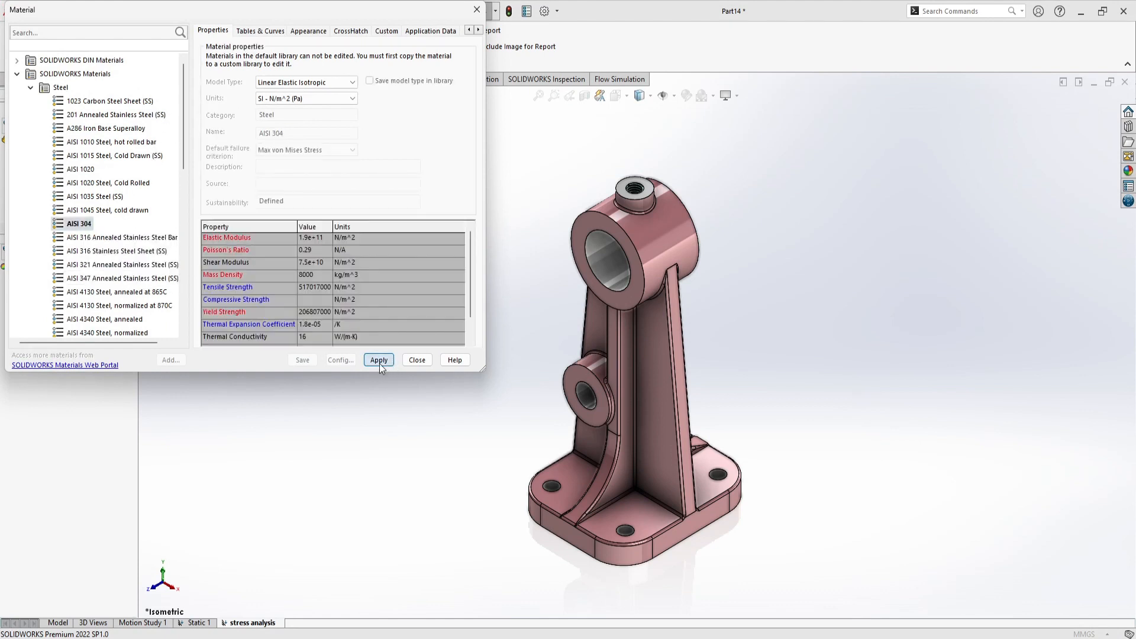
pyautogui.click(379, 360)
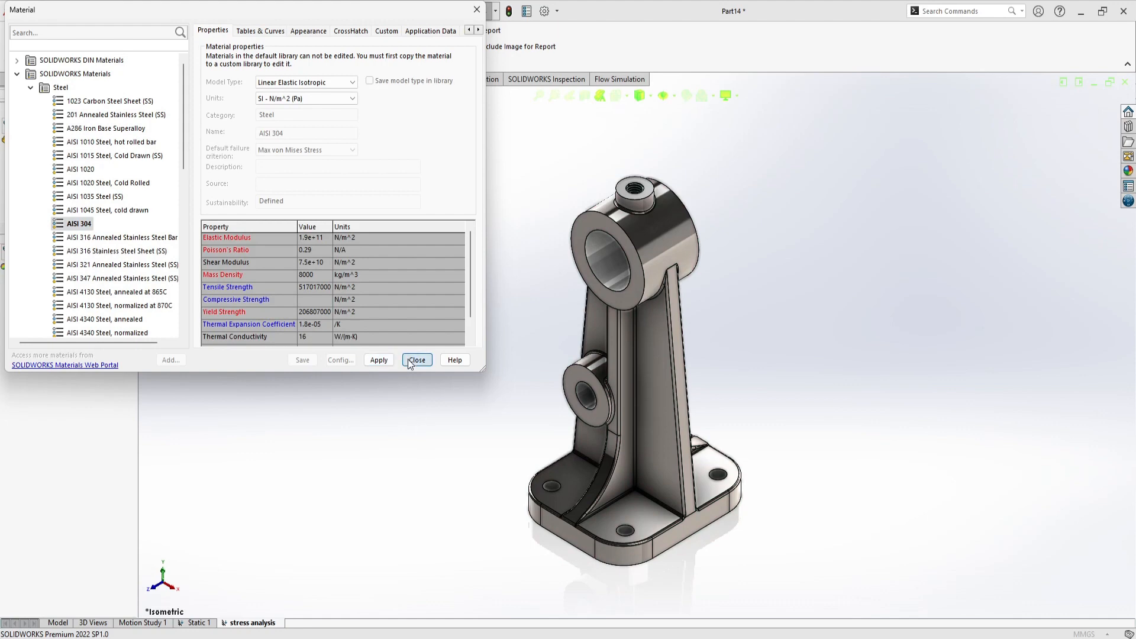
pyautogui.click(417, 359)
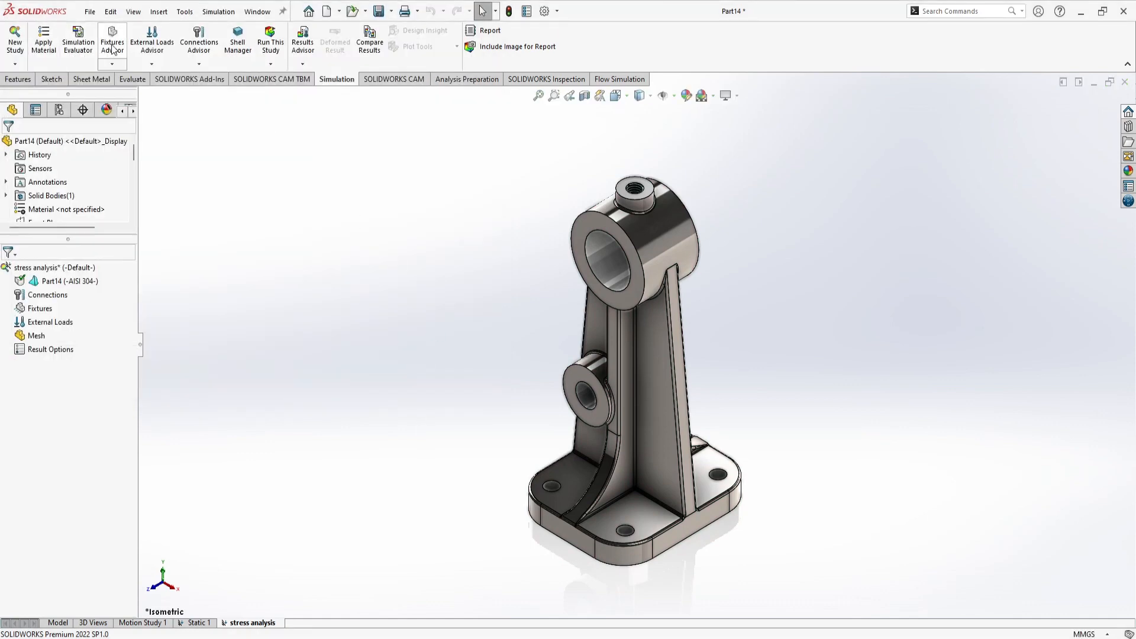
# Open the Fixtures Advisor at the Simulation Advisor's Interactions step.
pyautogui.click(112, 34)
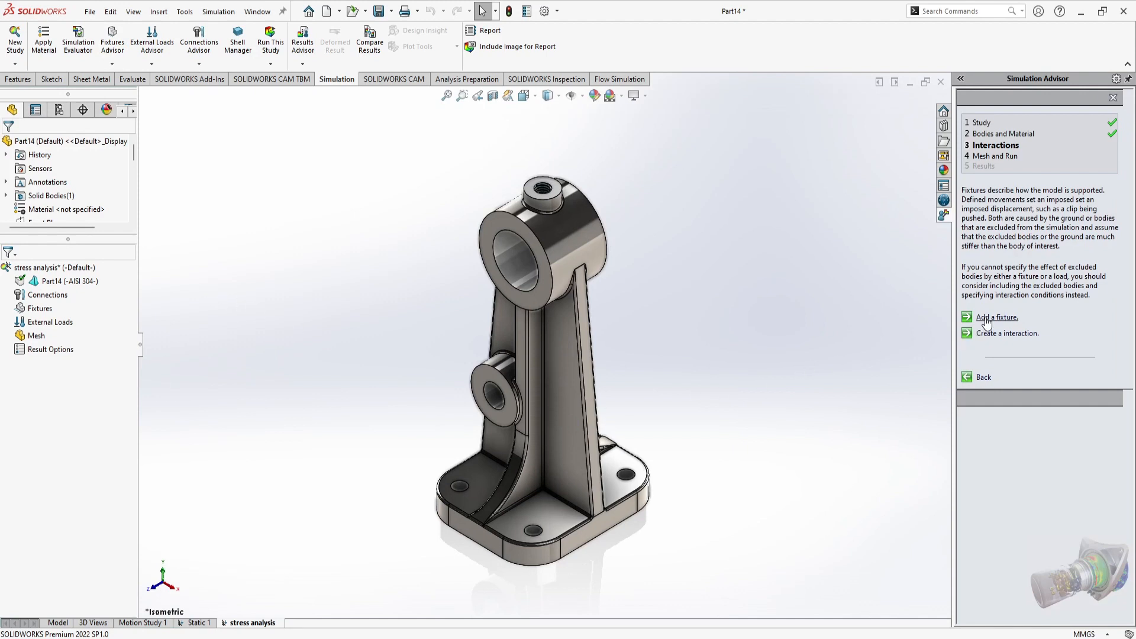
pyautogui.moveTo(940, 286)
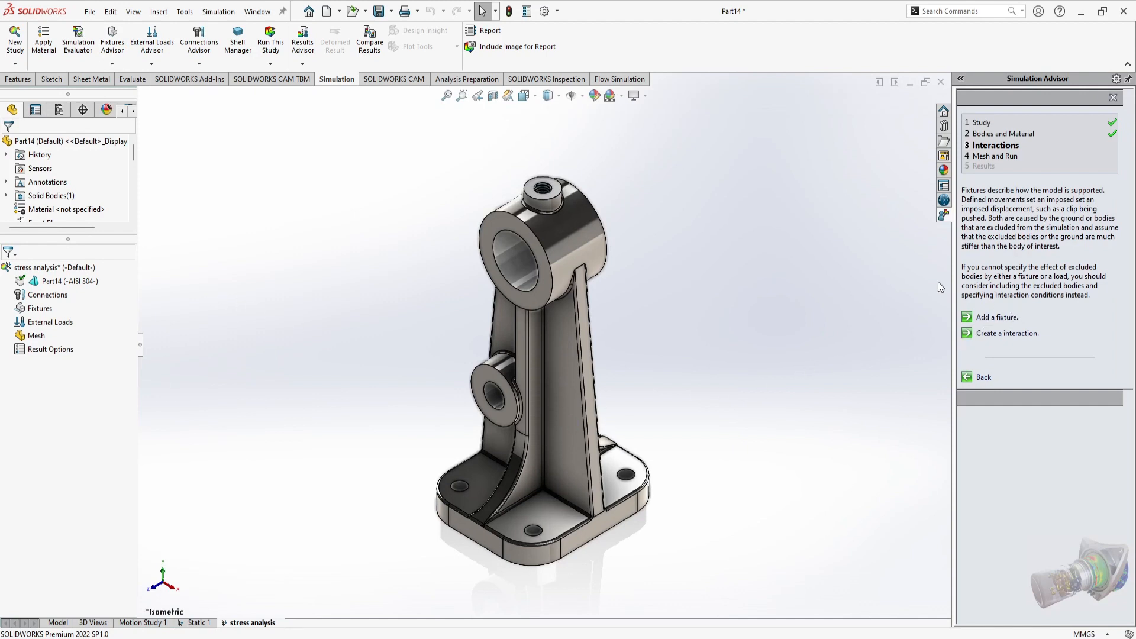
pyautogui.moveTo(1115, 523)
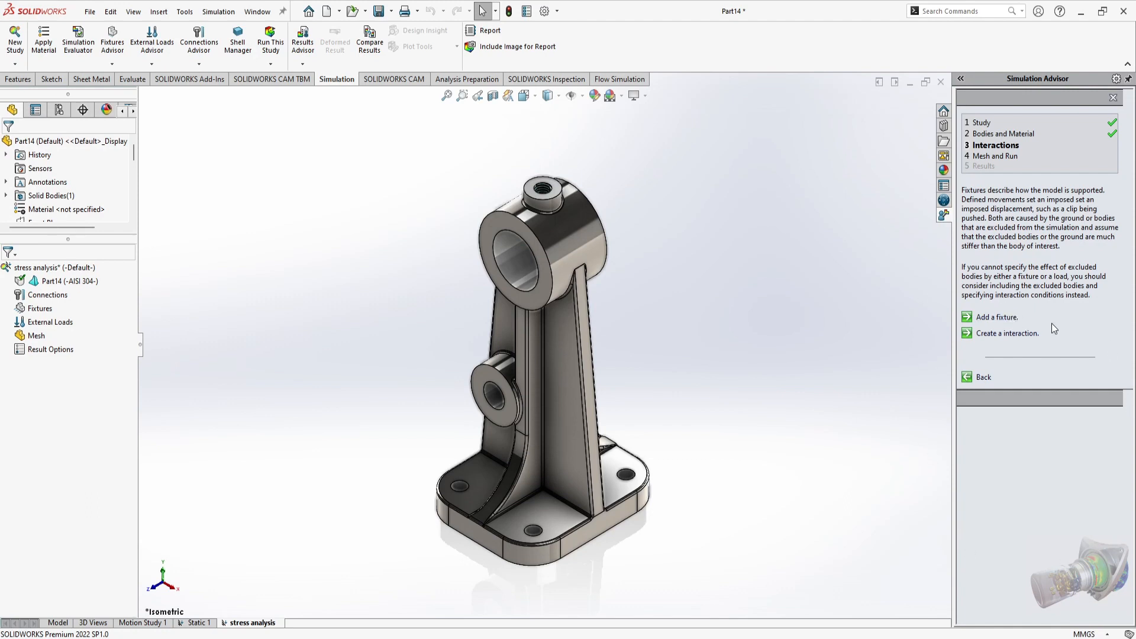
pyautogui.moveTo(1049, 326)
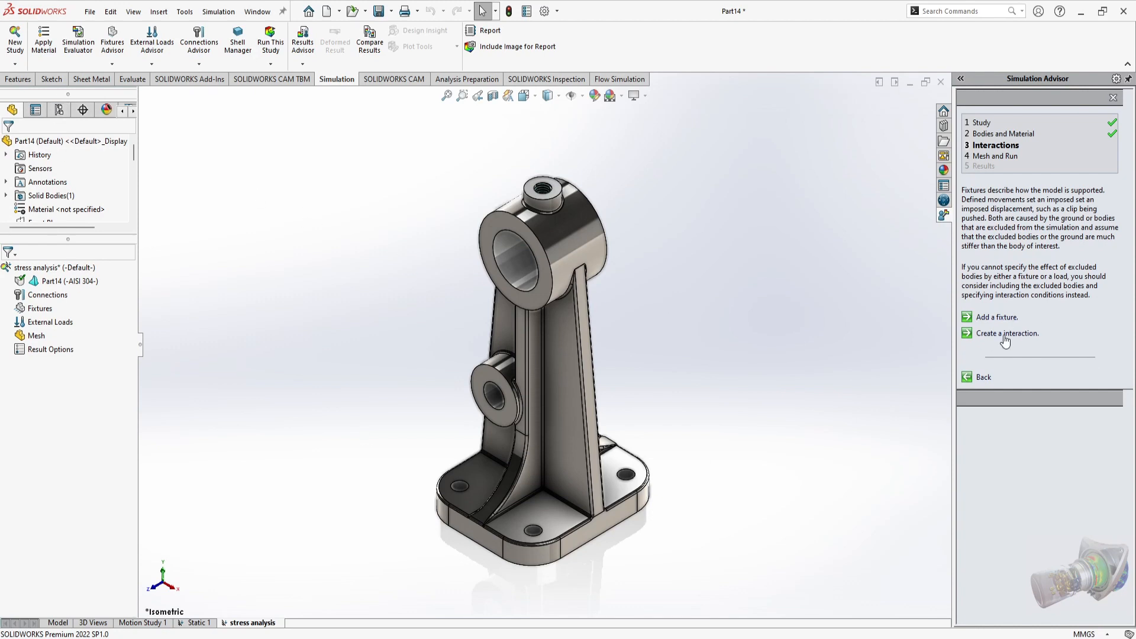
pyautogui.moveTo(219, 346)
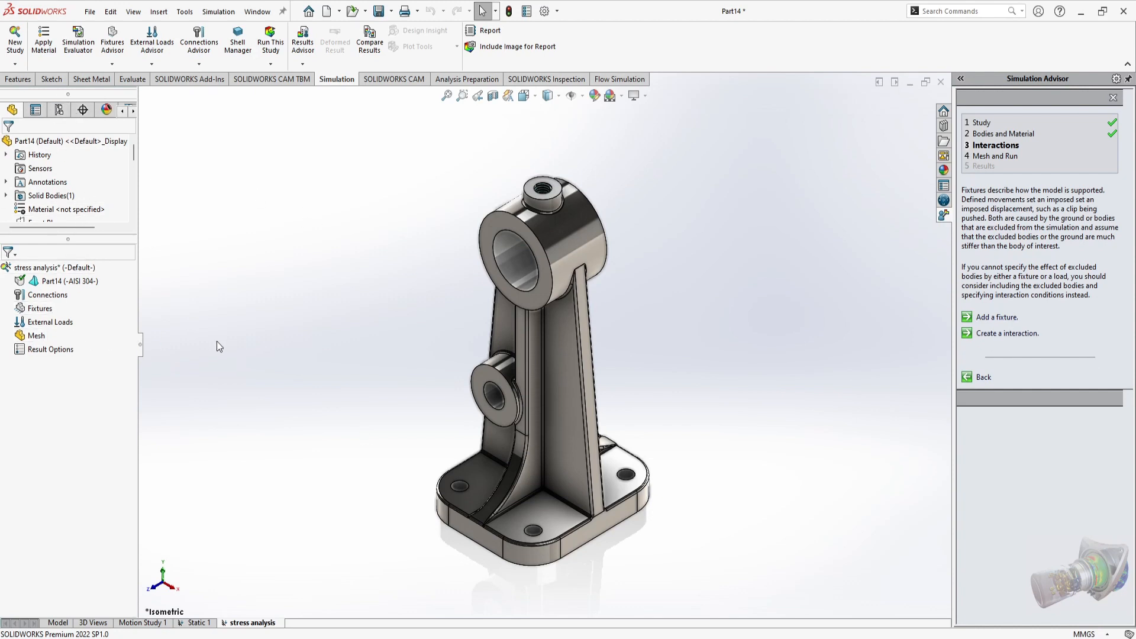
pyautogui.moveTo(213, 242)
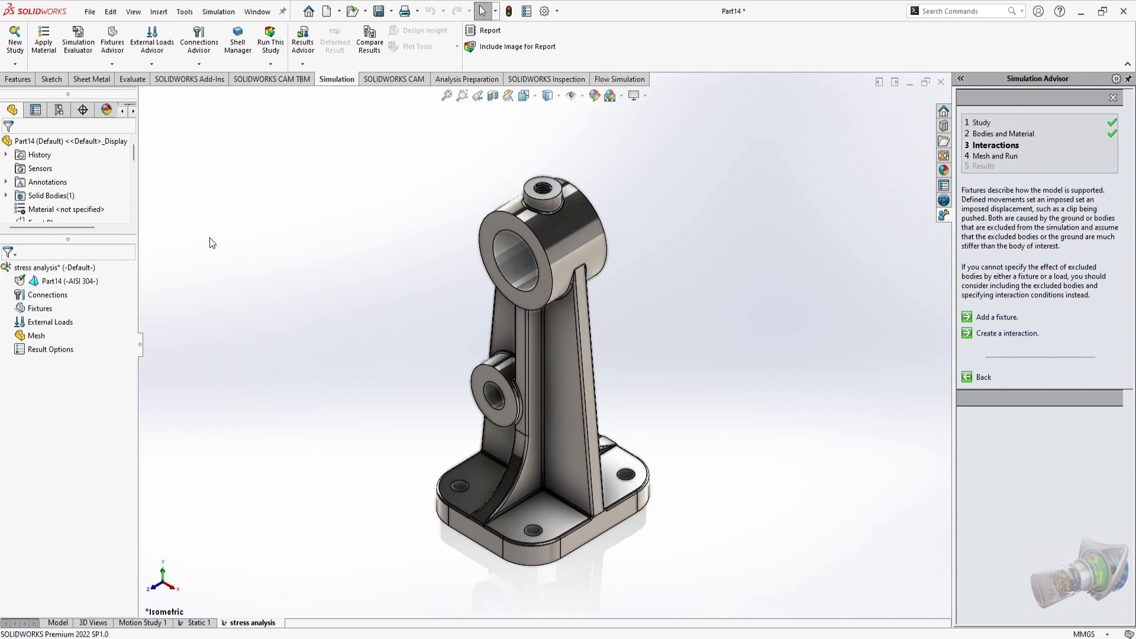
pyautogui.moveTo(1035, 395)
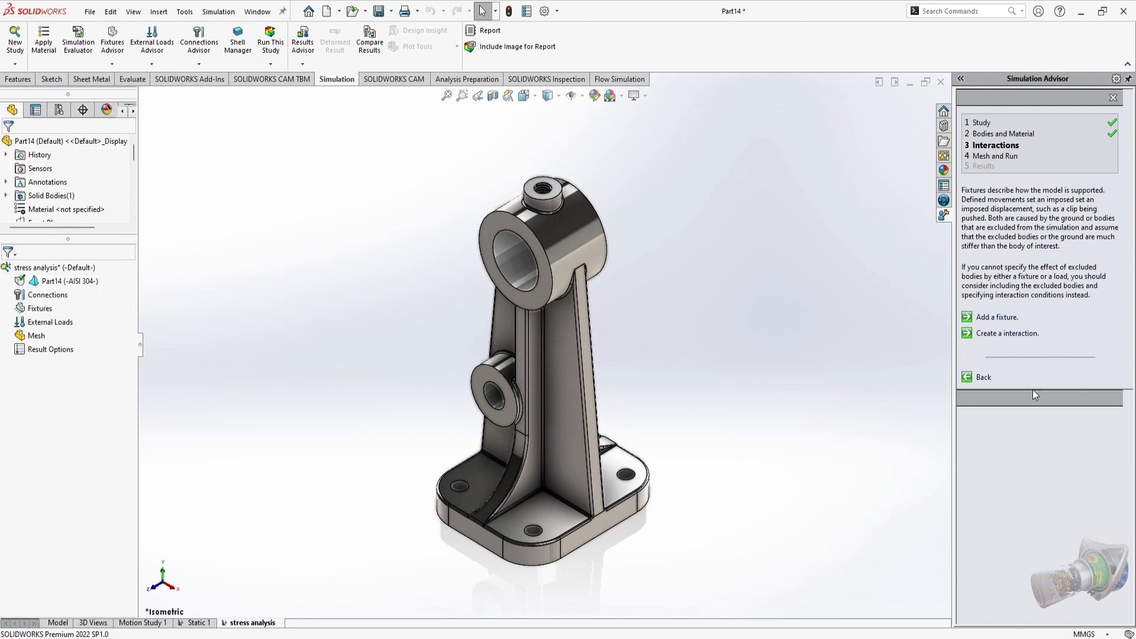
pyautogui.moveTo(993, 322)
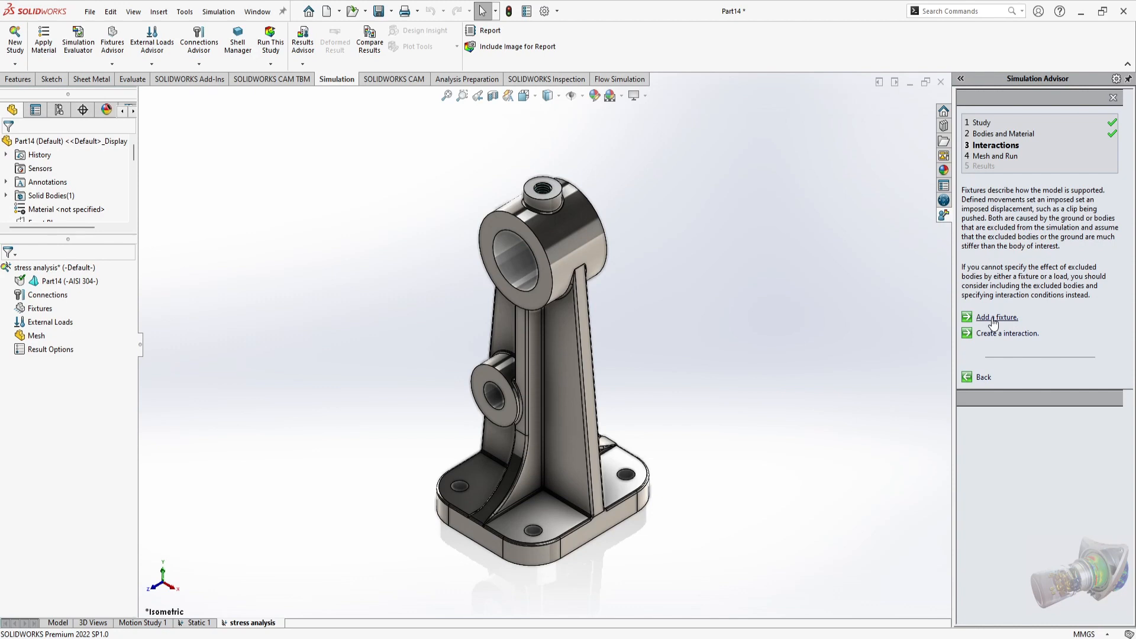
# Add Fixed-1, a Fixed Geometry fixture on the base's bottom face.
pyautogui.click(997, 317)
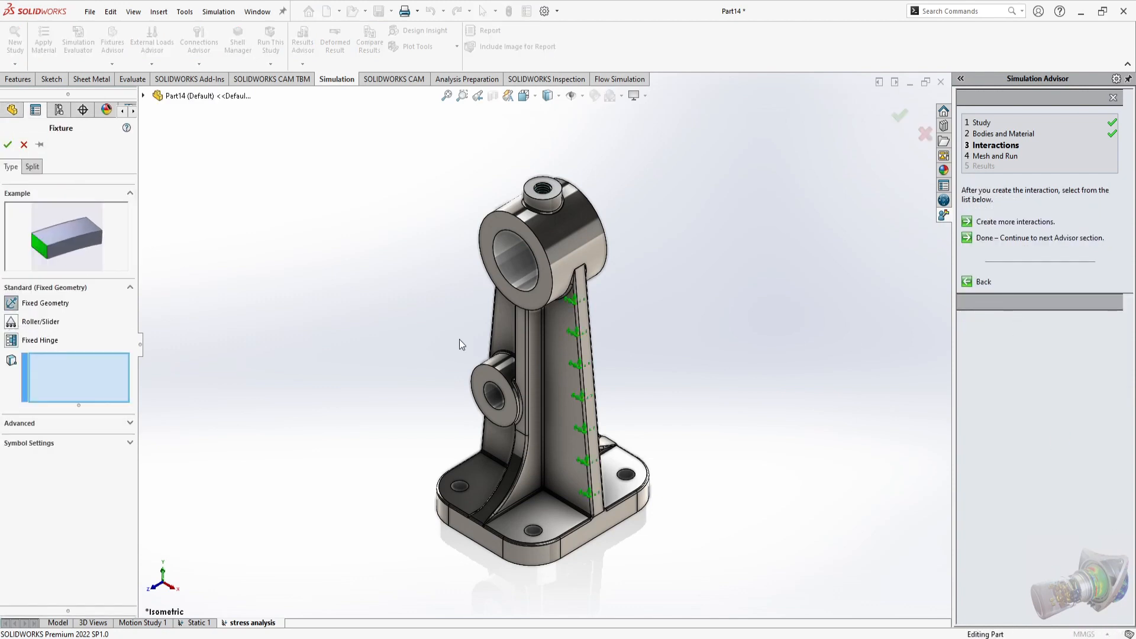
pyautogui.moveTo(291, 483)
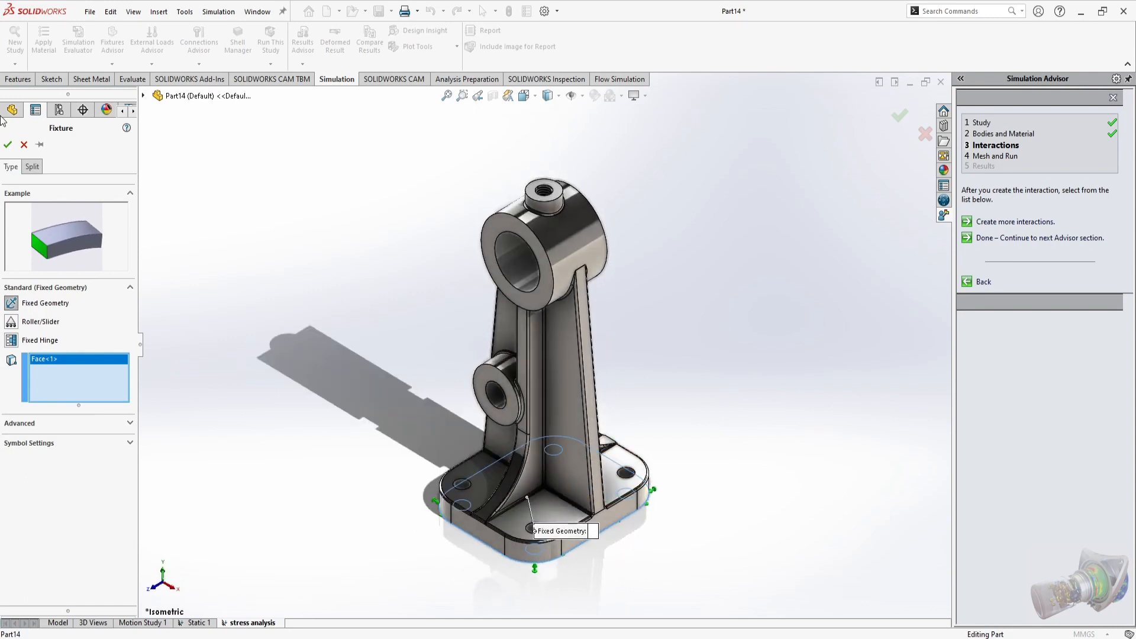
pyautogui.click(8, 145)
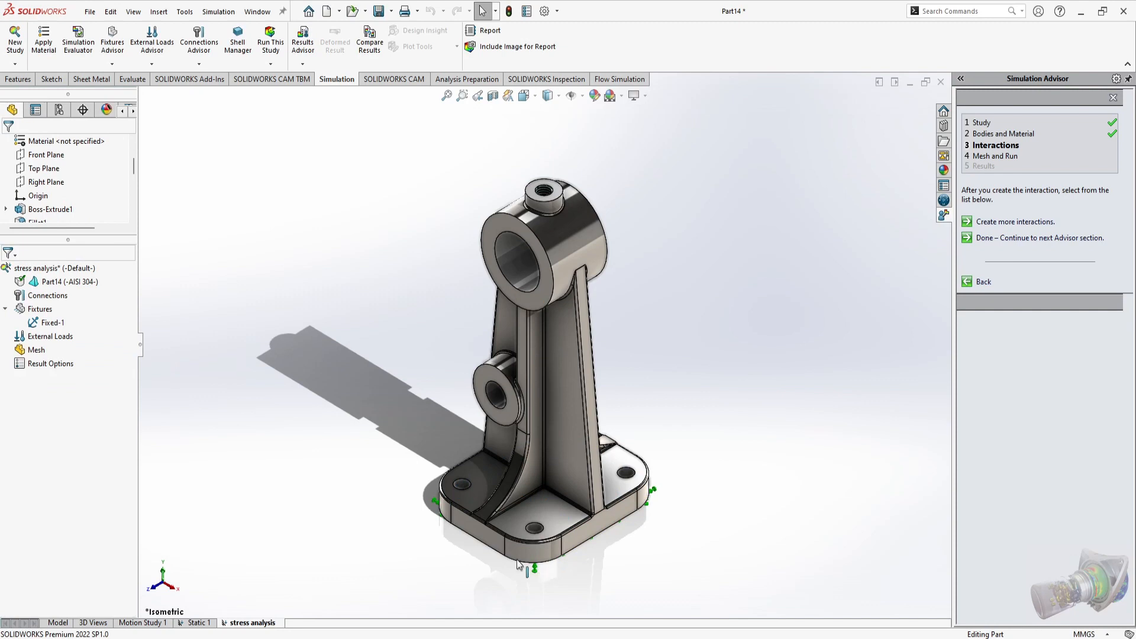
pyautogui.moveTo(149, 41)
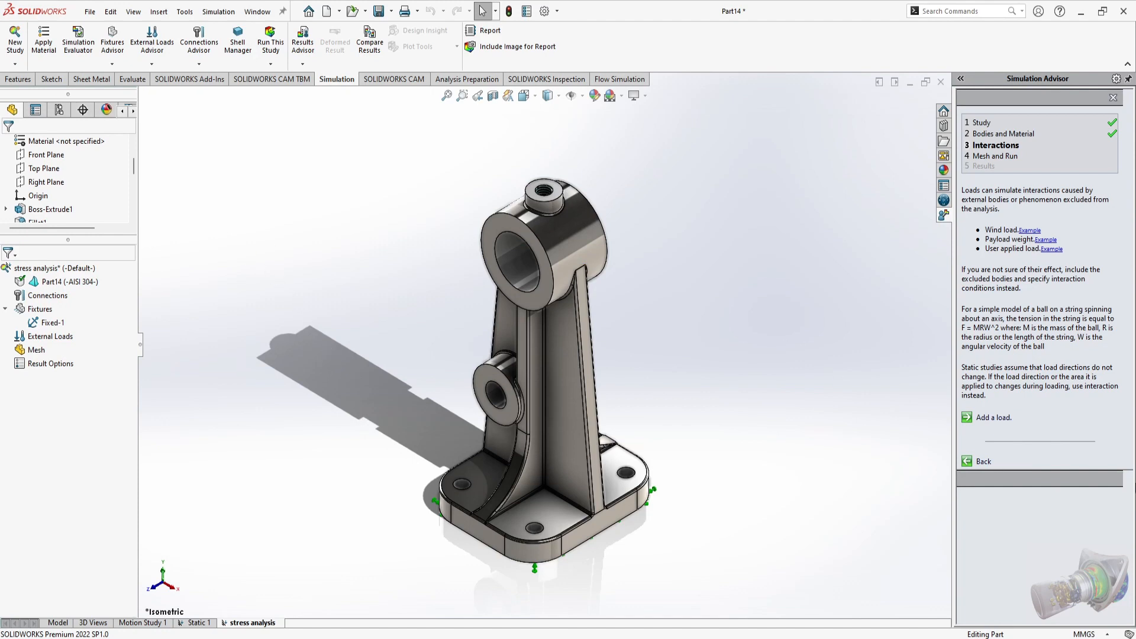
# Add Force-1, a 50 N normal force on the upper bore's inner face.
pyautogui.click(994, 417)
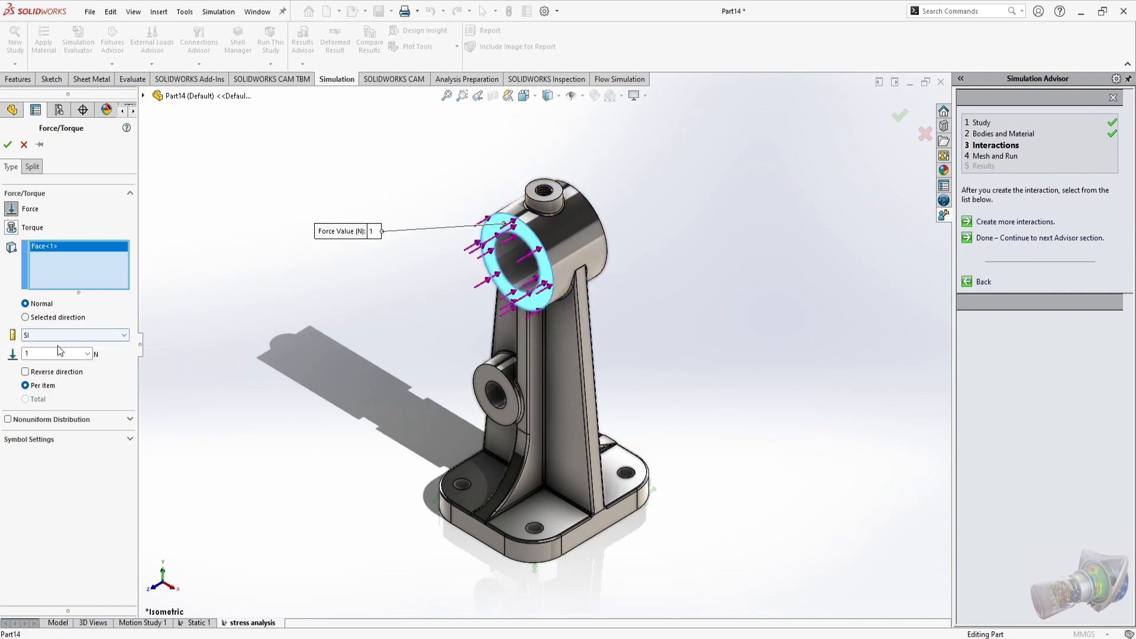
pyautogui.click(53, 354)
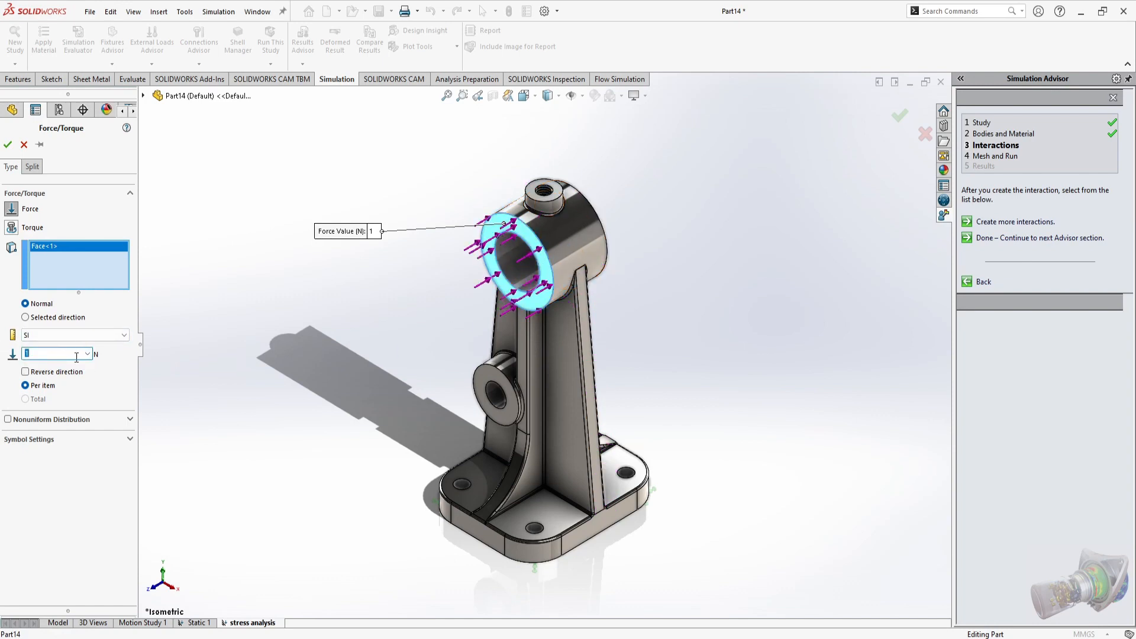
pyautogui.write('50')
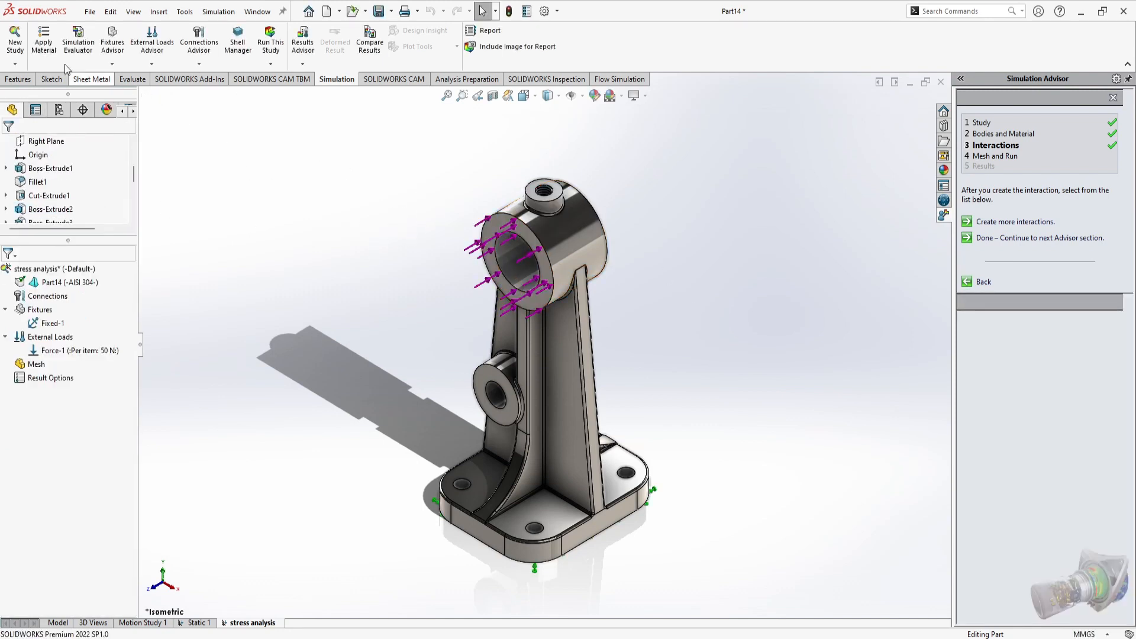
pyautogui.moveTo(191, 59)
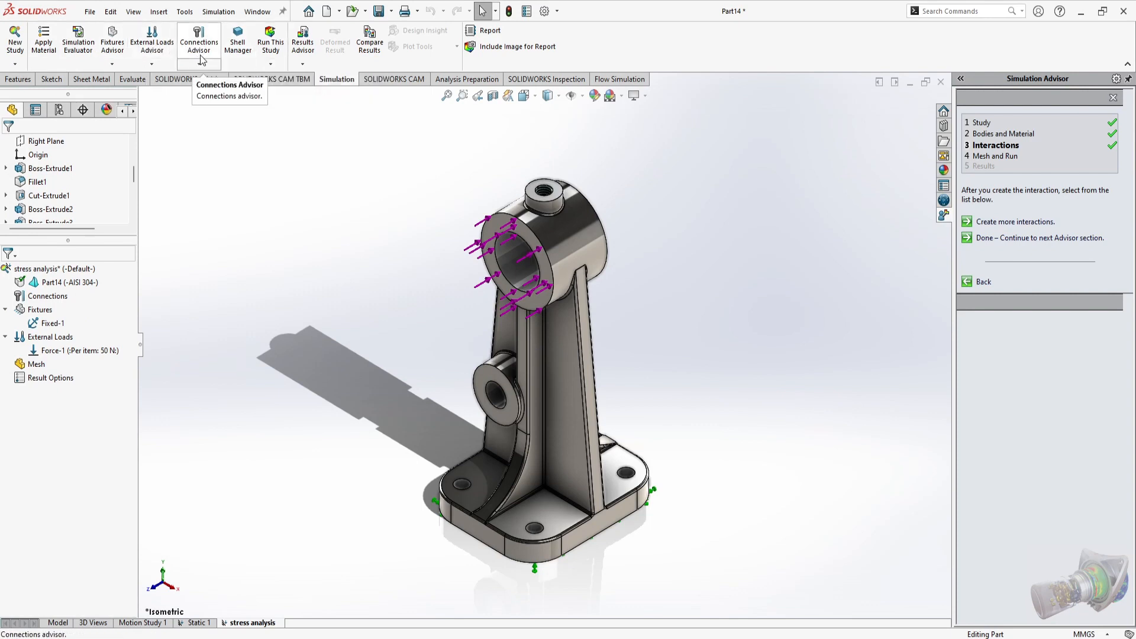
pyautogui.moveTo(432, 243)
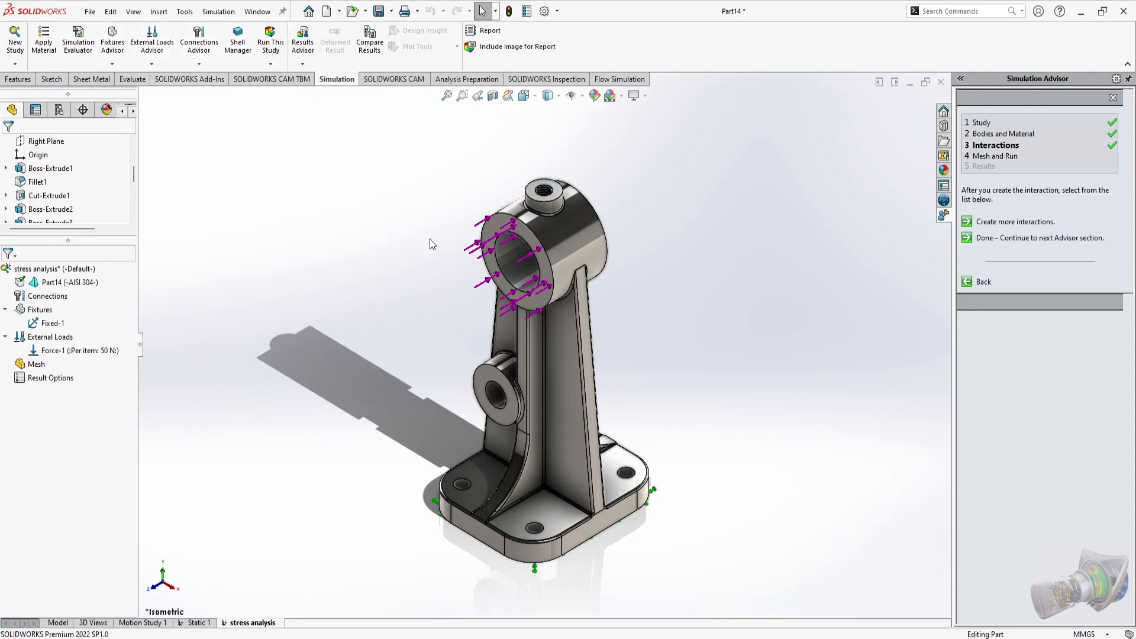
pyautogui.moveTo(339, 279)
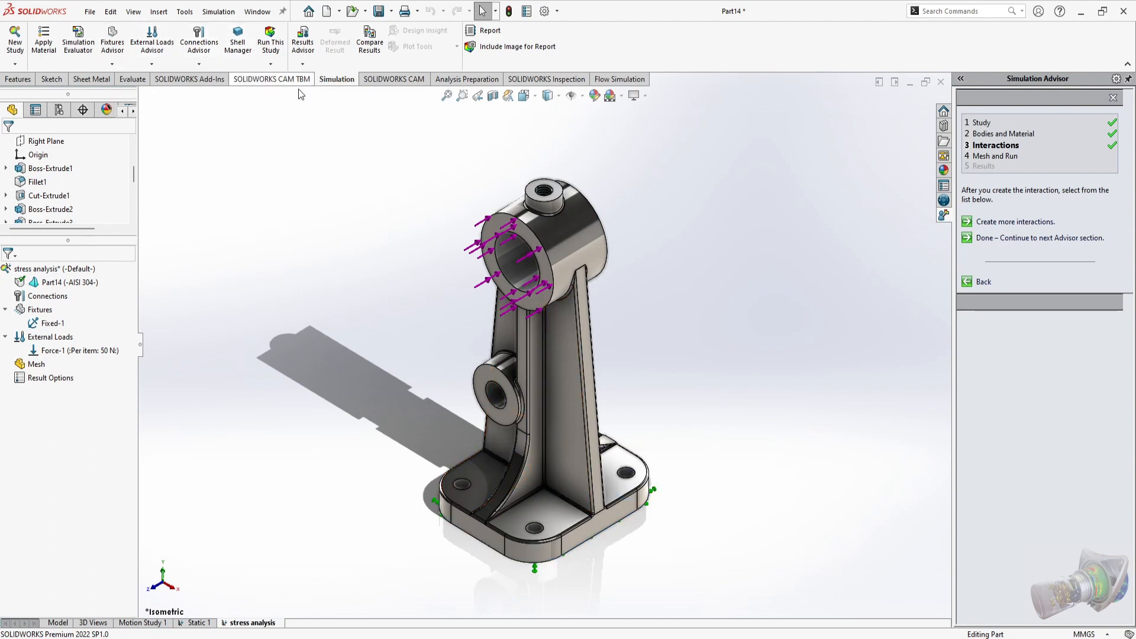
pyautogui.moveTo(270, 41)
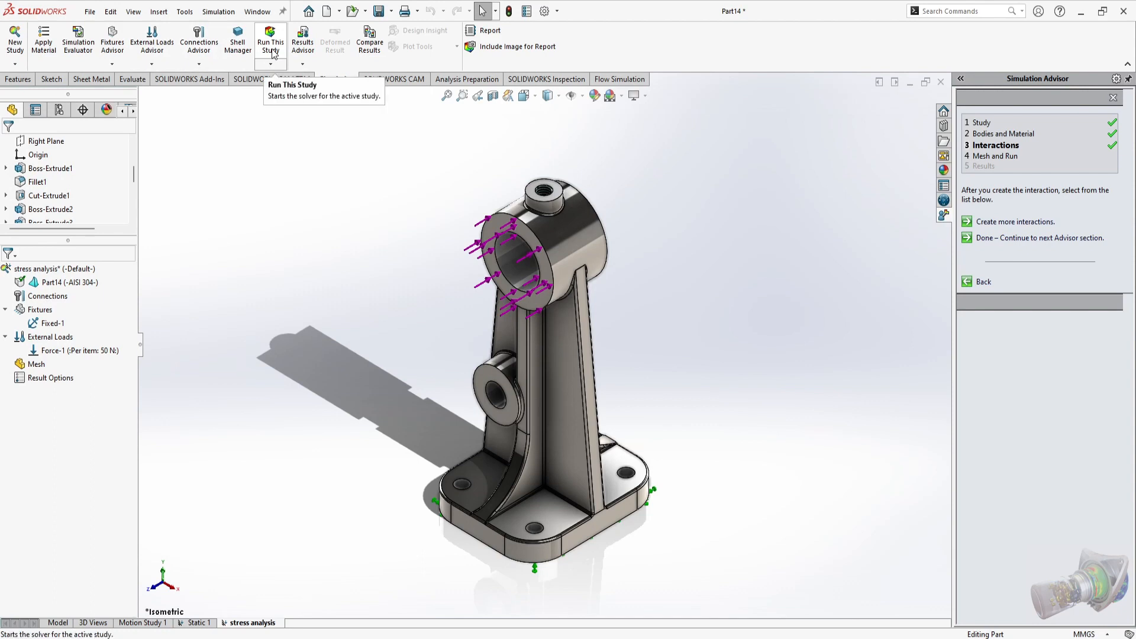
# Run the solver on the stress analysis study.
pyautogui.click(271, 35)
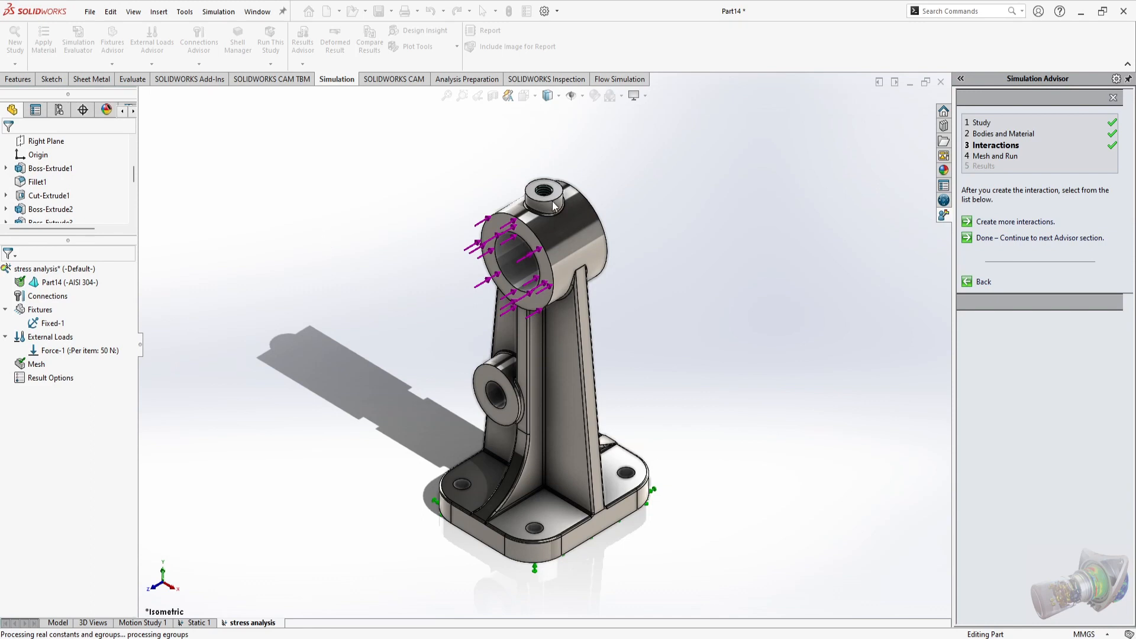
pyautogui.moveTo(679, 247)
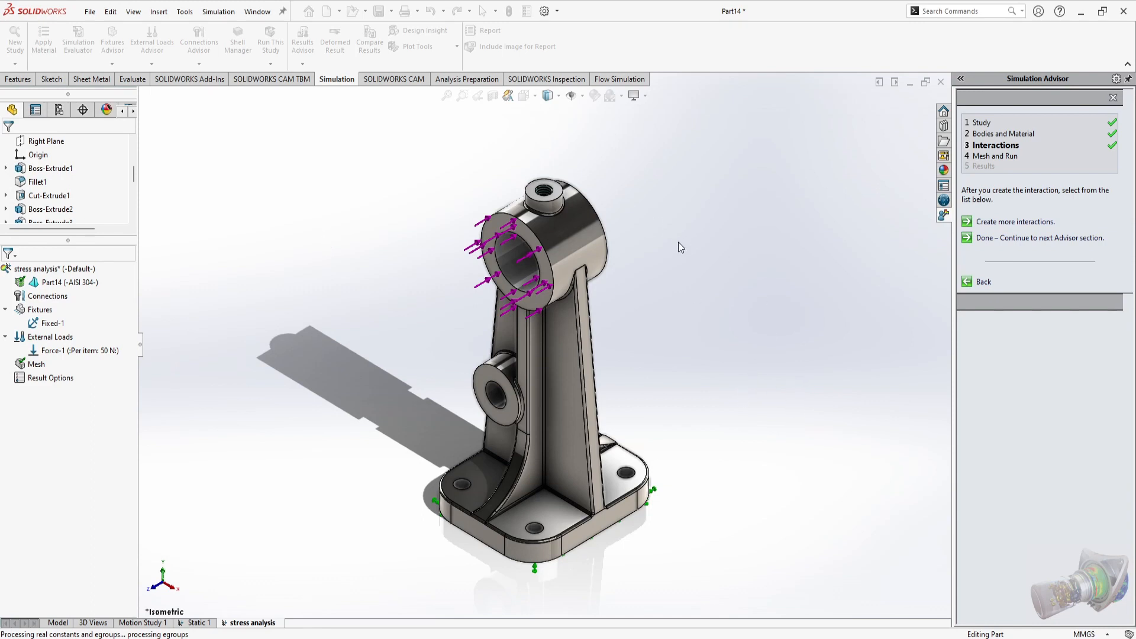
pyautogui.moveTo(1010, 232)
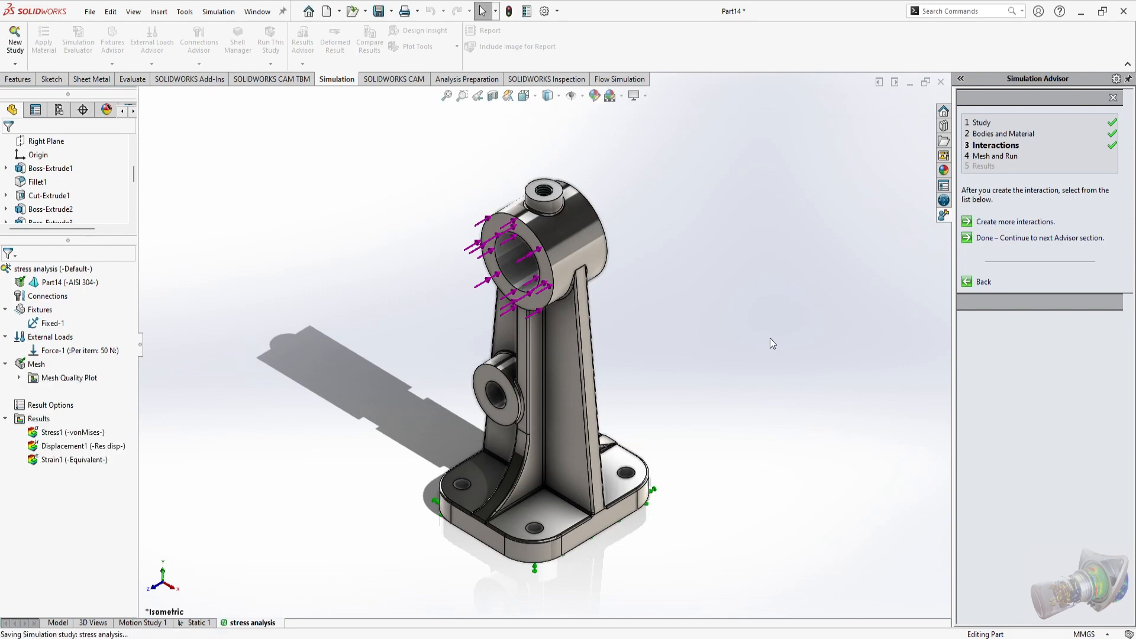
pyautogui.moveTo(518, 264)
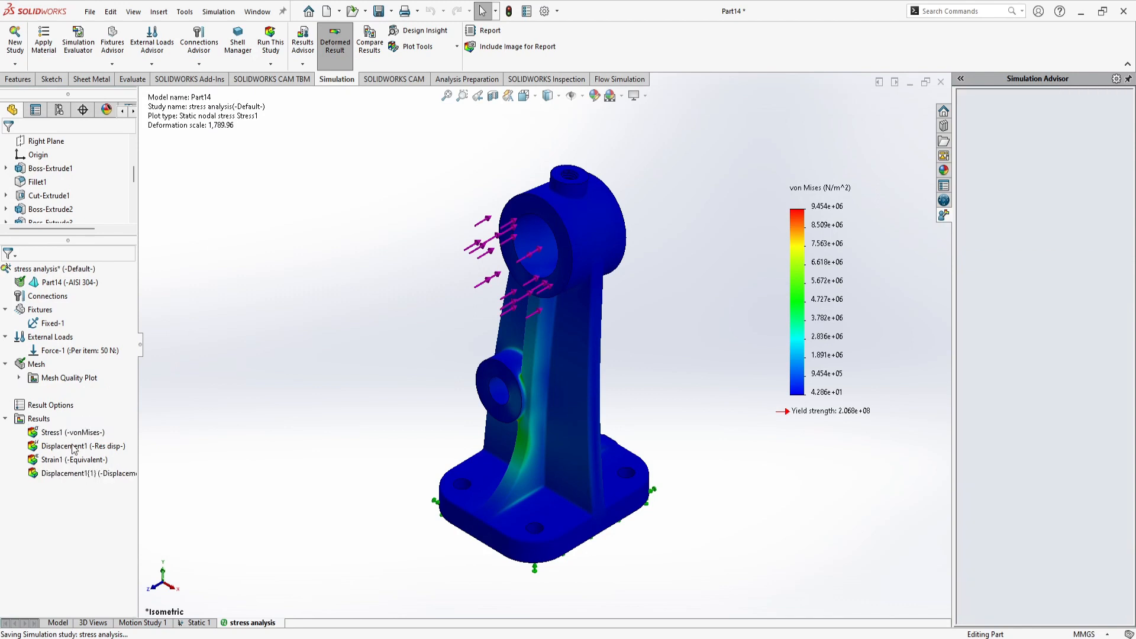
# Display the Stress1 von Mises stress plot on the bracket, peaking near 9.454e6 N/m².
pyautogui.doubleClick(77, 473)
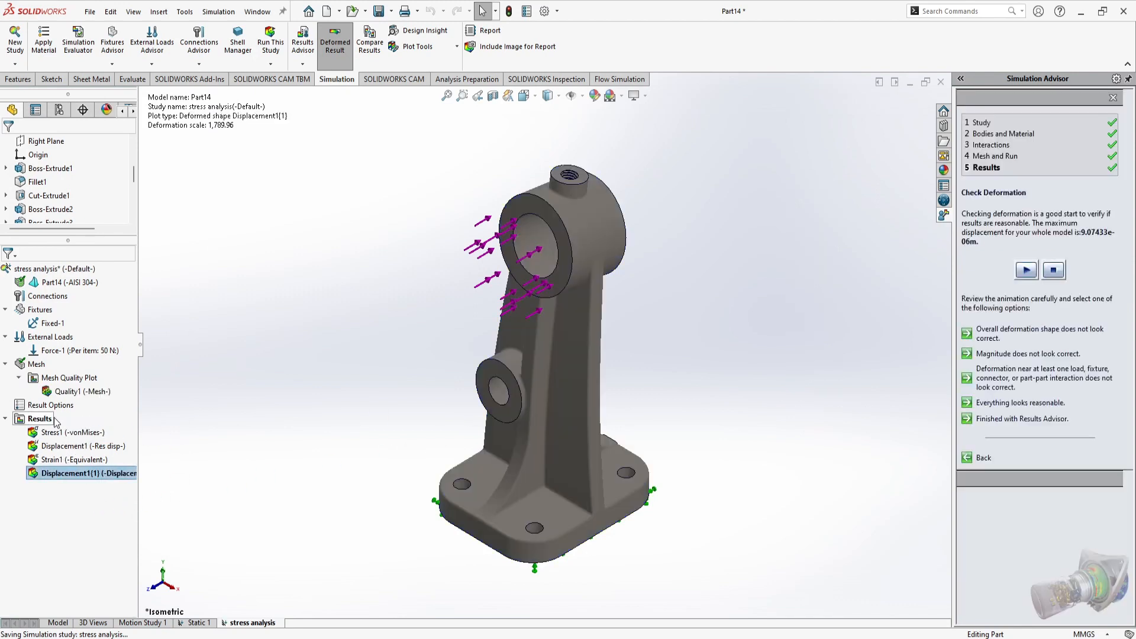
pyautogui.rightClick(59, 432)
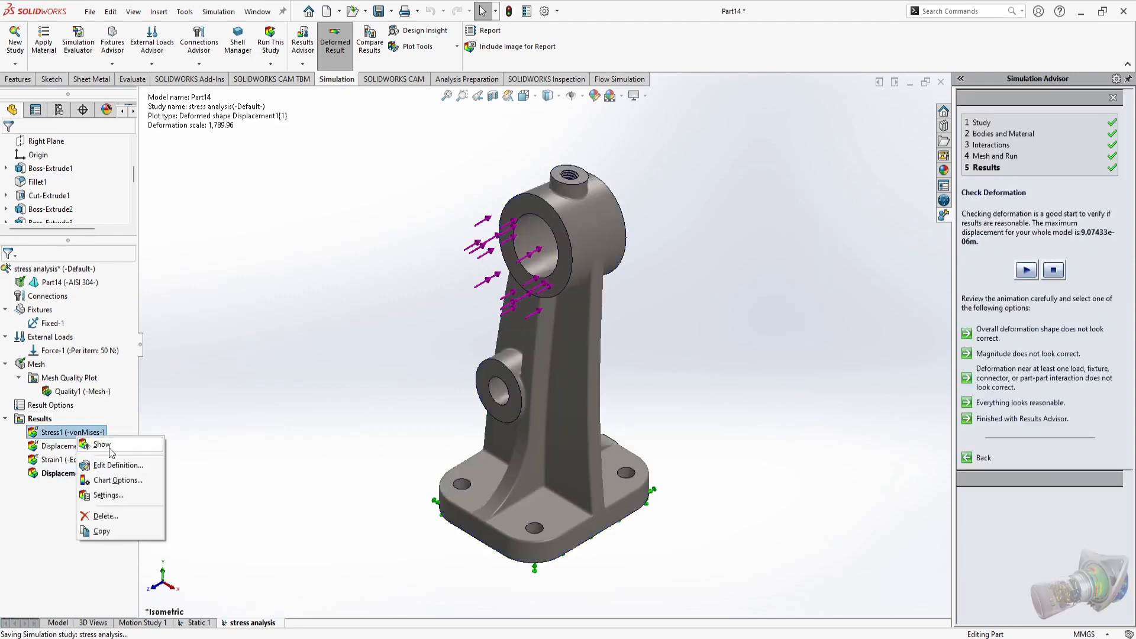
pyautogui.click(102, 444)
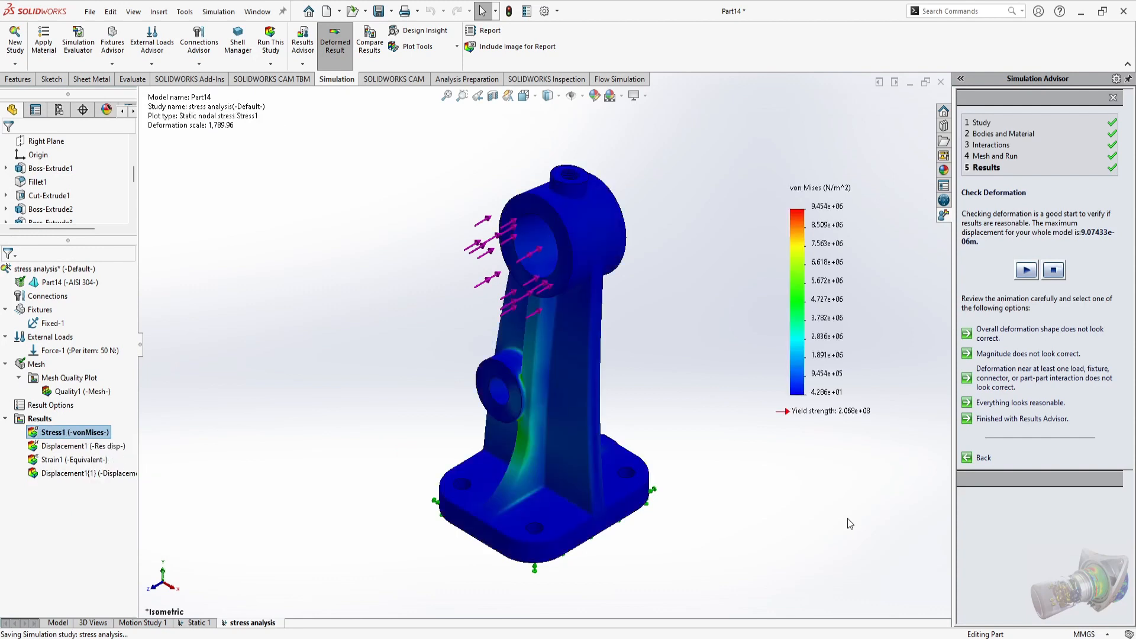
pyautogui.moveTo(655, 256)
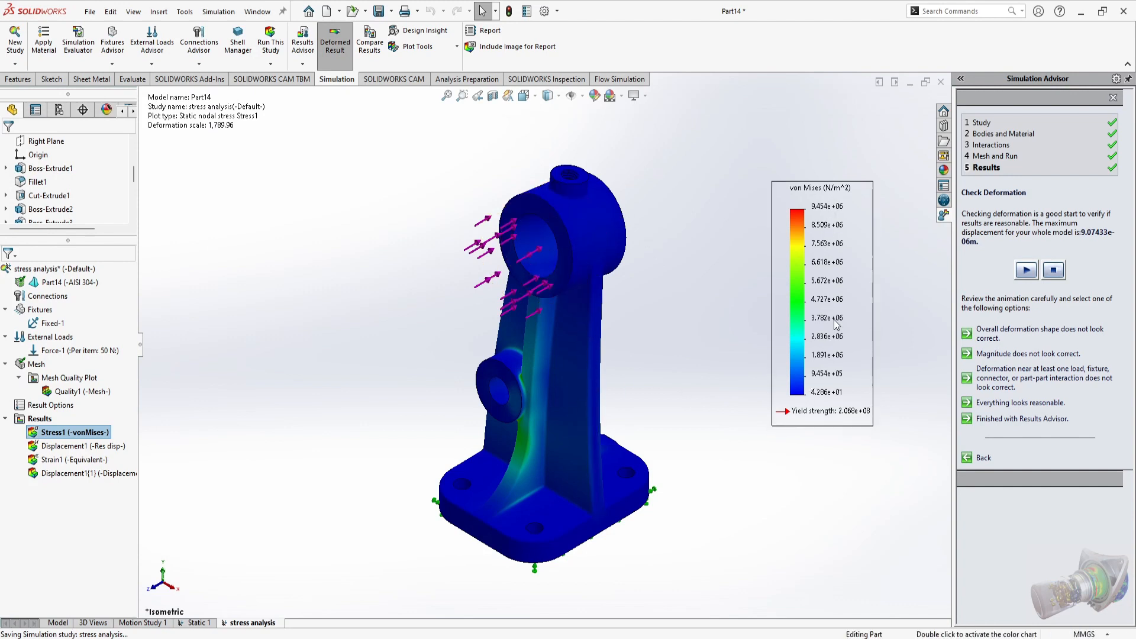
pyautogui.moveTo(833, 404)
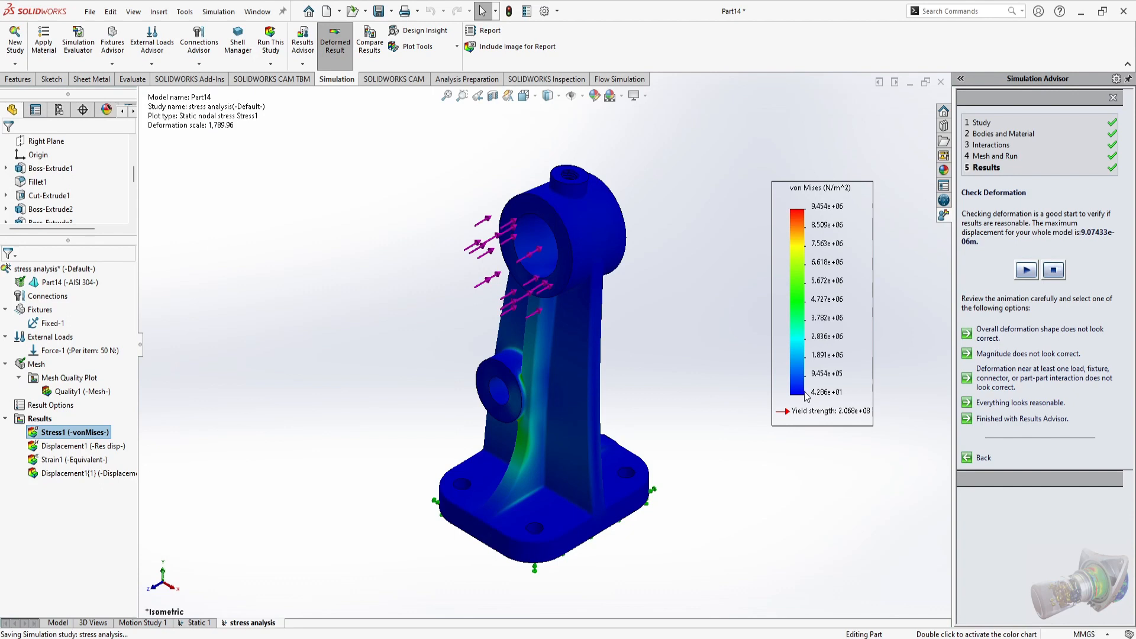
pyautogui.moveTo(806, 344)
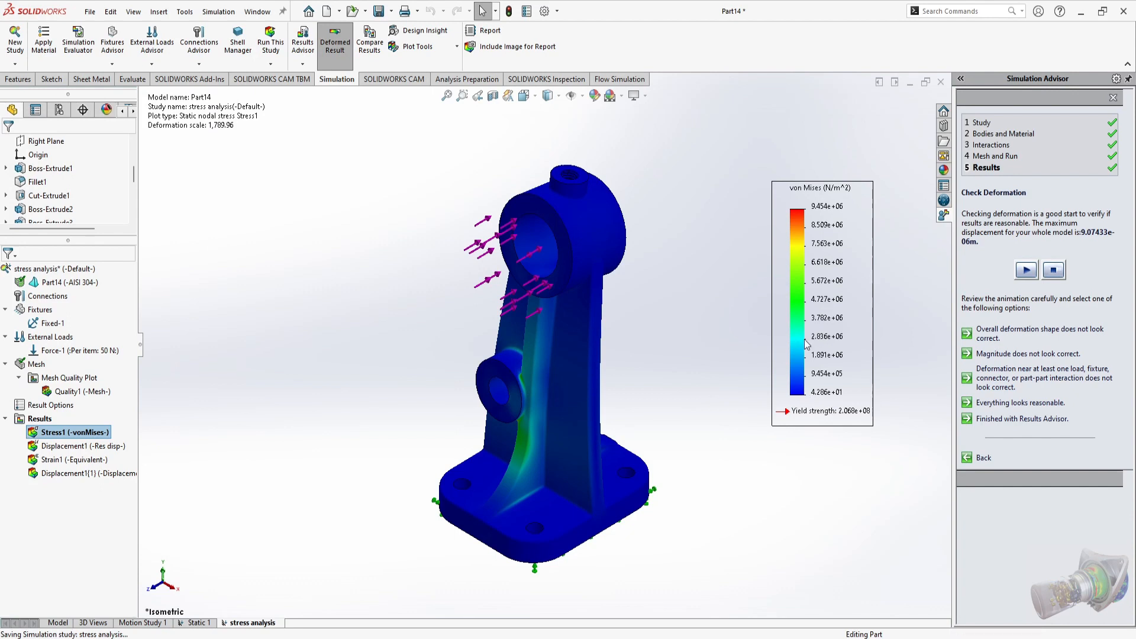
pyautogui.moveTo(801, 217)
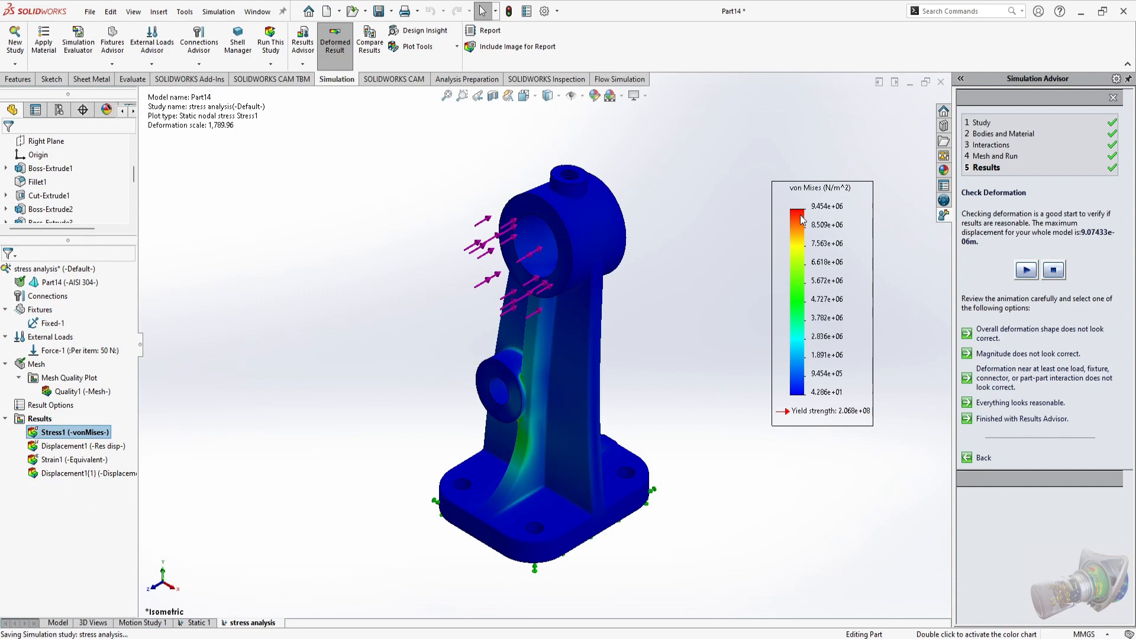
pyautogui.moveTo(797, 324)
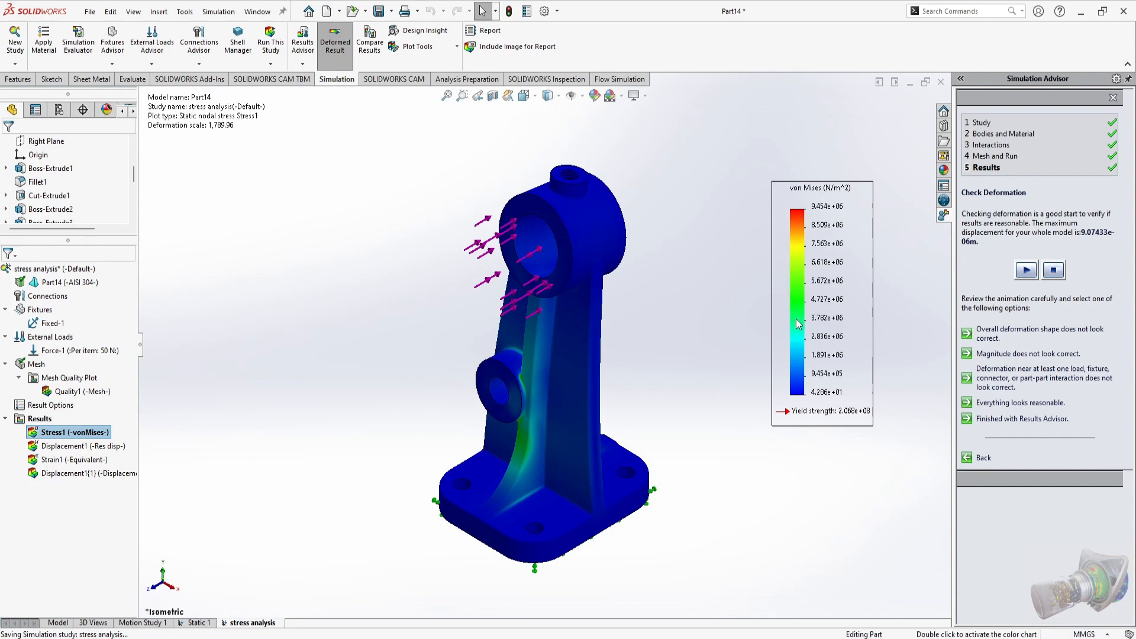
pyautogui.moveTo(794, 303)
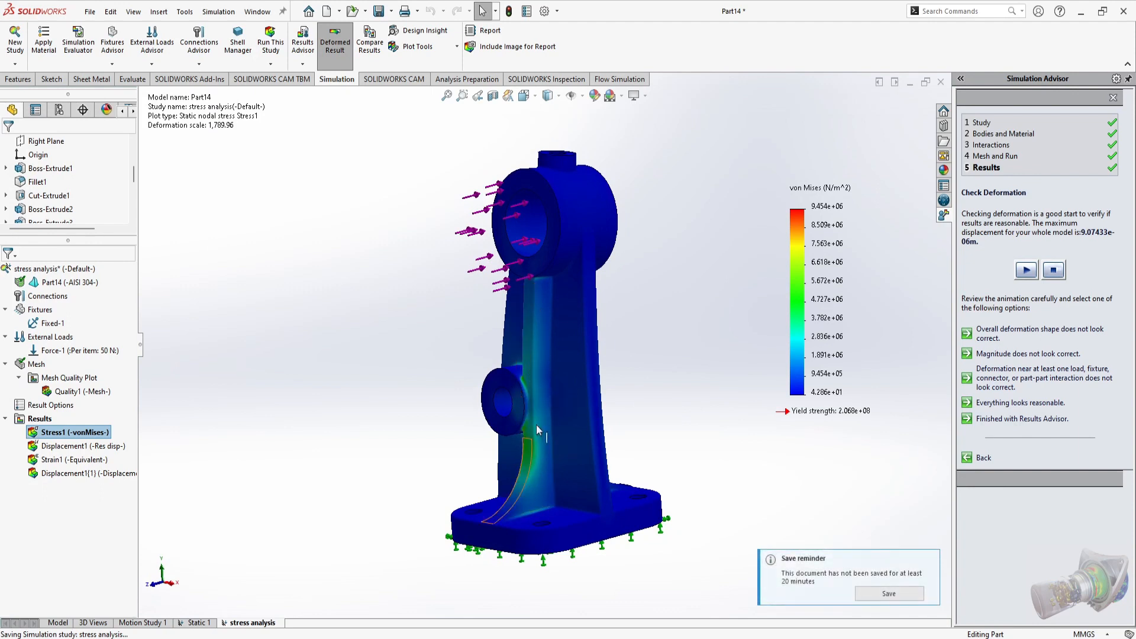
pyautogui.moveTo(583, 230)
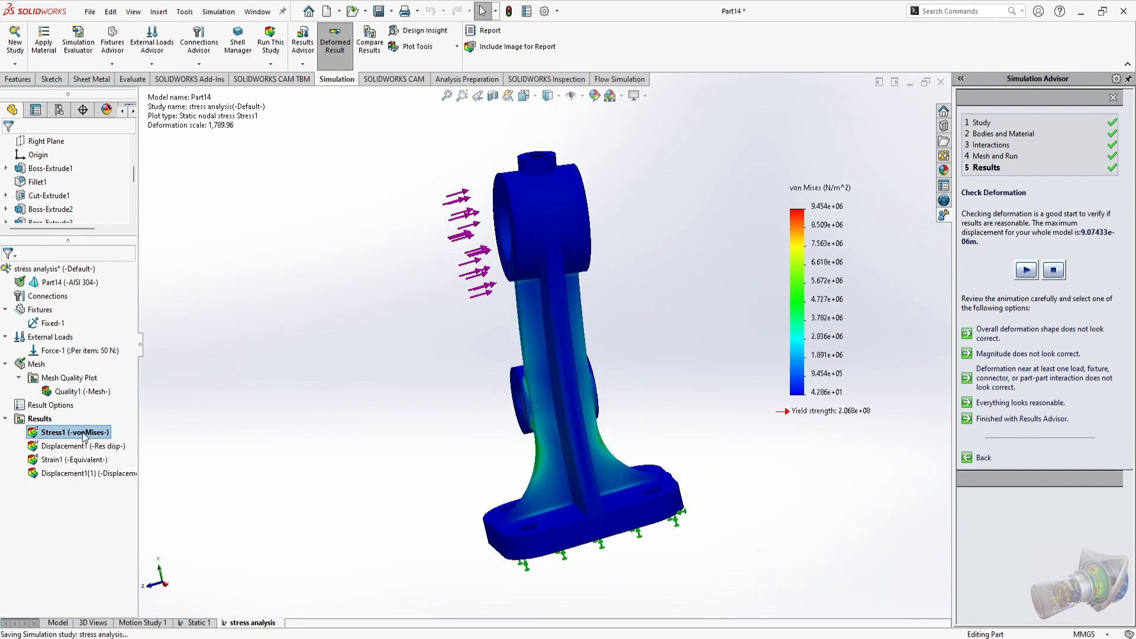
pyautogui.rightClick(67, 432)
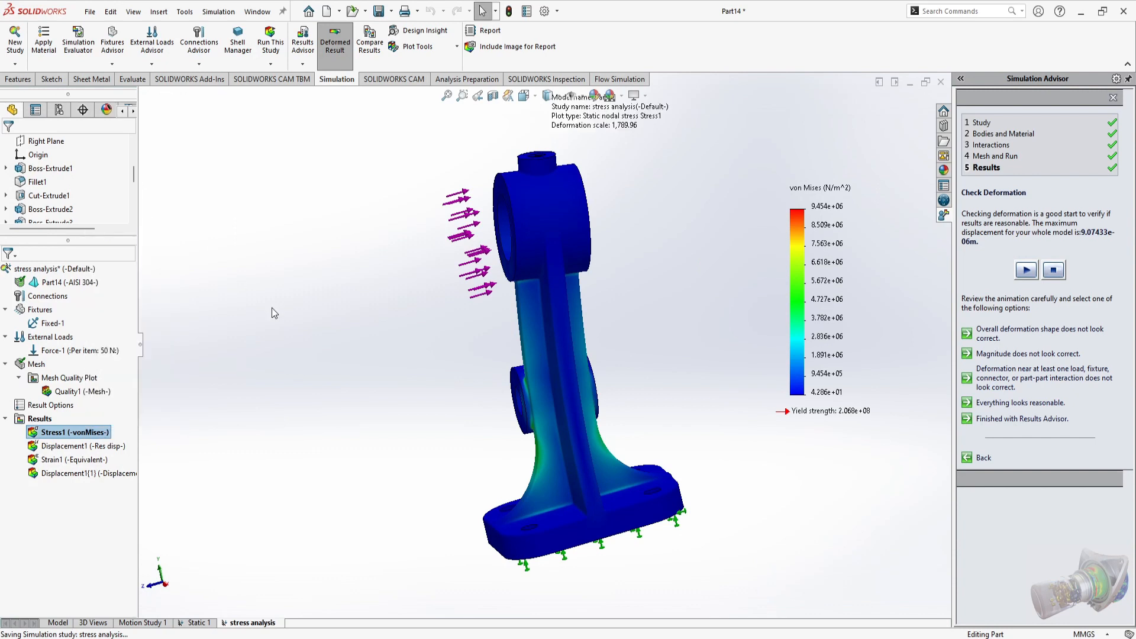
# Edit Stress1 to plot SY: Y Normal Stress, ranging about -9.864e6 to 8.702e6 N/m².
pyautogui.doubleClick(69, 432)
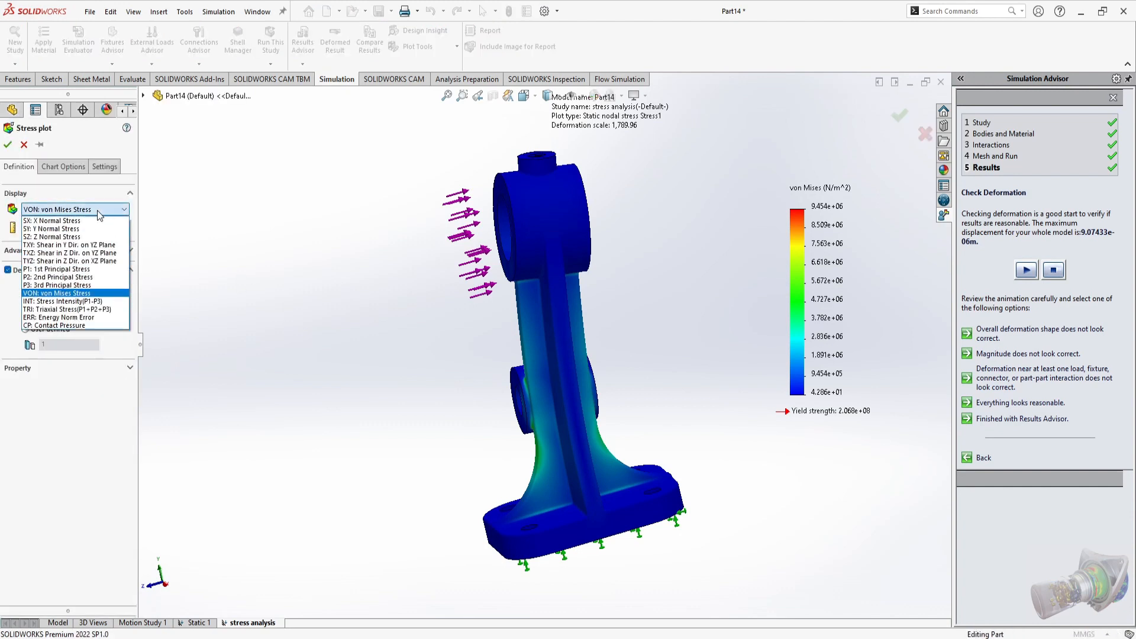
pyautogui.click(53, 229)
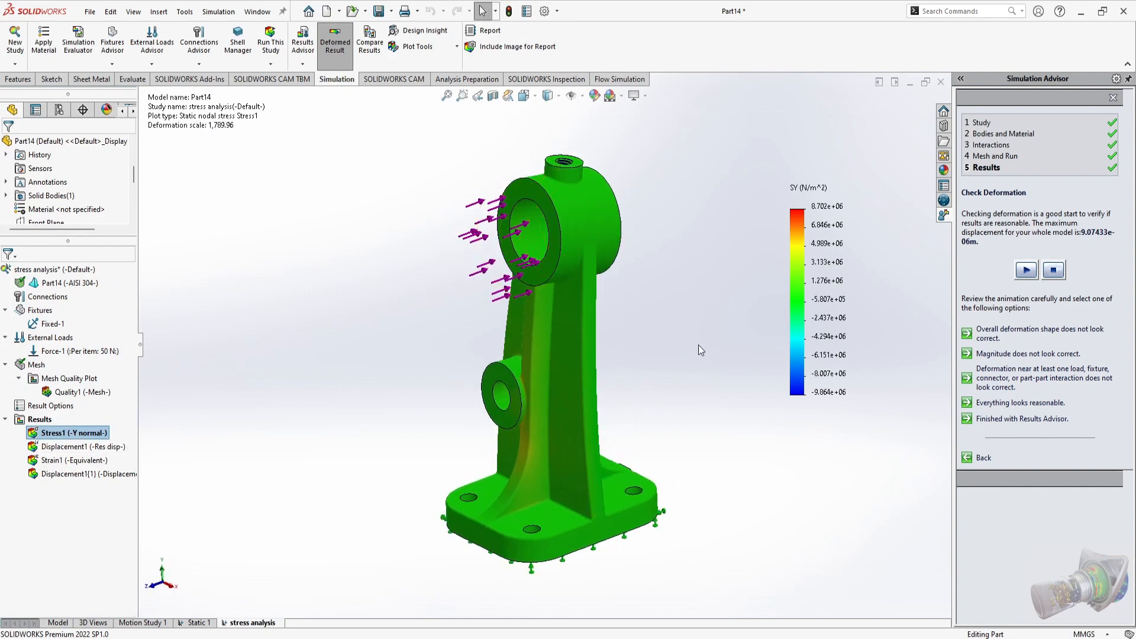
pyautogui.moveTo(790, 310)
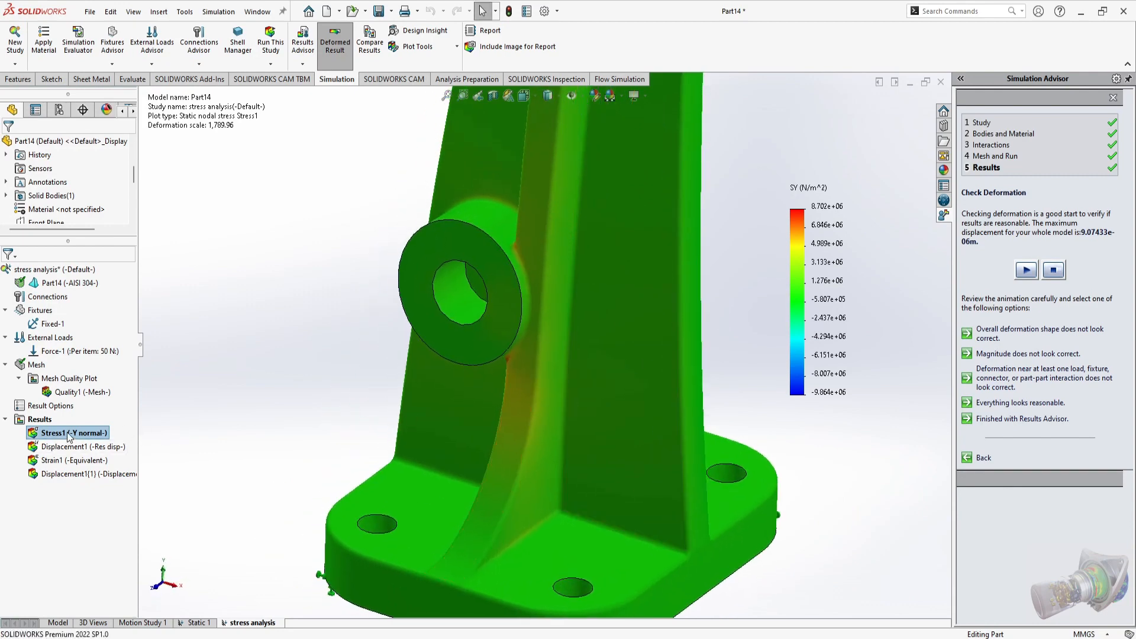
# Switch Stress1 back to VON: von Mises Stress, ranging 4.286e1 to 9.454e6 N/m².
pyautogui.rightClick(68, 433)
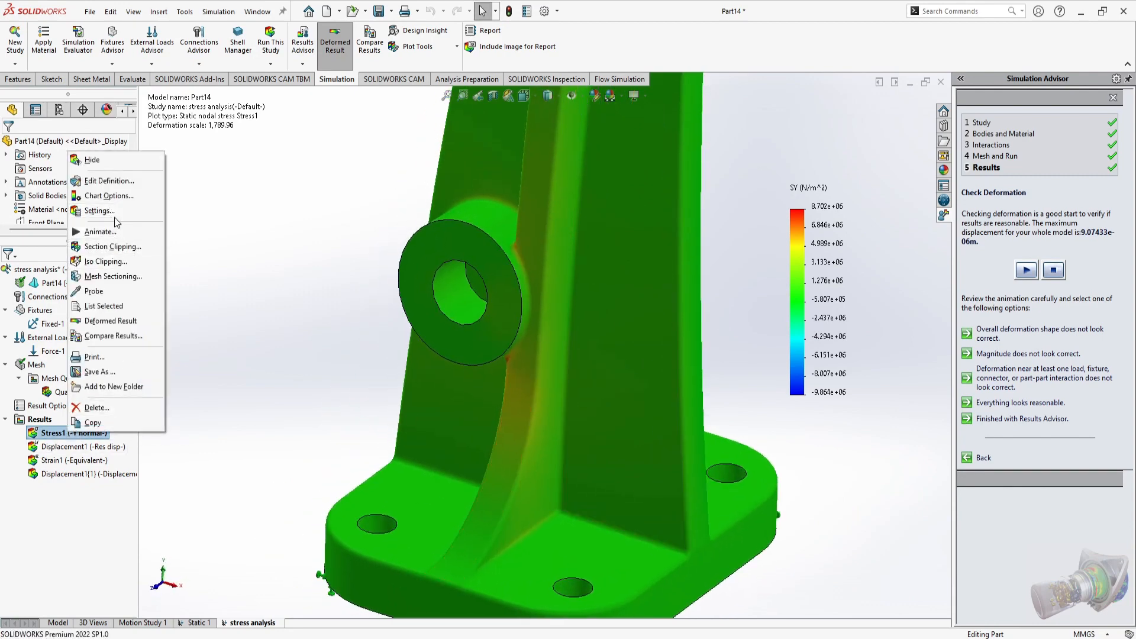
pyautogui.click(314, 339)
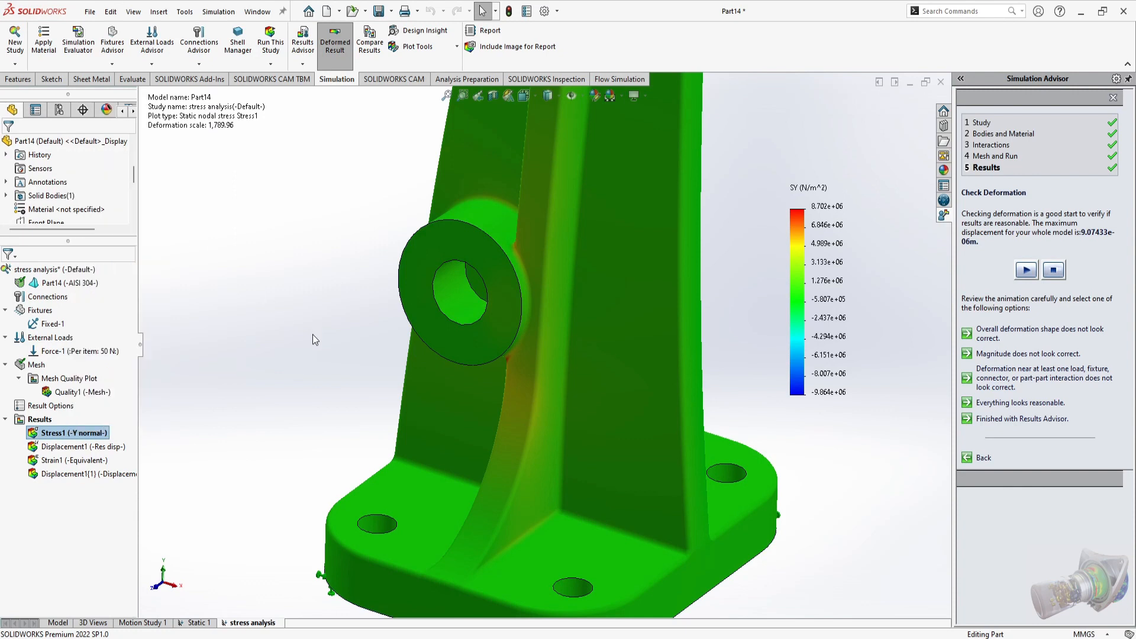
pyautogui.doubleClick(71, 433)
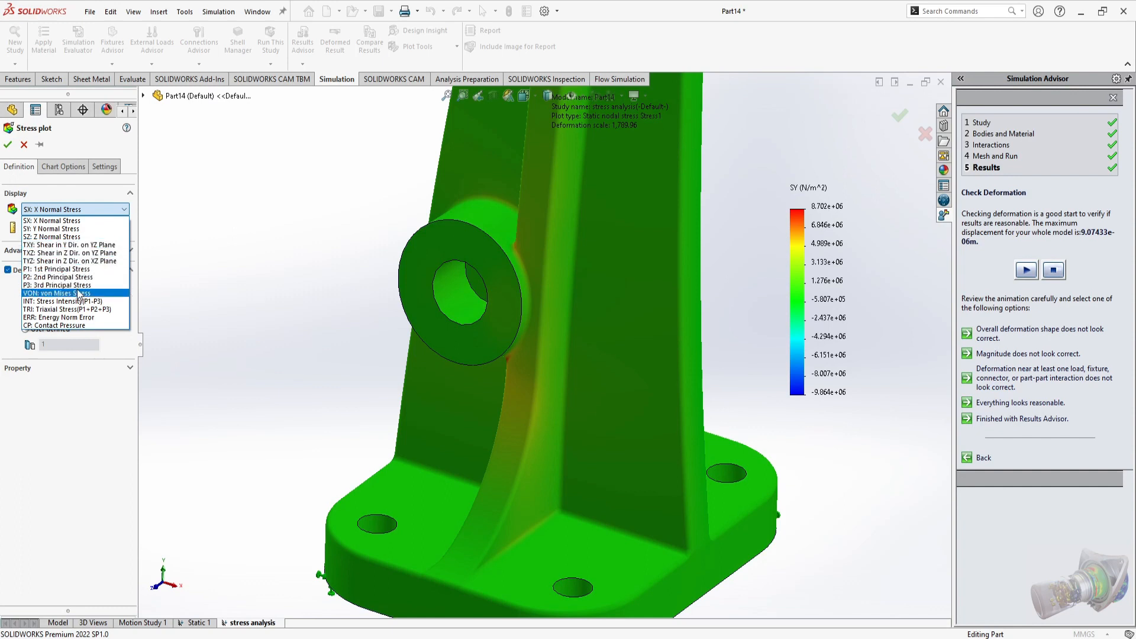
pyautogui.click(60, 293)
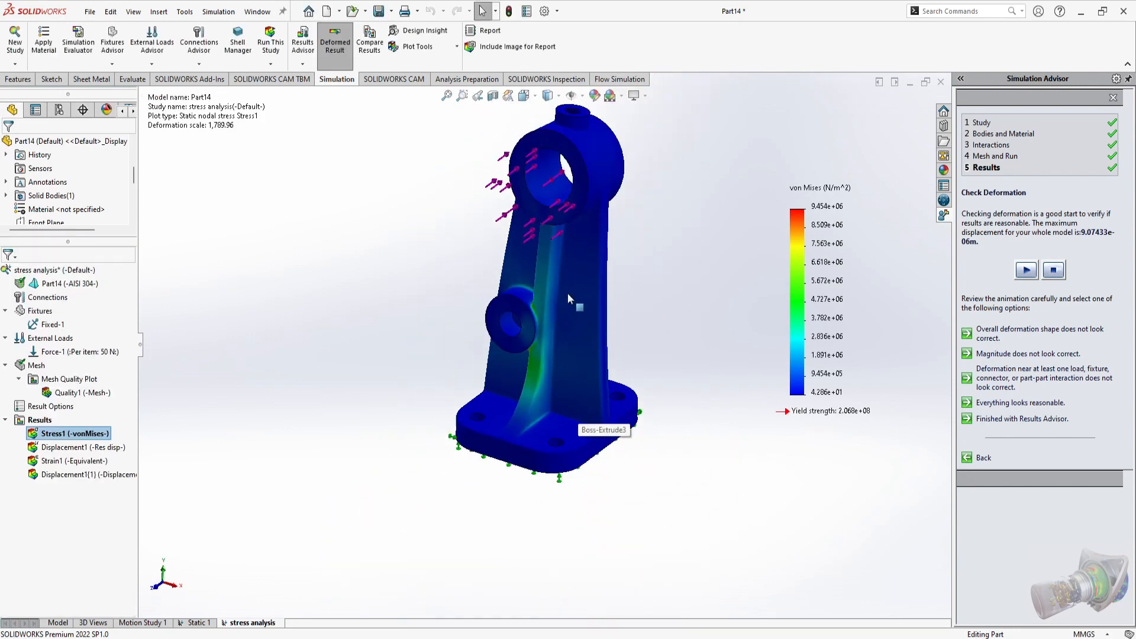
pyautogui.moveTo(485, 441)
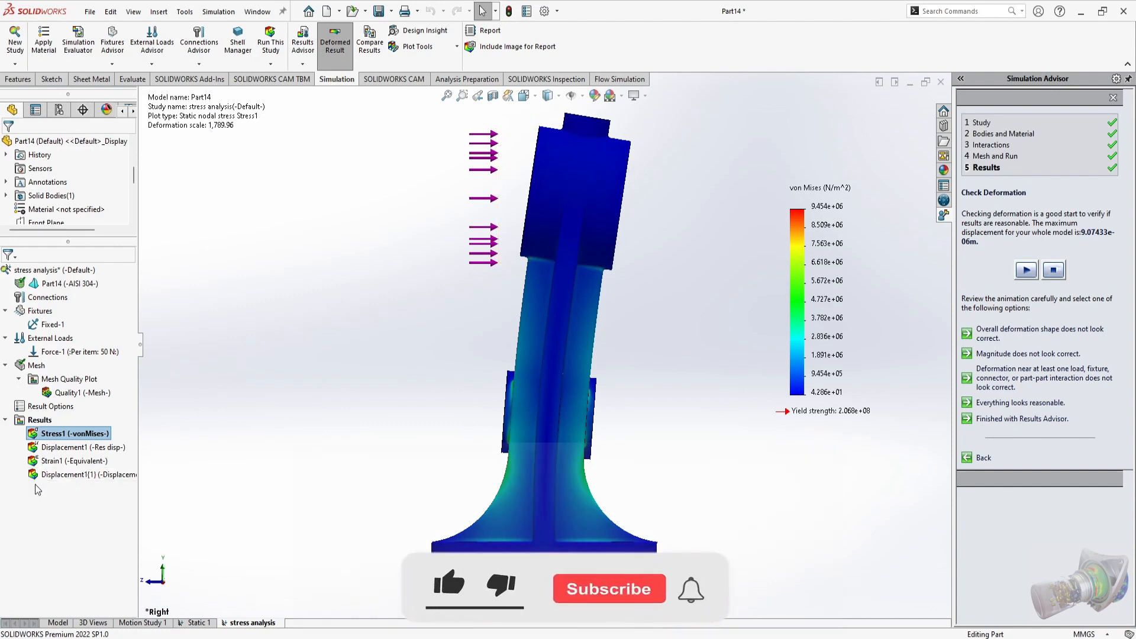
# Show Displacement1 resultant displacement, peaking near 9.074e-3 mm at the top boss.
pyautogui.click(74, 446)
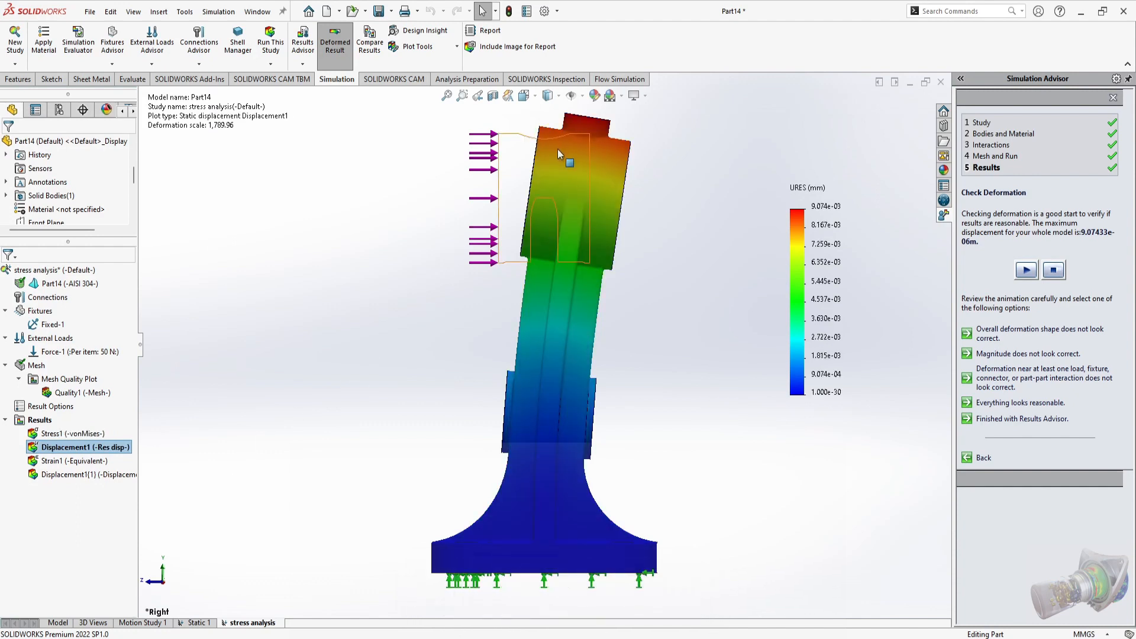
pyautogui.moveTo(516, 146)
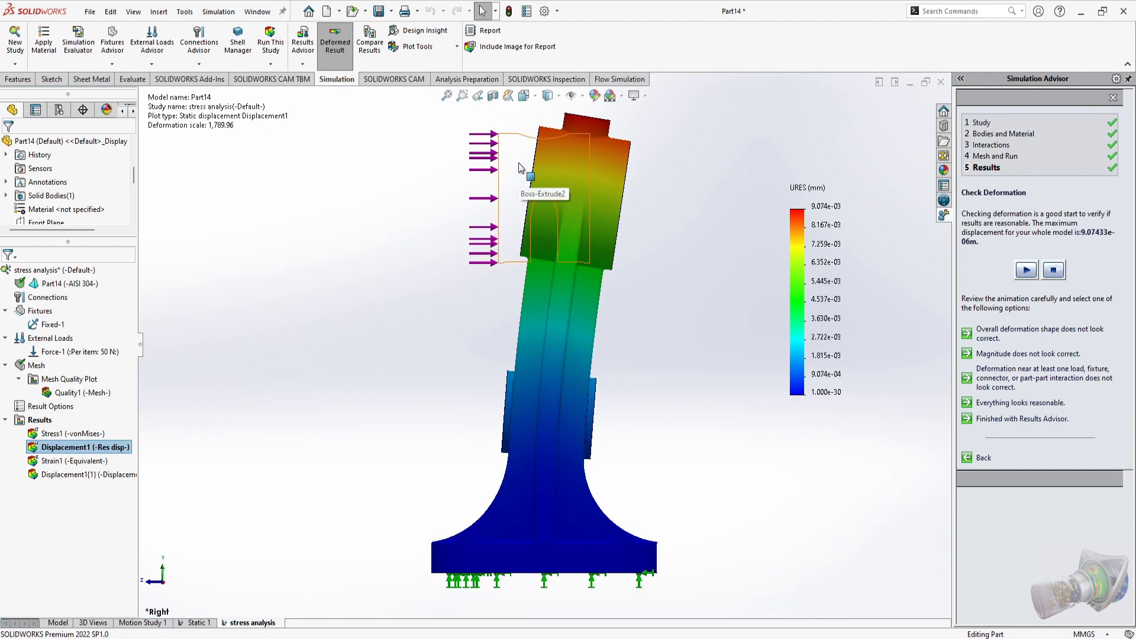
pyautogui.moveTo(522, 159)
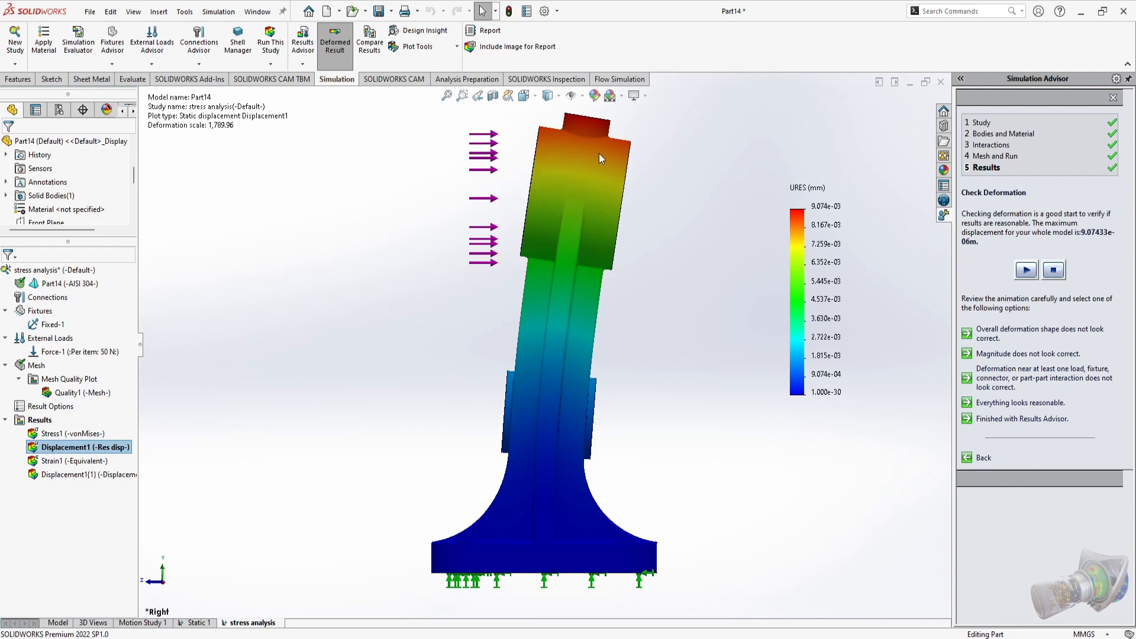
pyautogui.moveTo(501, 144)
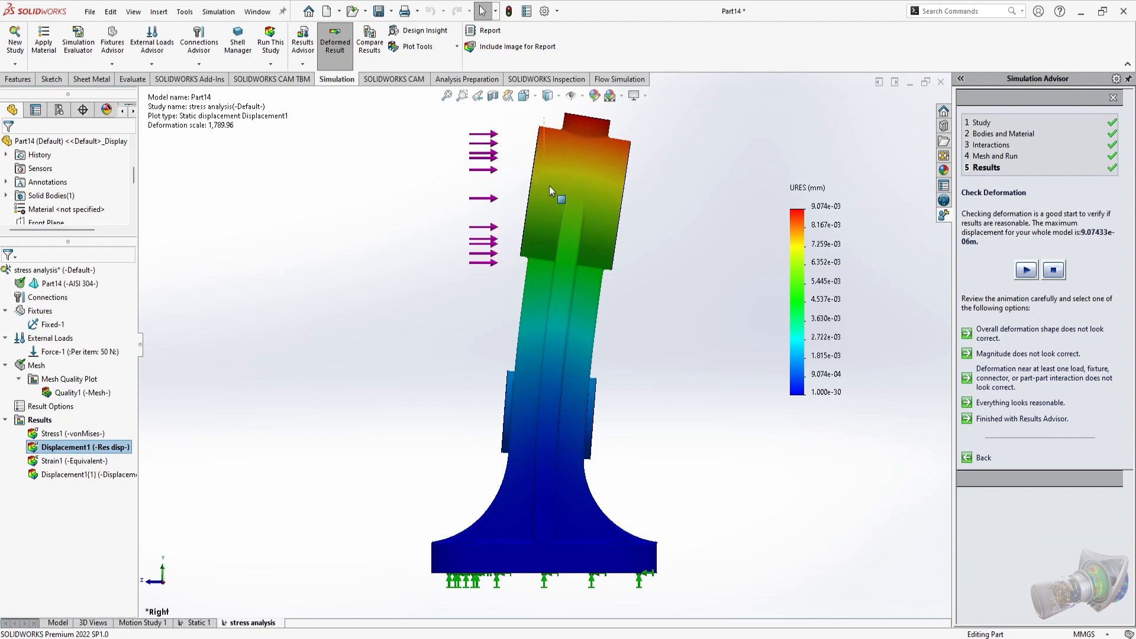
pyautogui.moveTo(569, 125)
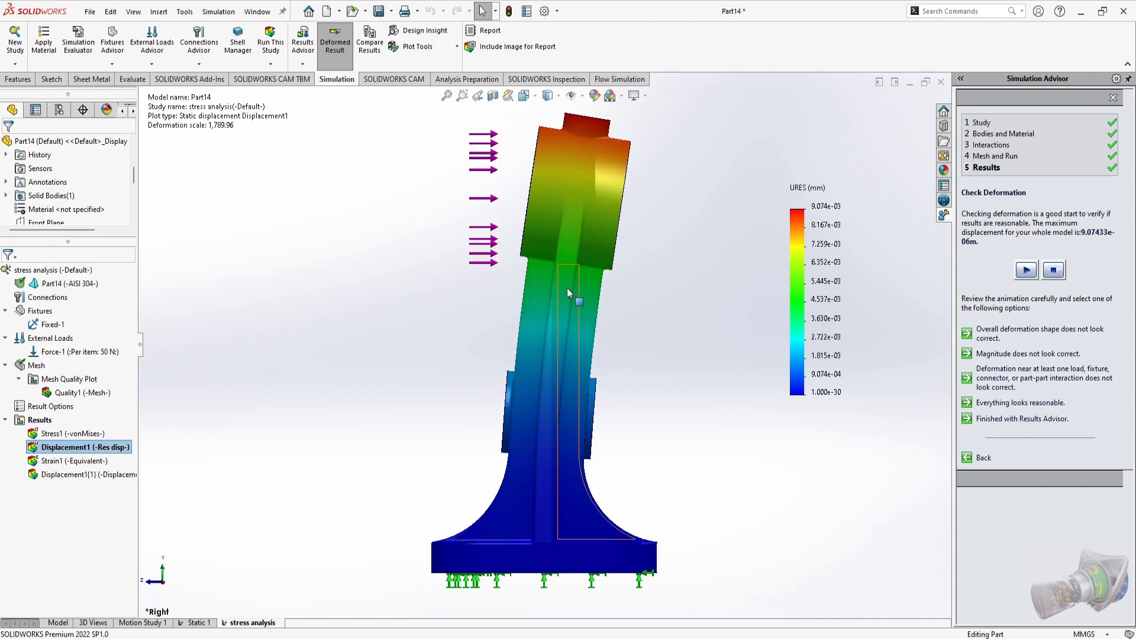
pyautogui.moveTo(561, 313)
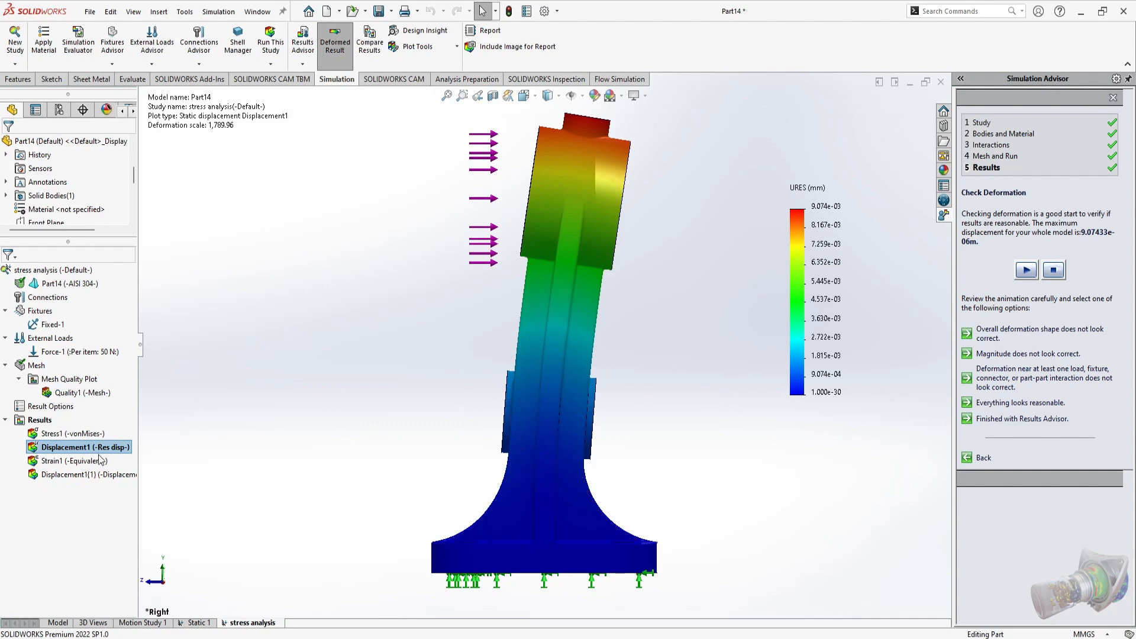
# Show the Strain1 equivalent strain plot on the bracket, peaking near 3.670e-05.
pyautogui.click(59, 461)
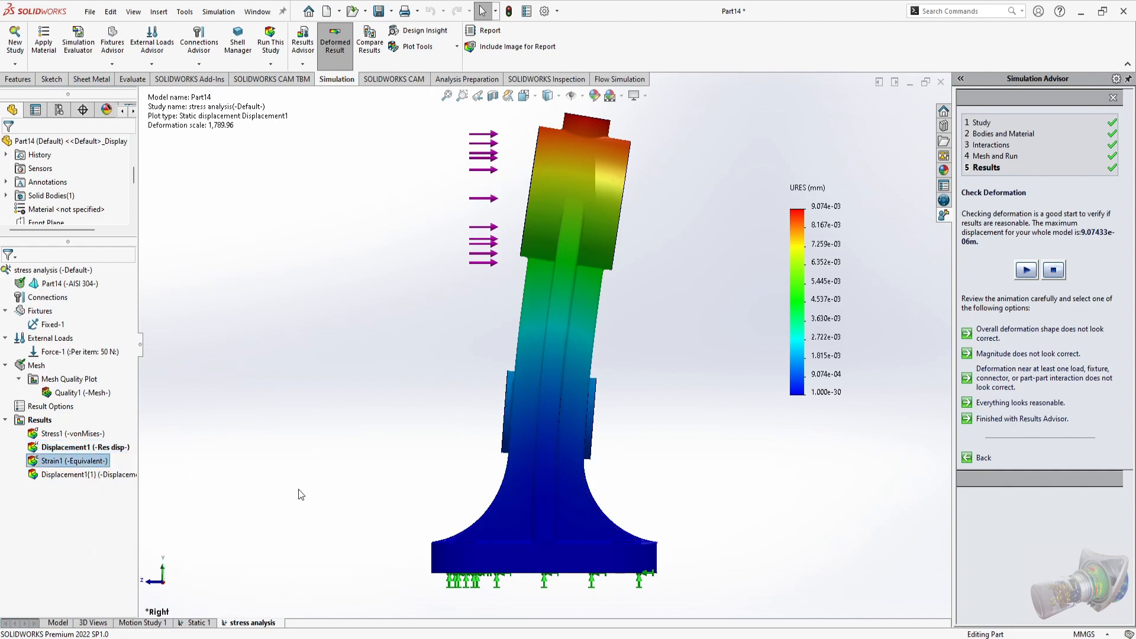
pyautogui.doubleClick(66, 461)
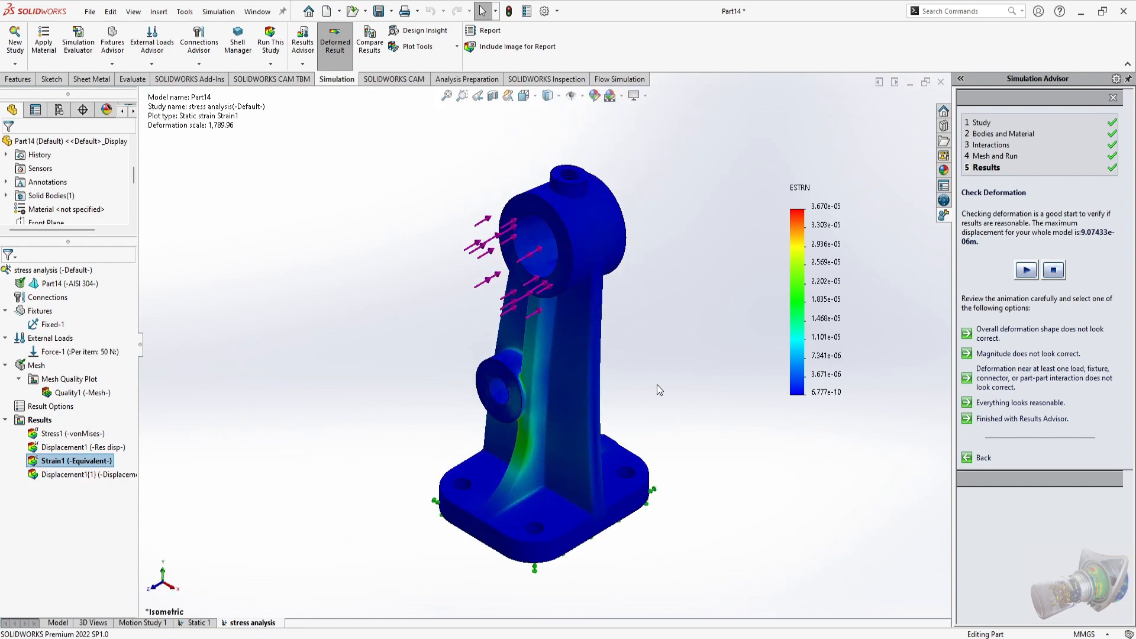
pyautogui.moveTo(116, 484)
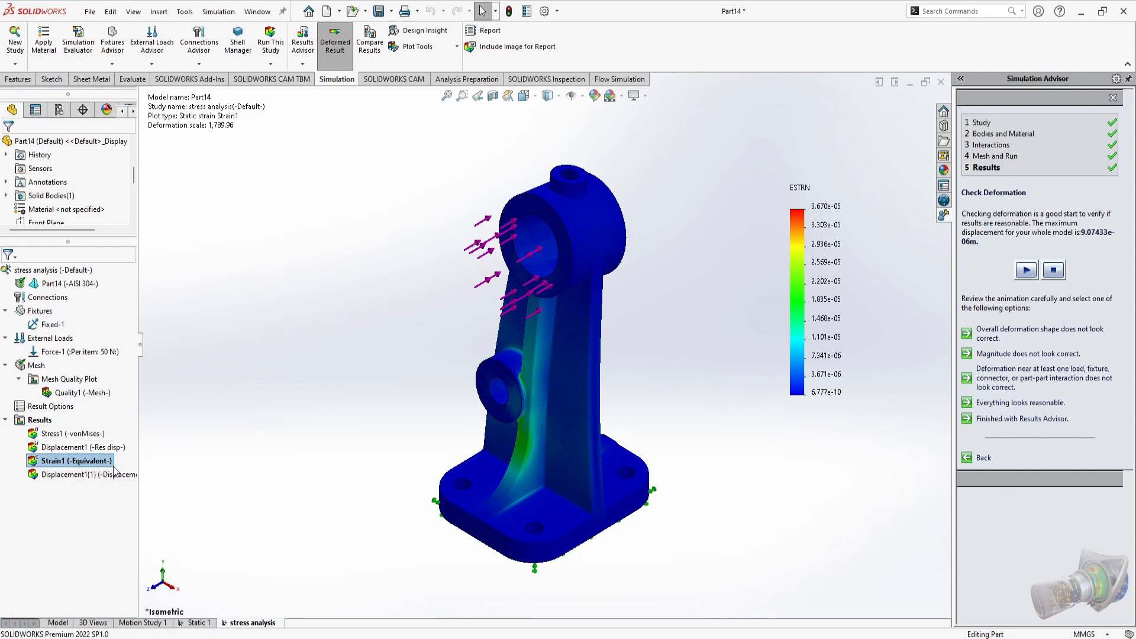
pyautogui.rightClick(65, 433)
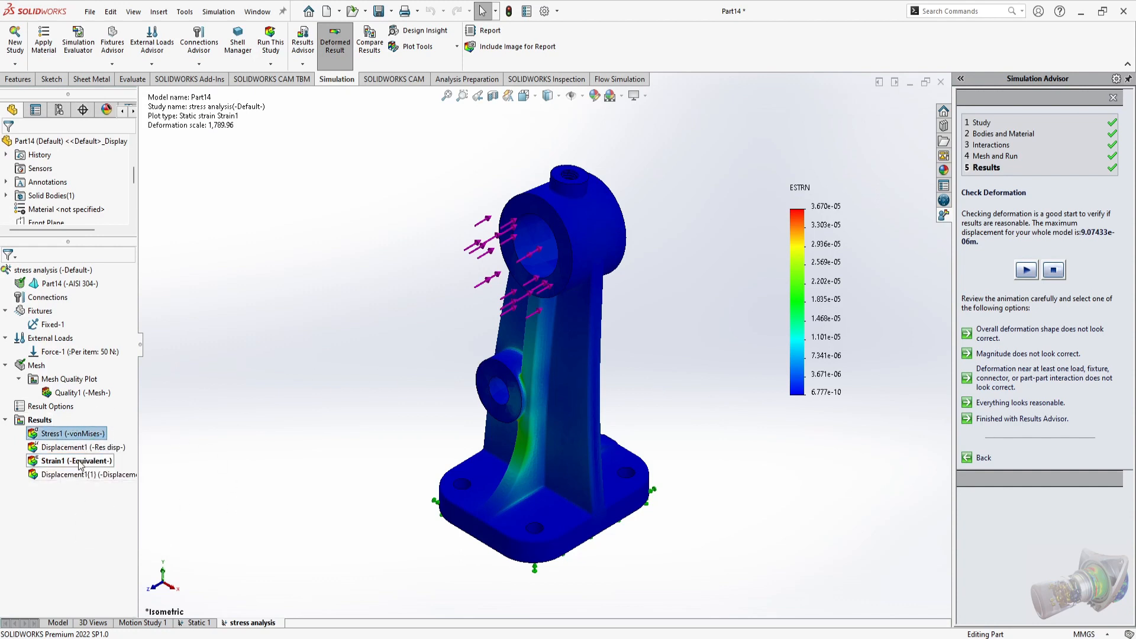
# Compare Stress1, Displacement1, Strain1 and Displacement1(1) within the current study.
pyautogui.rightClick(66, 461)
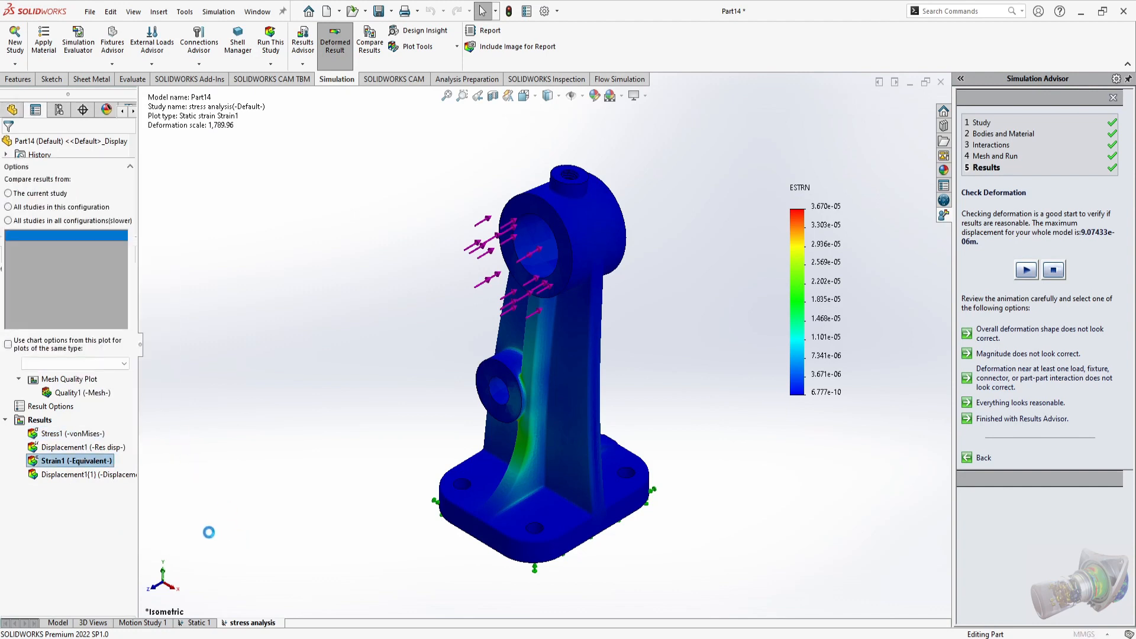
pyautogui.click(370, 45)
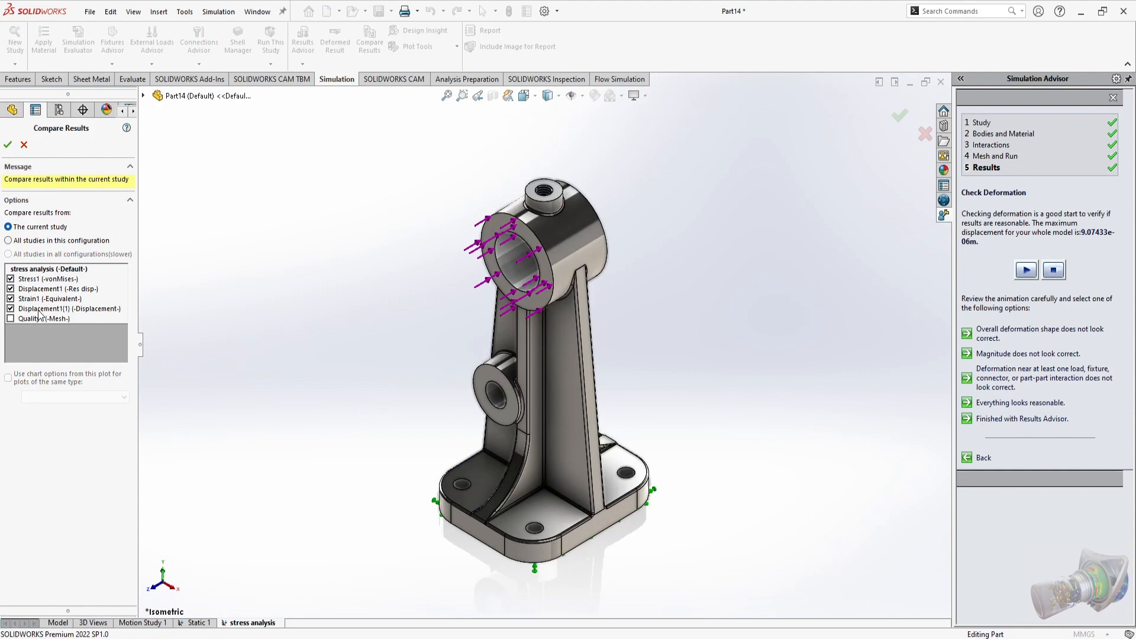
pyautogui.moveTo(32, 298)
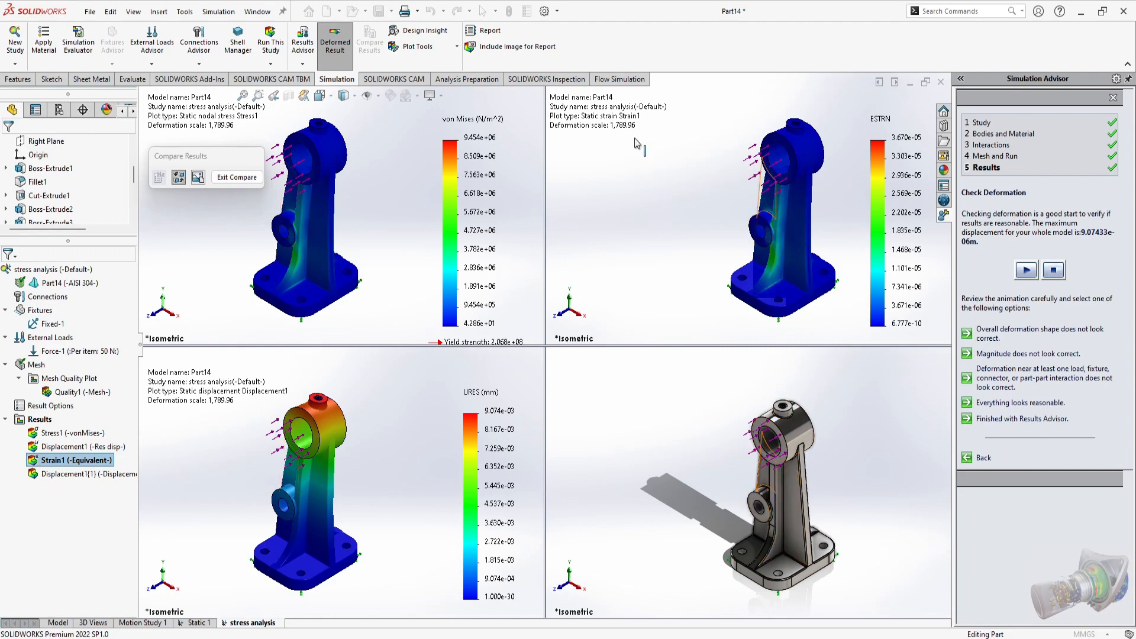
pyautogui.moveTo(232, 428)
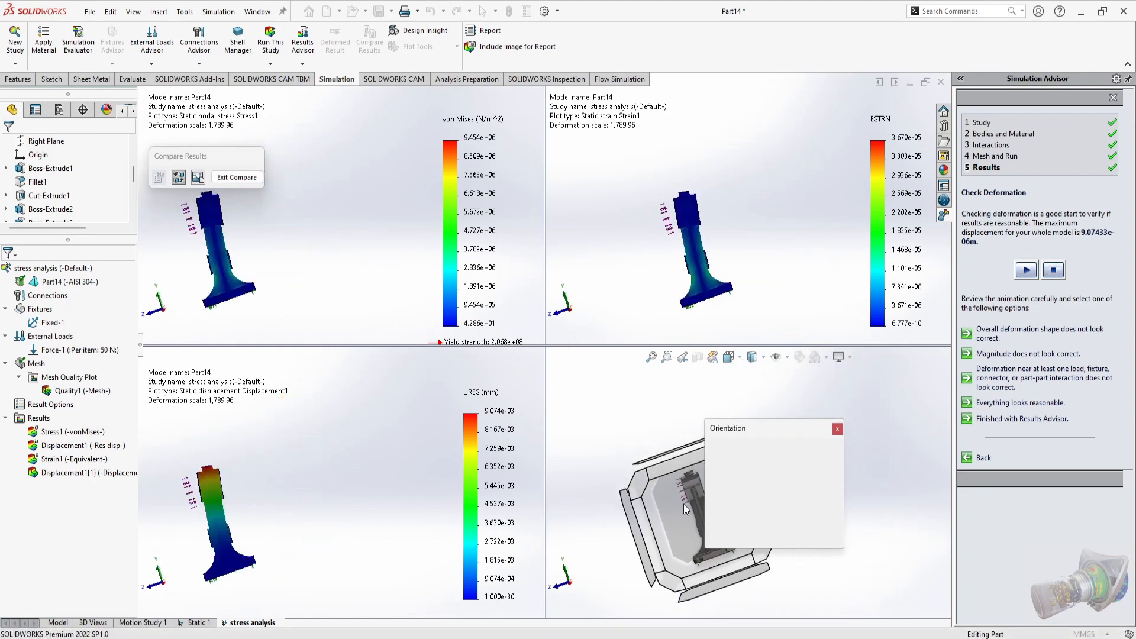
pyautogui.moveTo(678, 517)
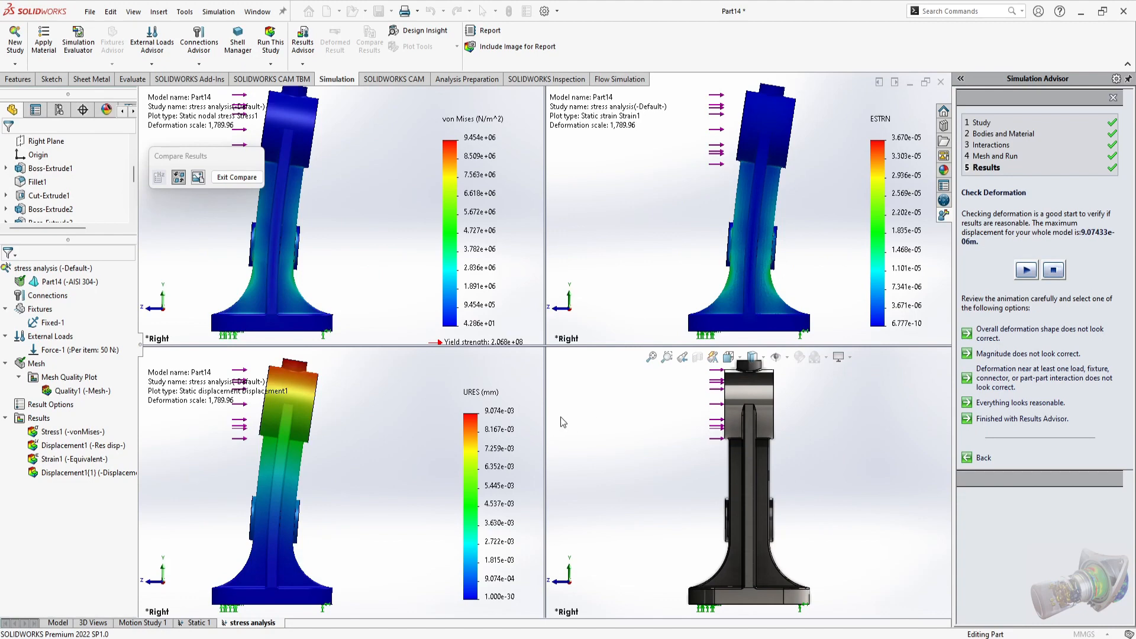
pyautogui.moveTo(935, 503)
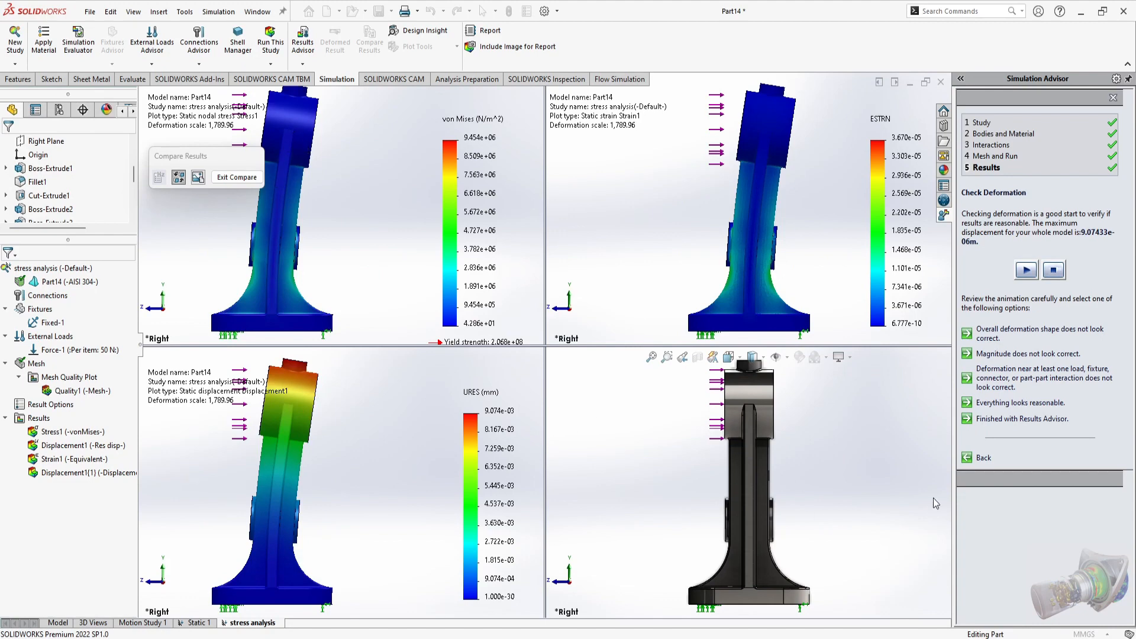
pyautogui.moveTo(483, 470)
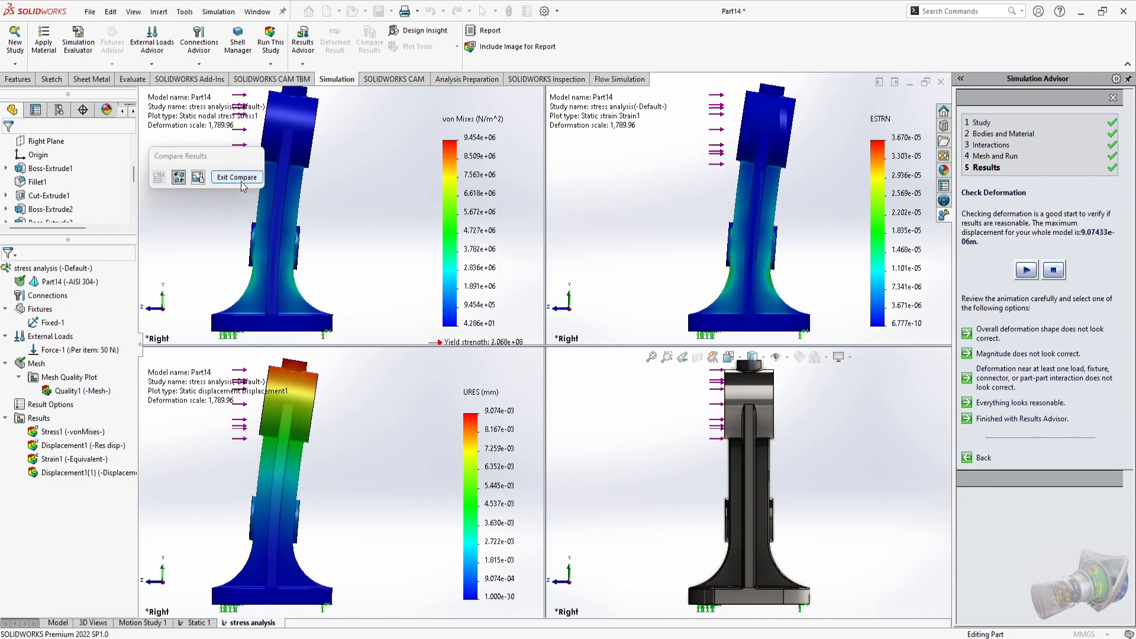
# Exit the comparison to a single viewport showing the Strain1 equivalent strain plot.
pyautogui.click(236, 176)
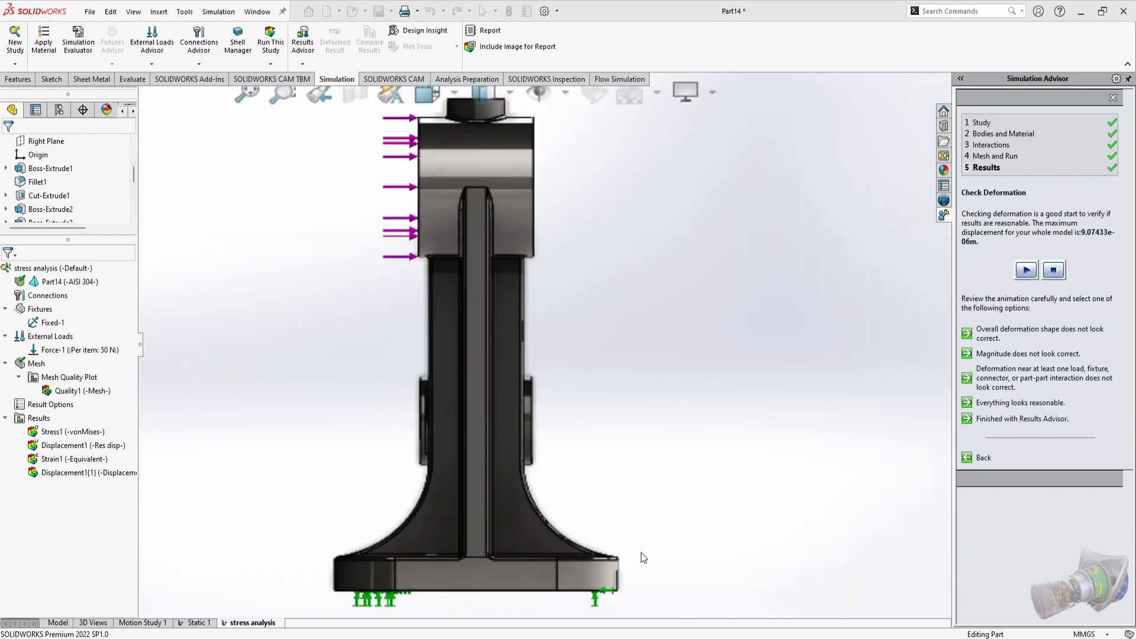
pyautogui.moveTo(717, 470)
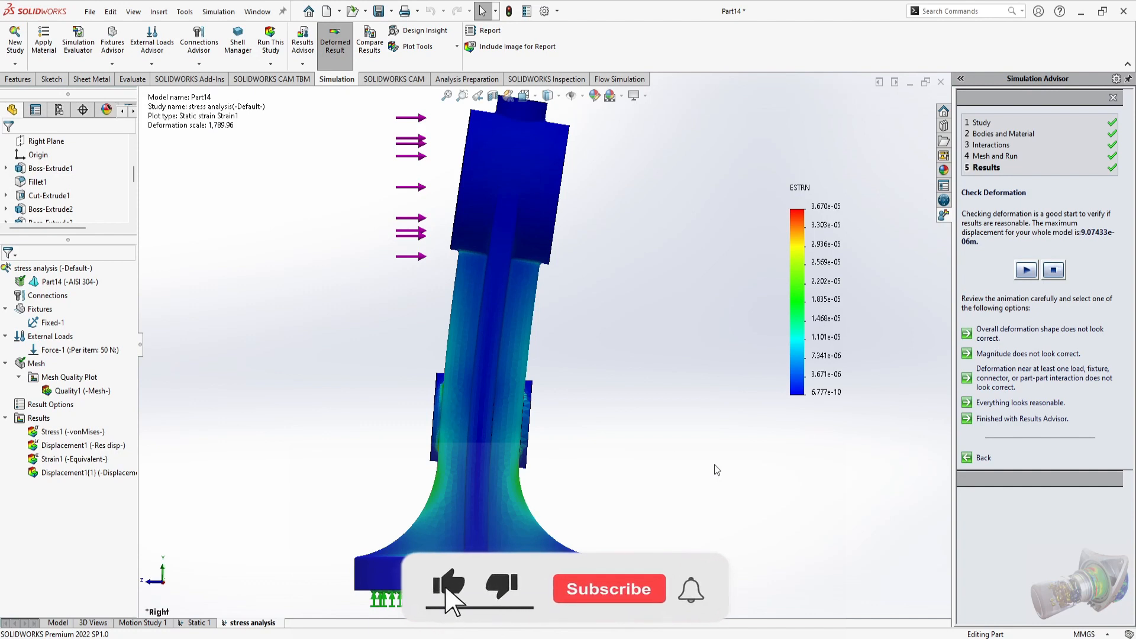
pyautogui.click(609, 590)
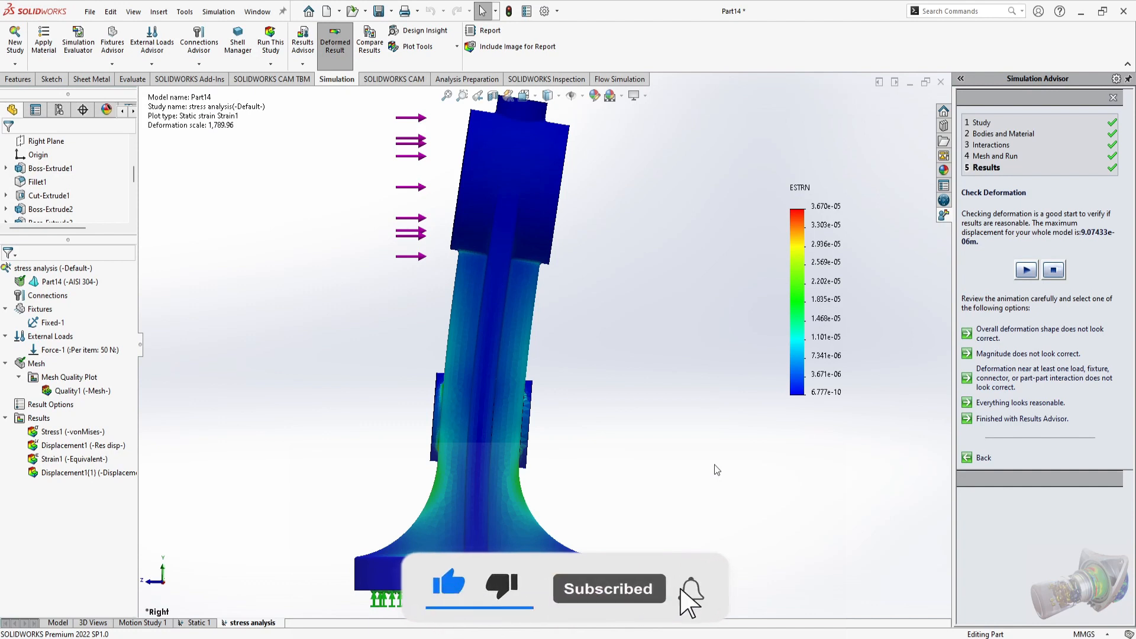
pyautogui.click(693, 589)
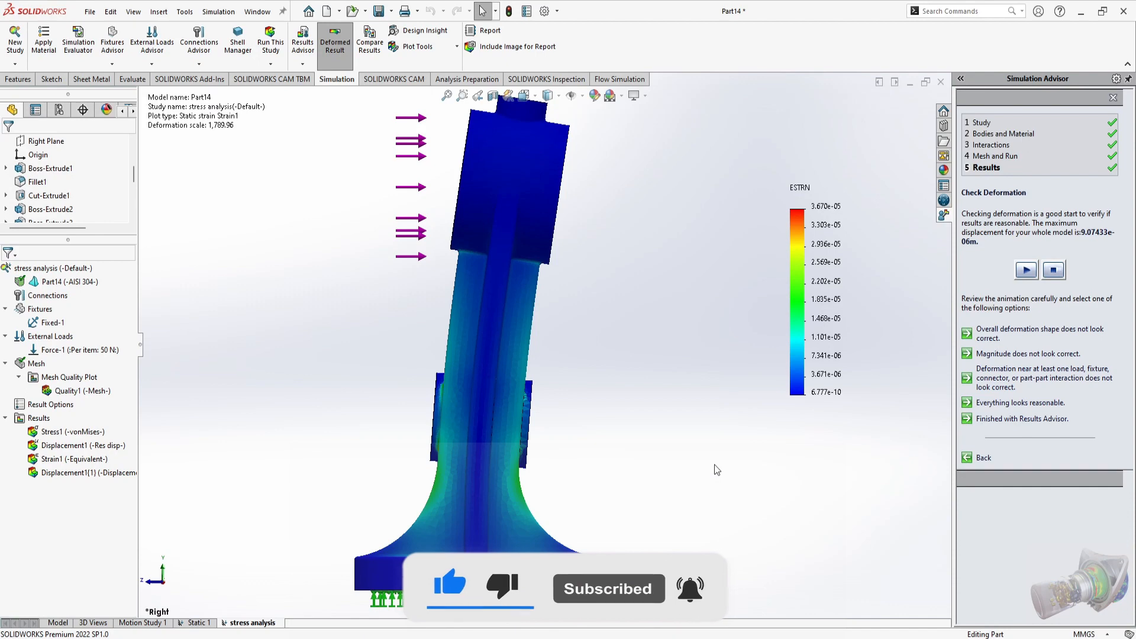